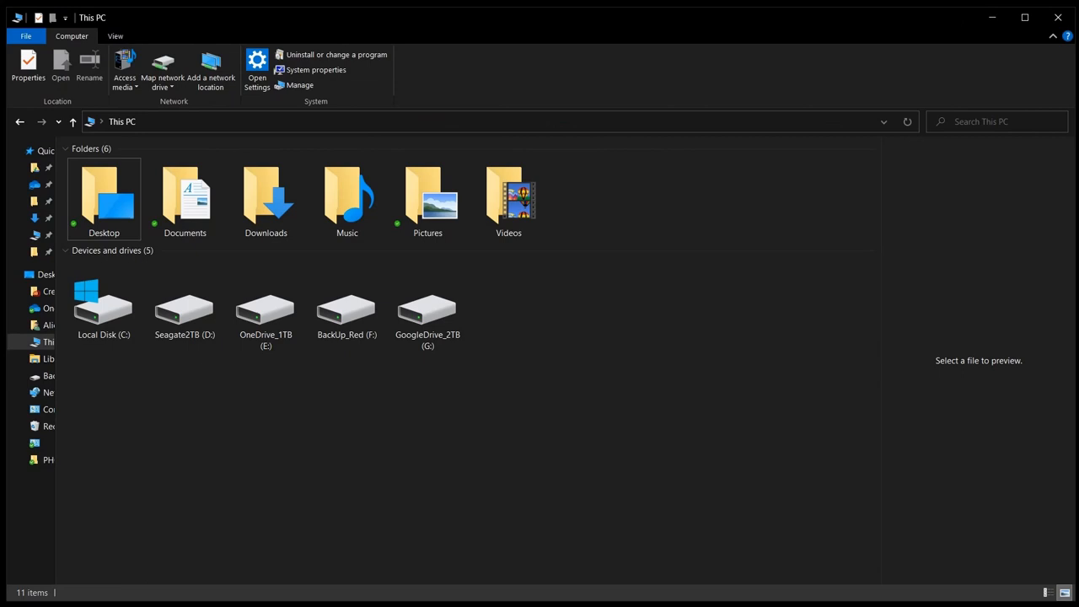
mouse_move(192, 391)
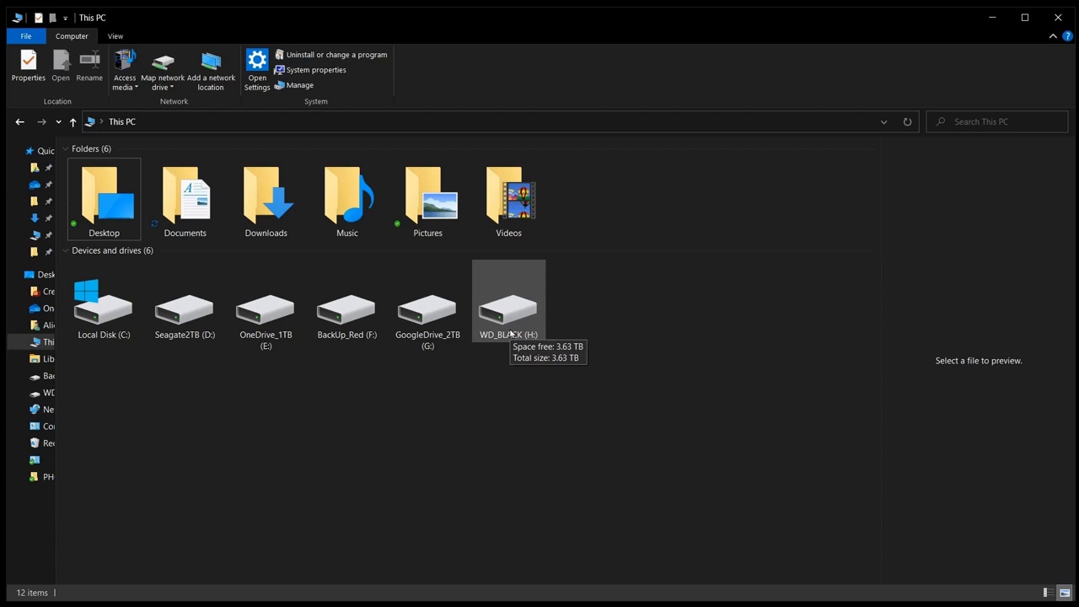
Step: Create a new folder named Games on the empty WD_BLACK (H:) drive
double_click(509, 304)
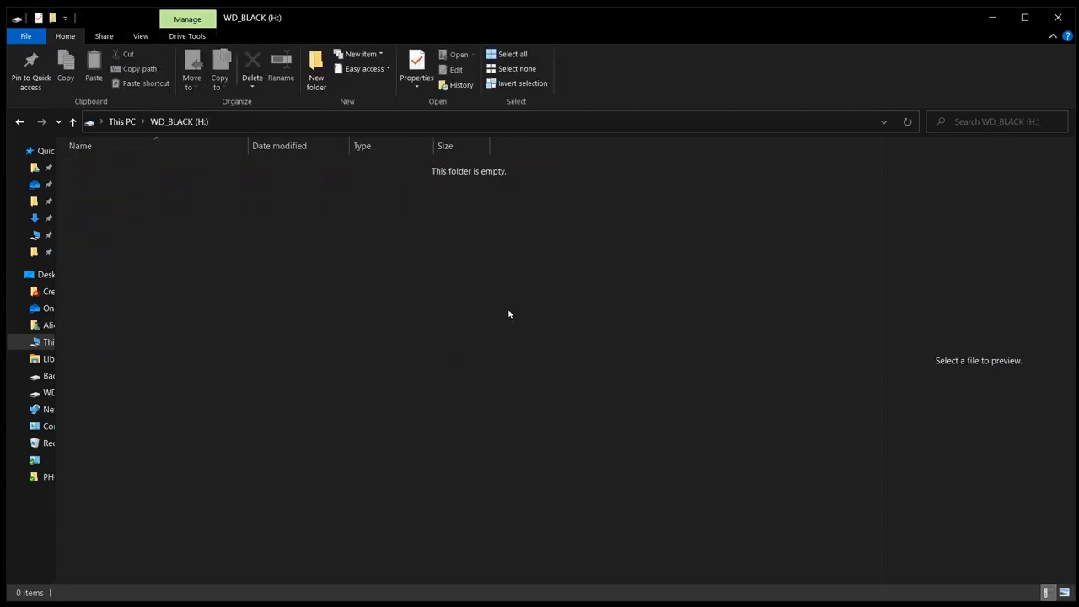
mouse_move(462, 315)
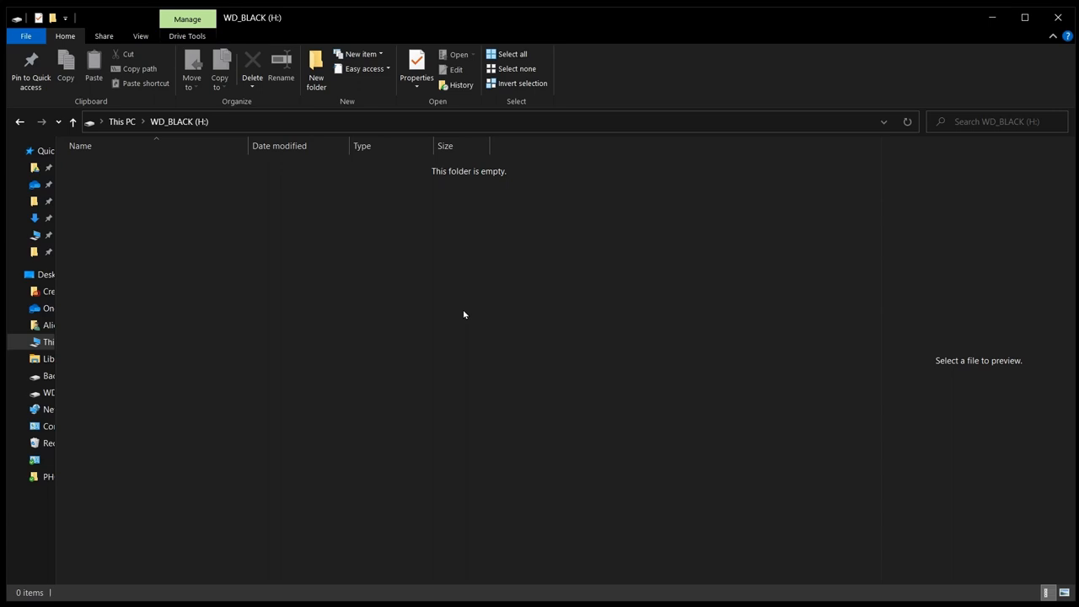
mouse_move(317, 68)
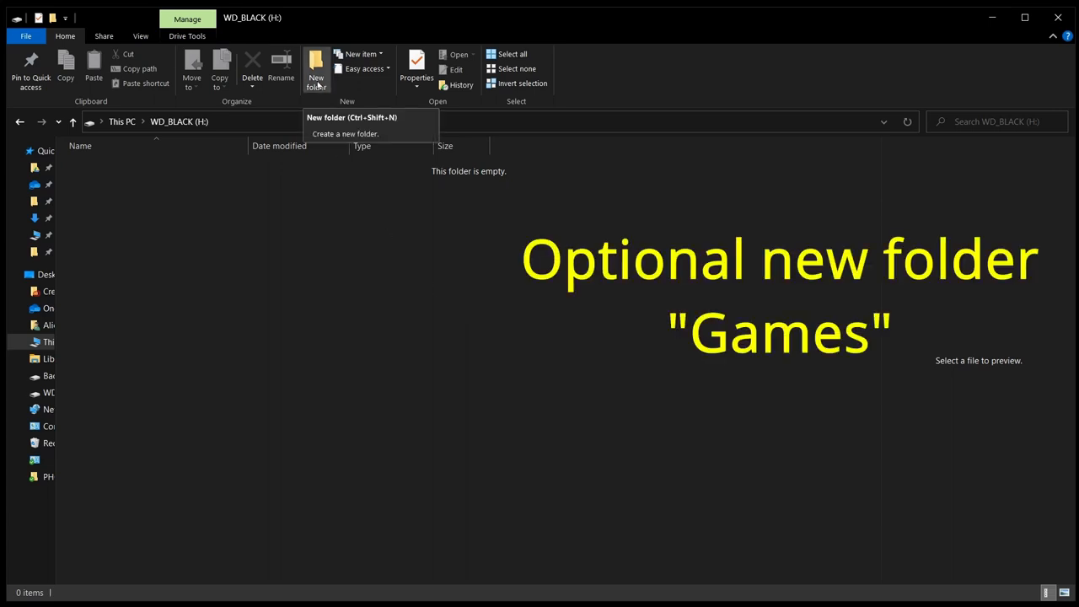
right_click(341, 263)
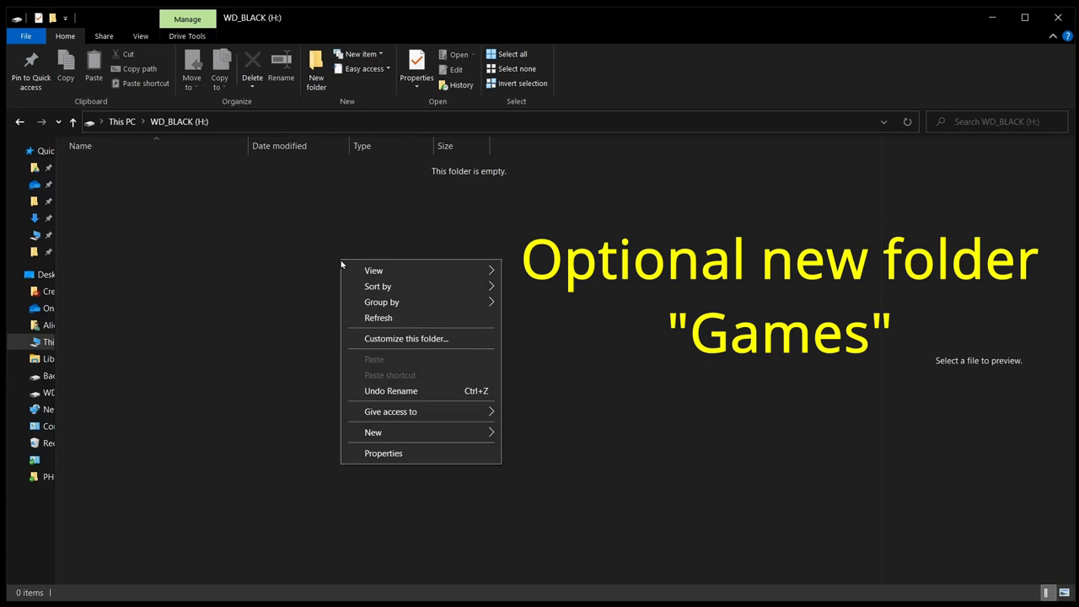
left_click(373, 432)
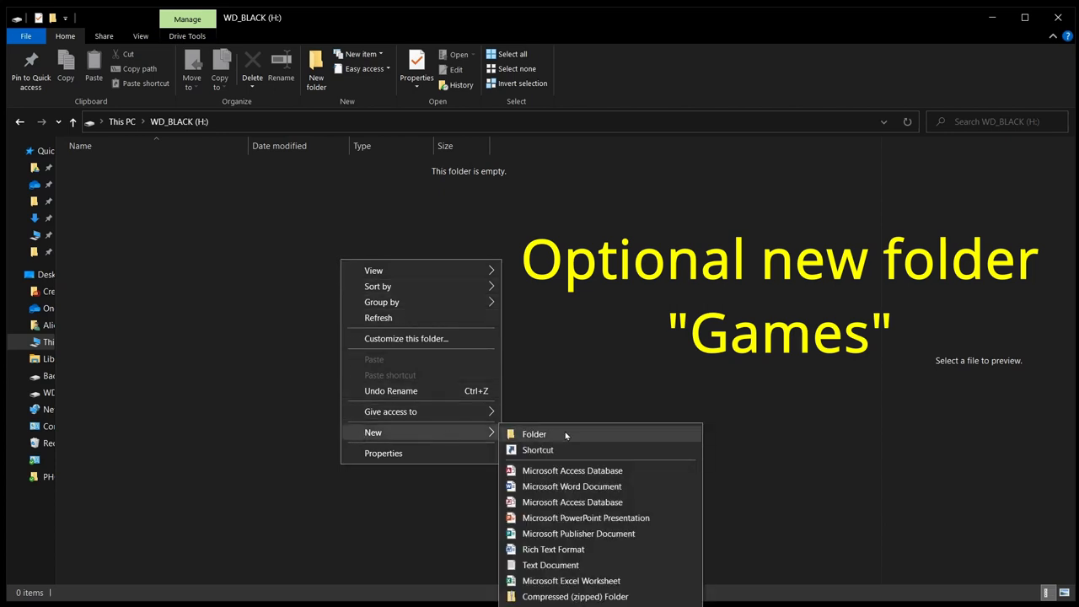
left_click(533, 433)
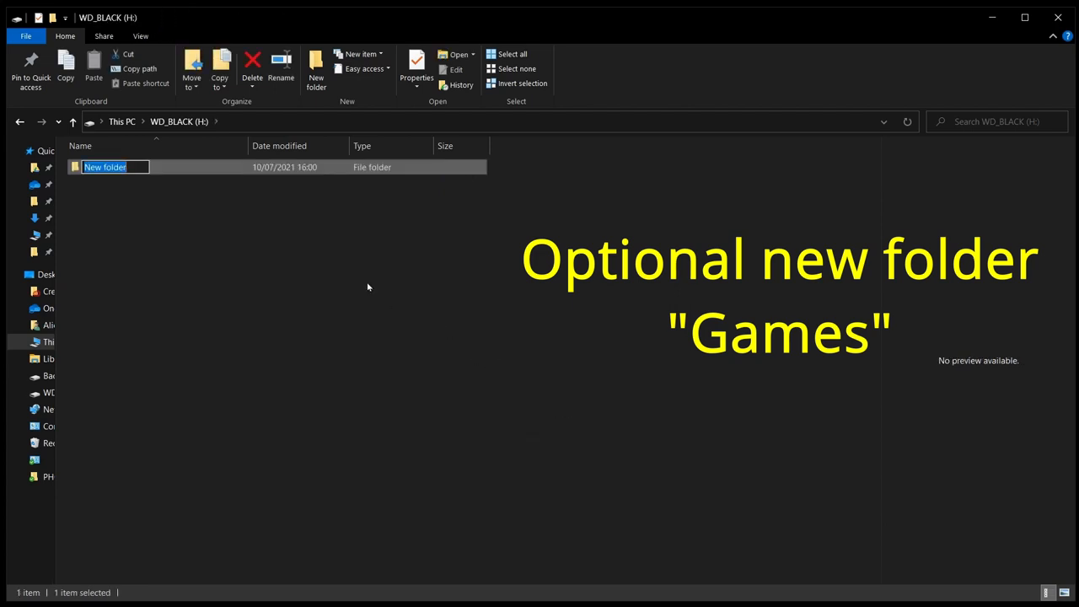
type("Games")
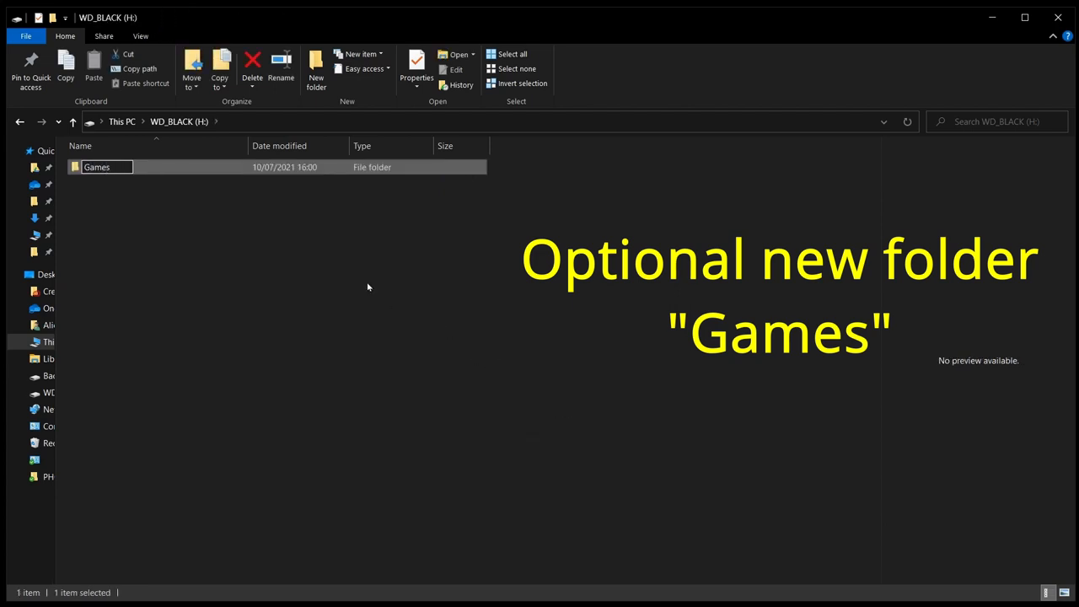
key("Return")
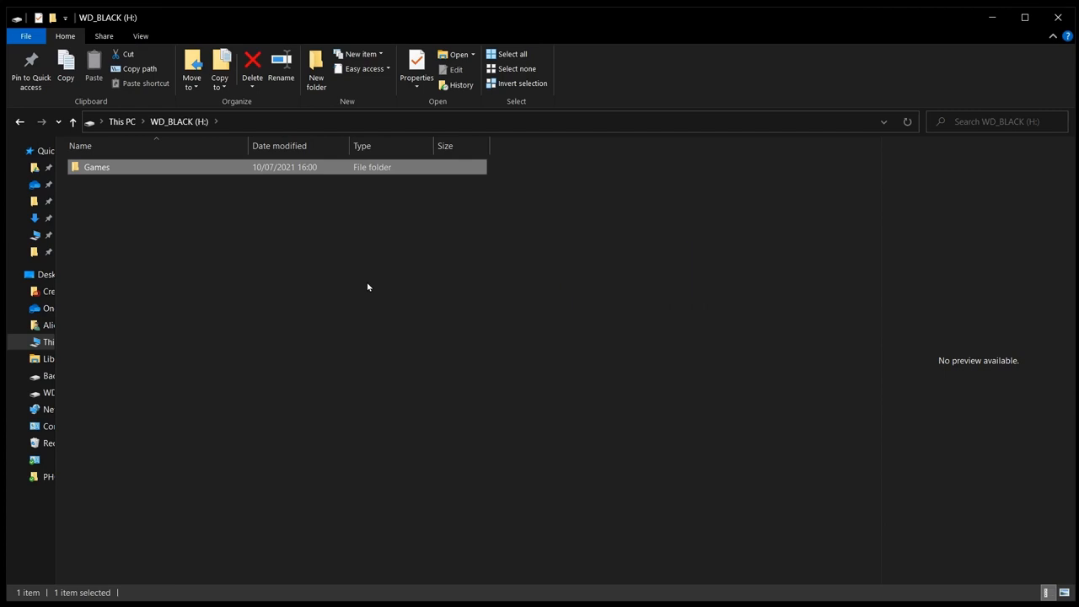
Step: Create a SteamLibrary subfolder inside H:\Games
double_click(96, 167)
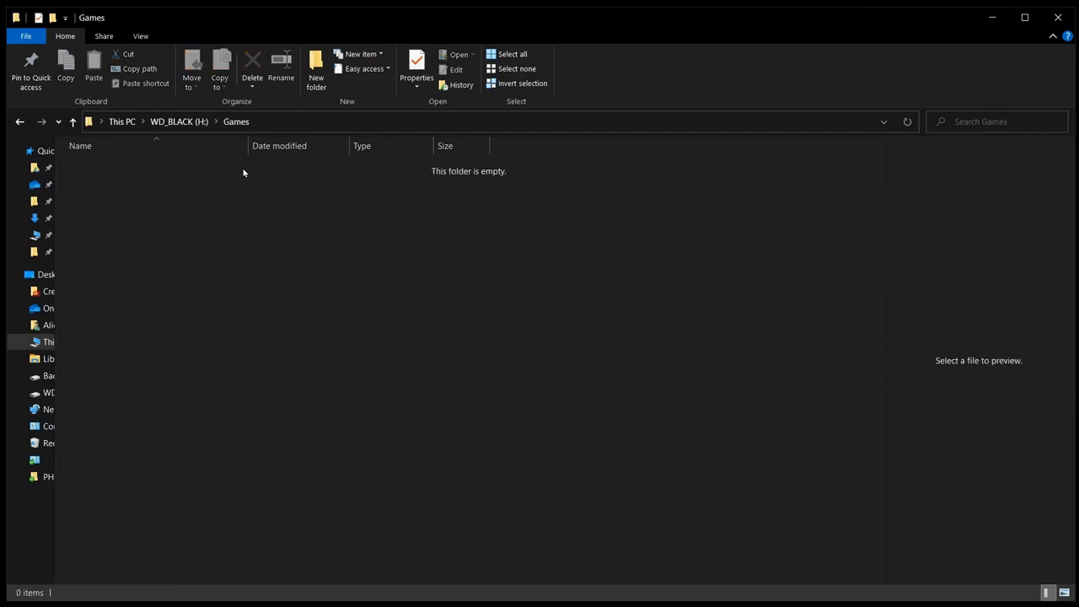
left_click(317, 69)
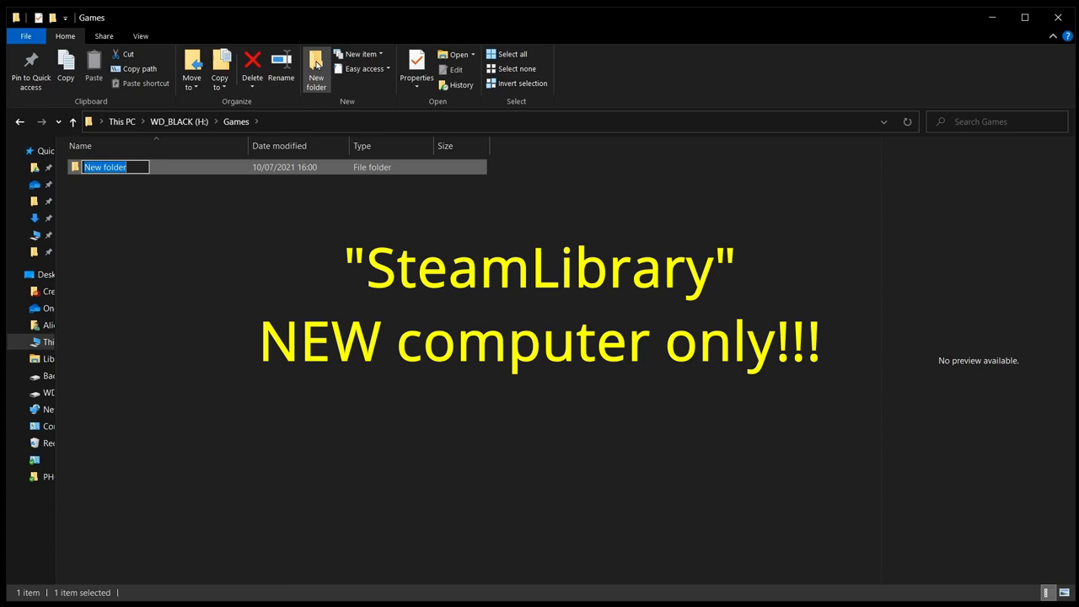
type("SteamLibrary")
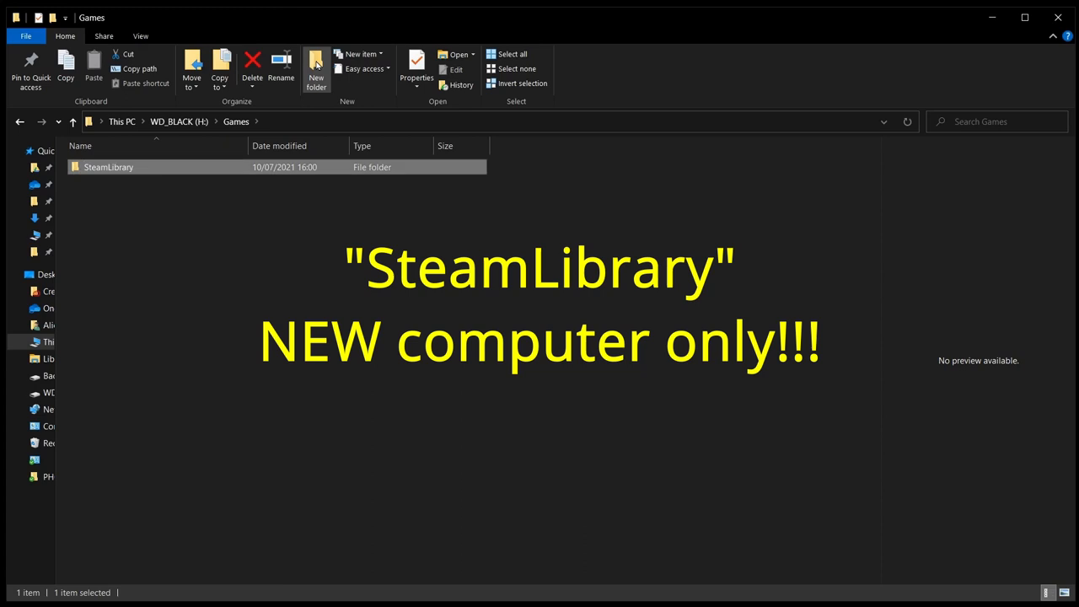
mouse_move(309, 198)
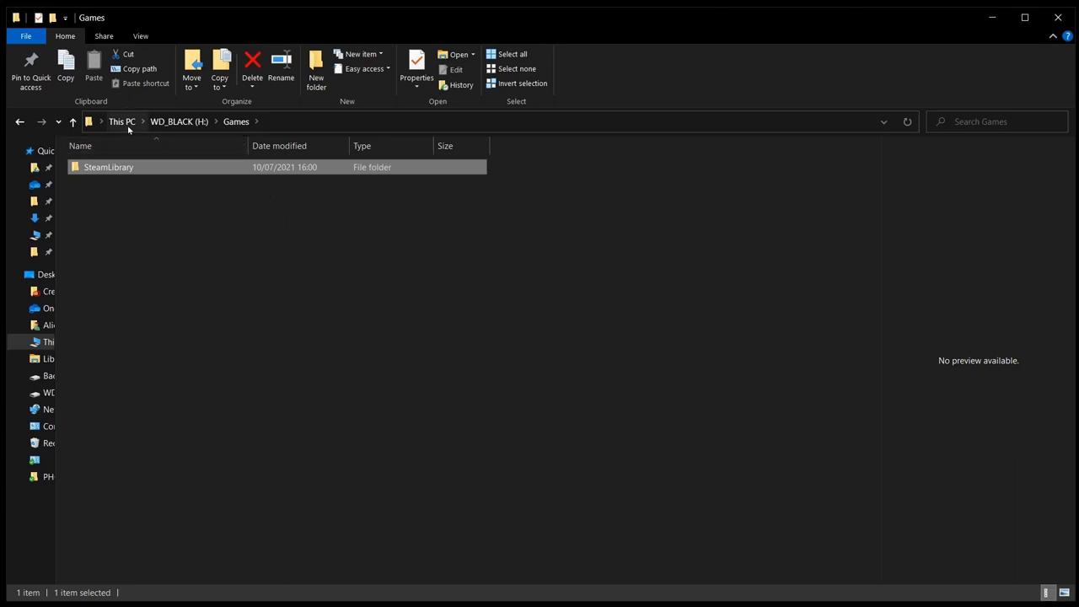
Step: Navigate from This PC back into the empty Games folder on WD_BLACK (H:)
left_click(121, 121)
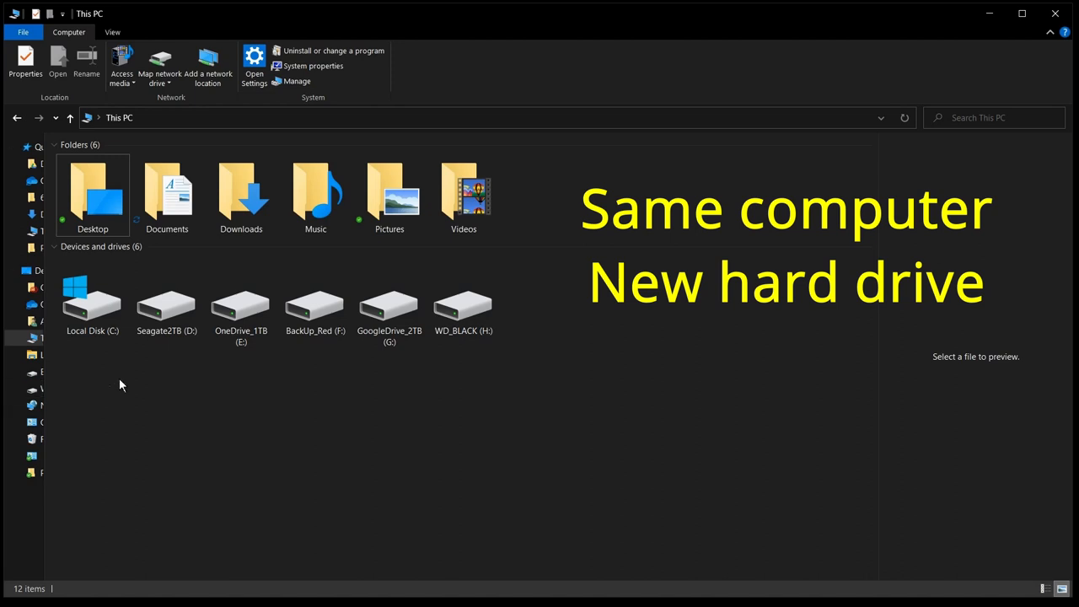
mouse_move(284, 369)
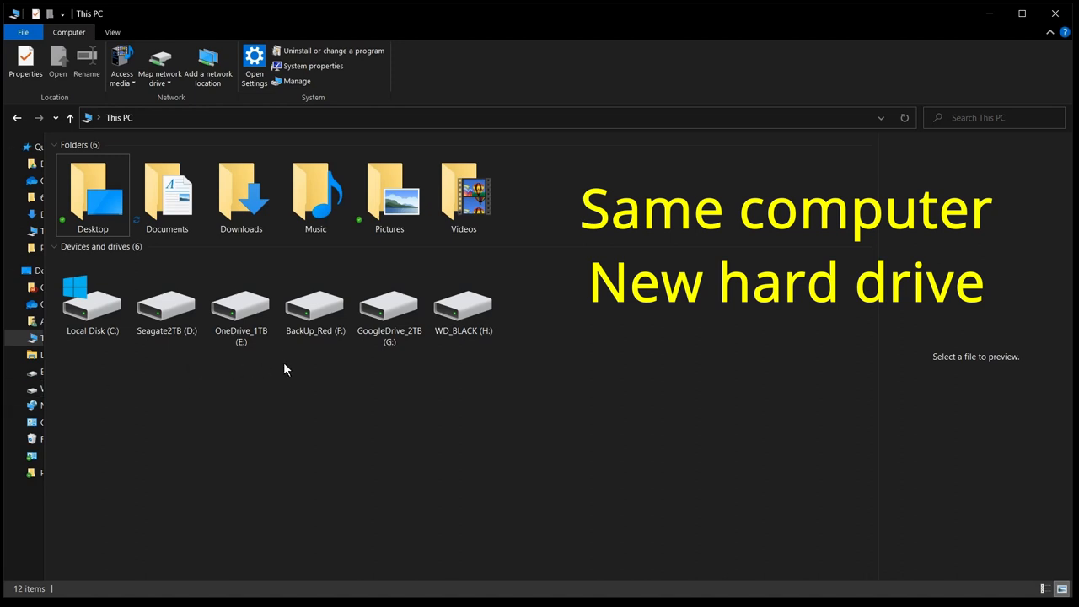
double_click(462, 303)
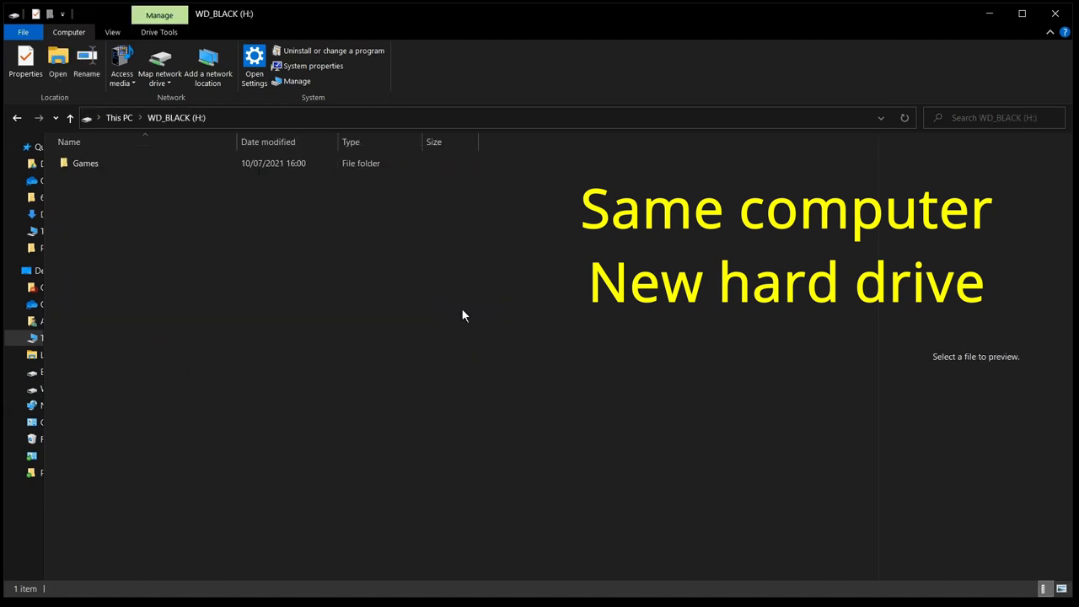
left_click(61, 32)
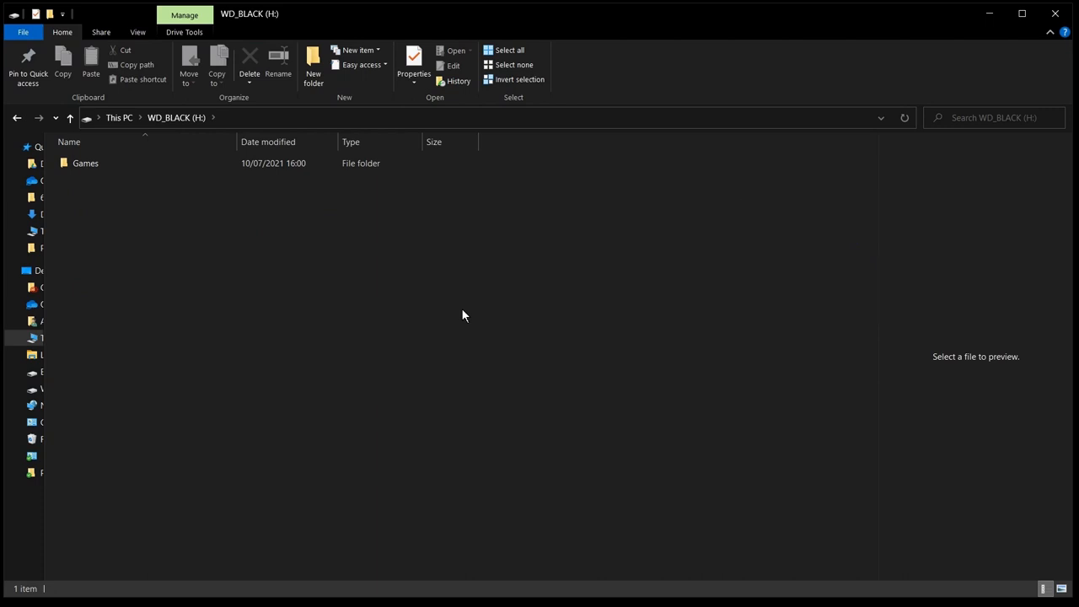
double_click(84, 162)
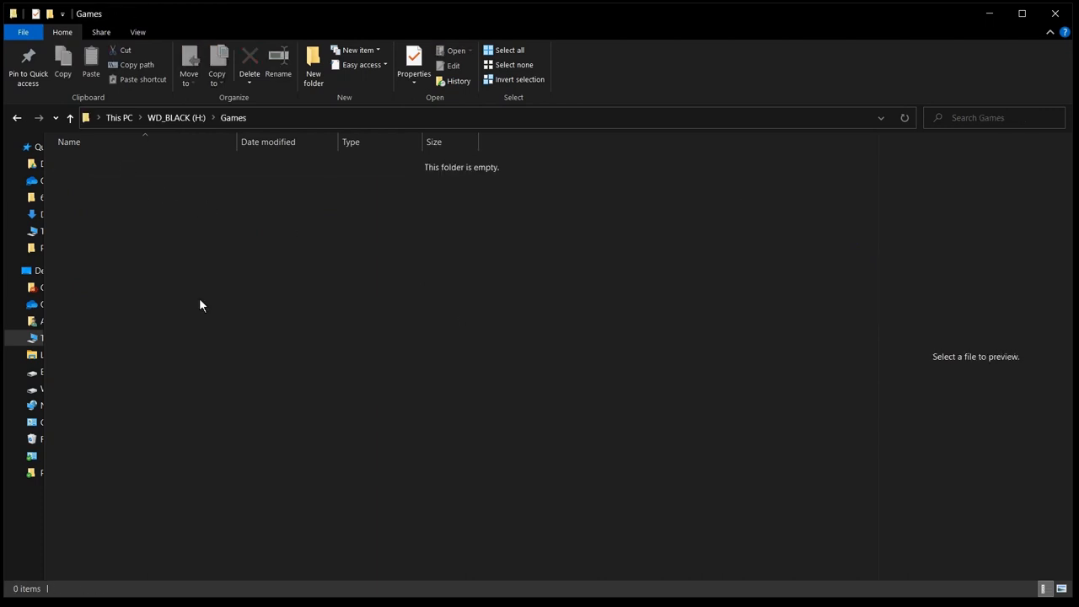
mouse_move(203, 312)
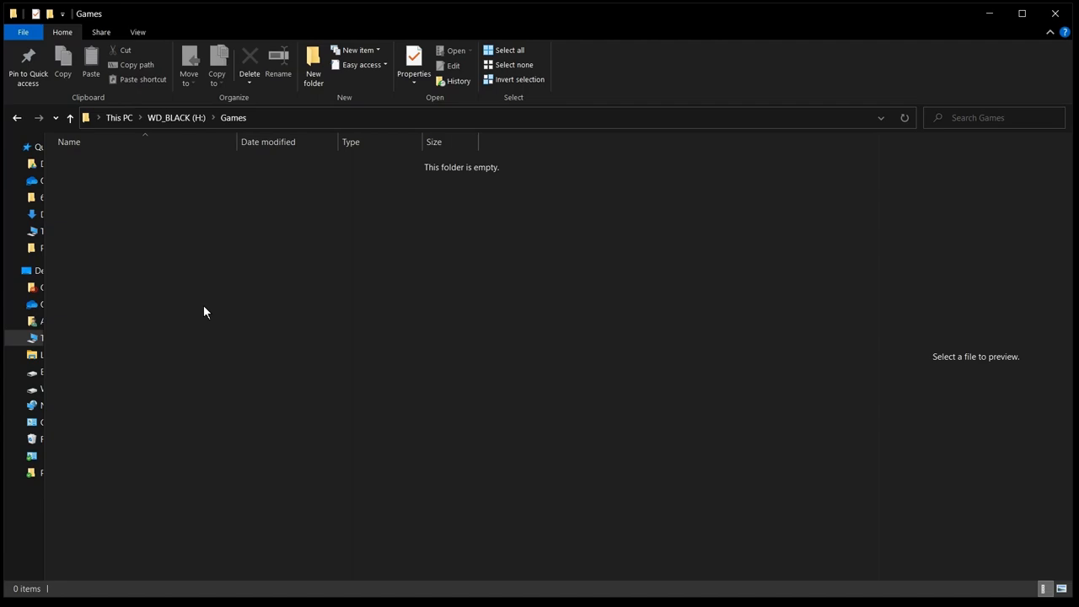
mouse_move(988, 14)
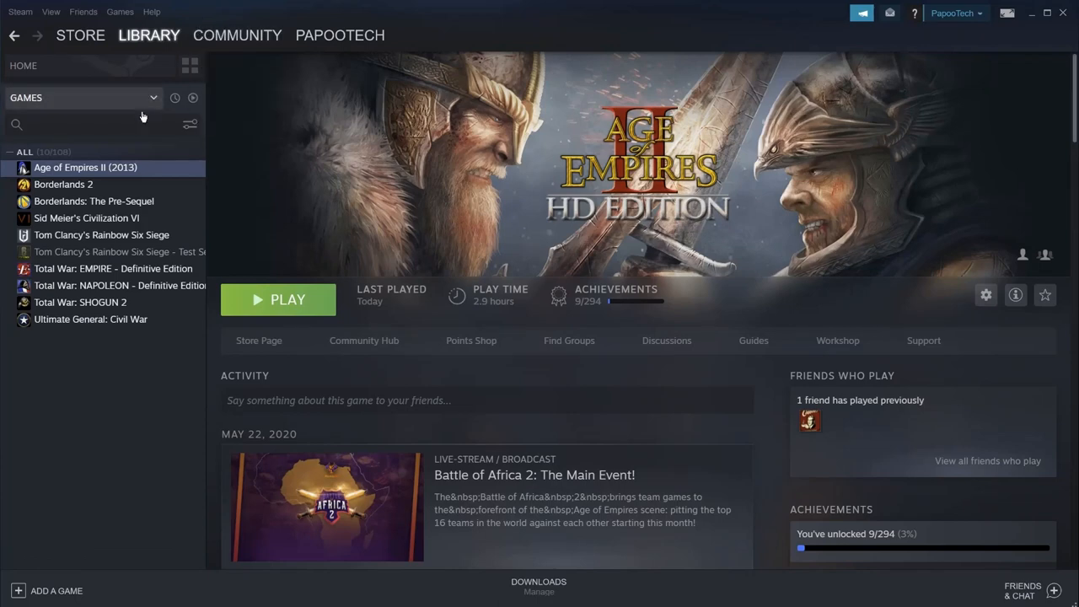
Step: Check Age of Empires II's local files on D:, then view the Civilization VI page showing Purchase
left_click(64, 184)
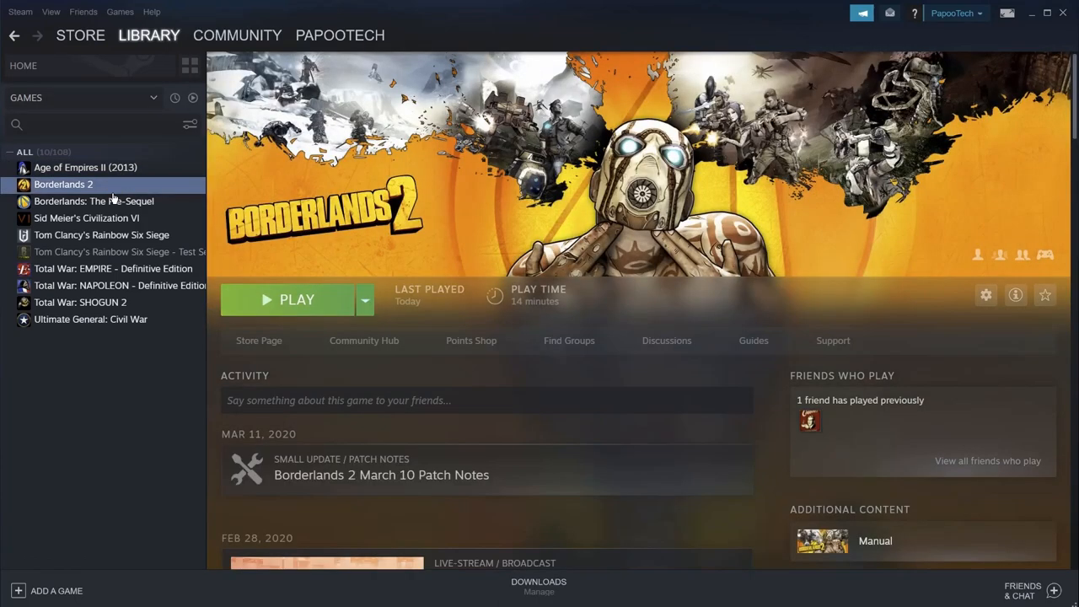
left_click(86, 217)
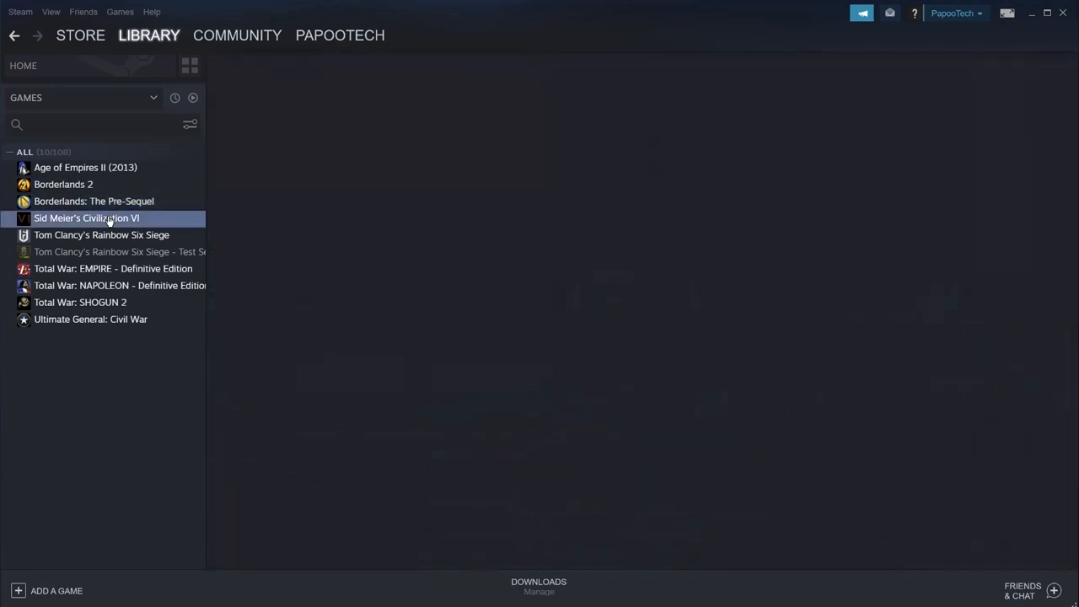
right_click(87, 217)
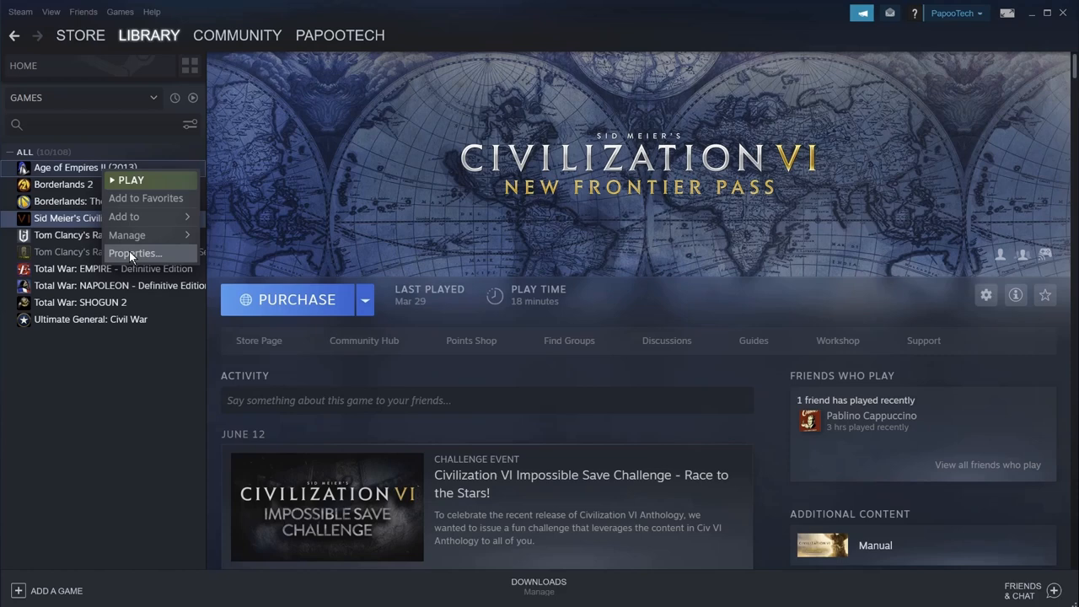
left_click(135, 253)
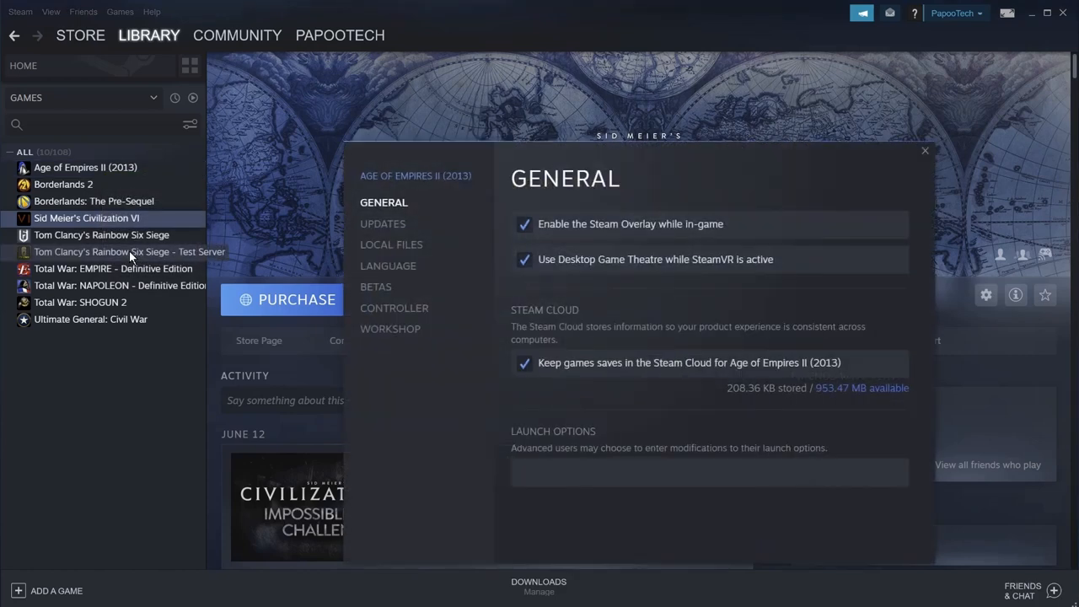
mouse_move(391, 245)
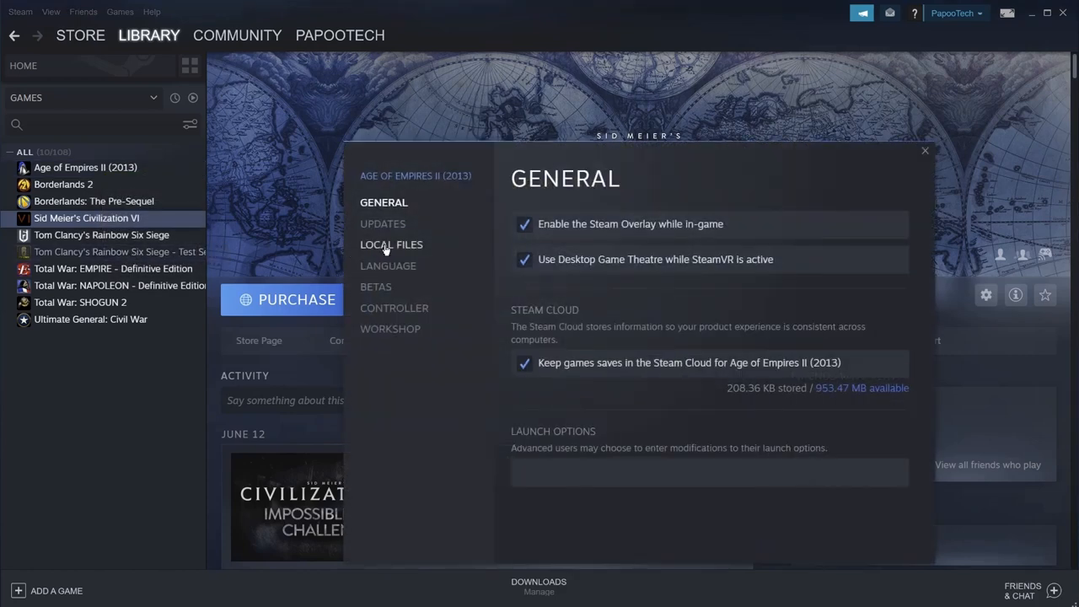
left_click(391, 244)
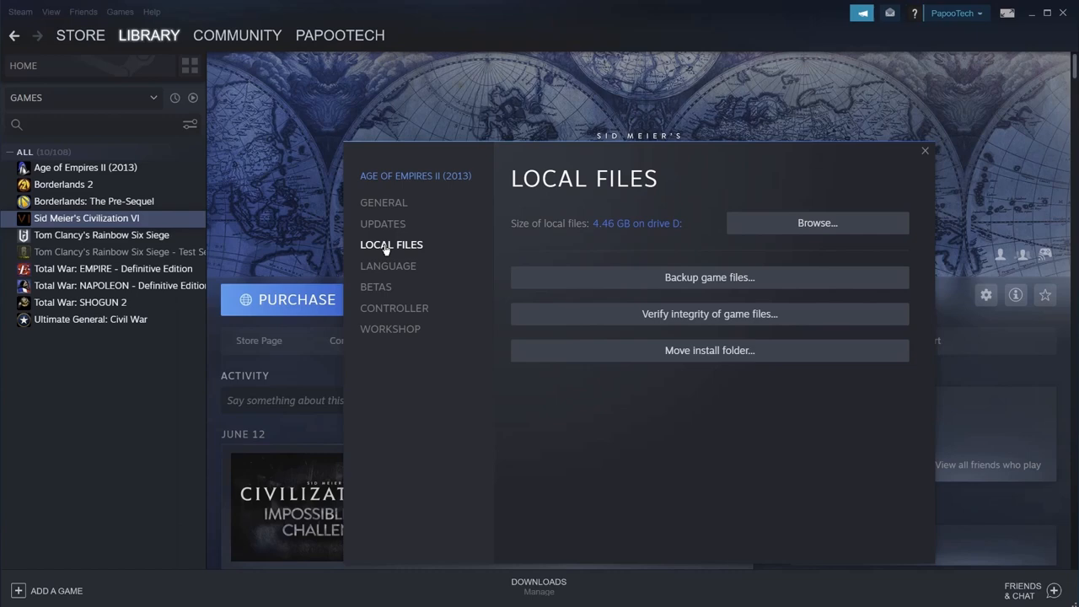
mouse_move(601, 240)
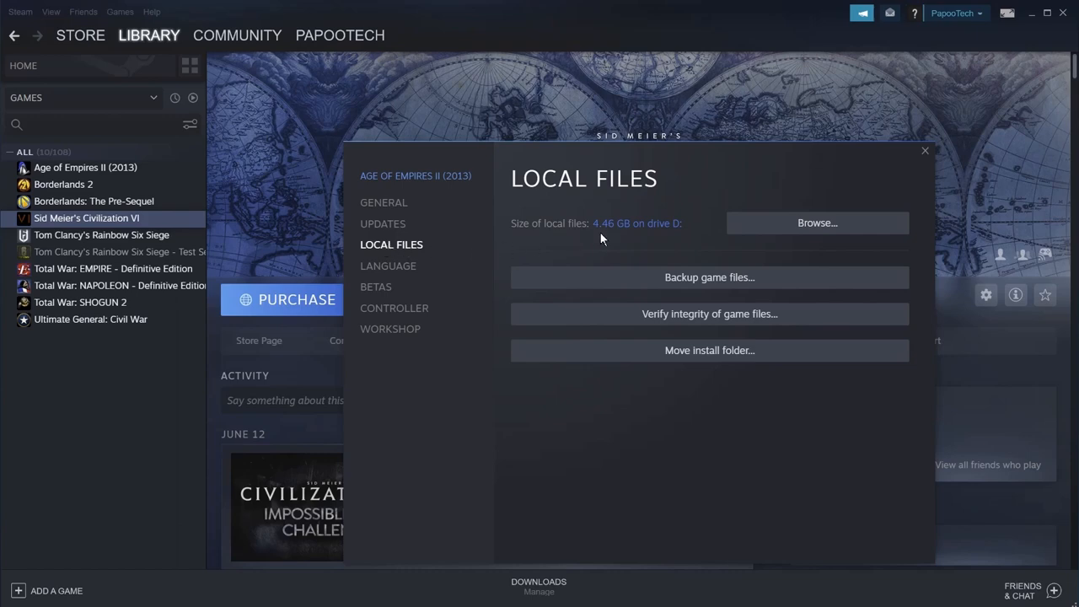
mouse_move(675, 236)
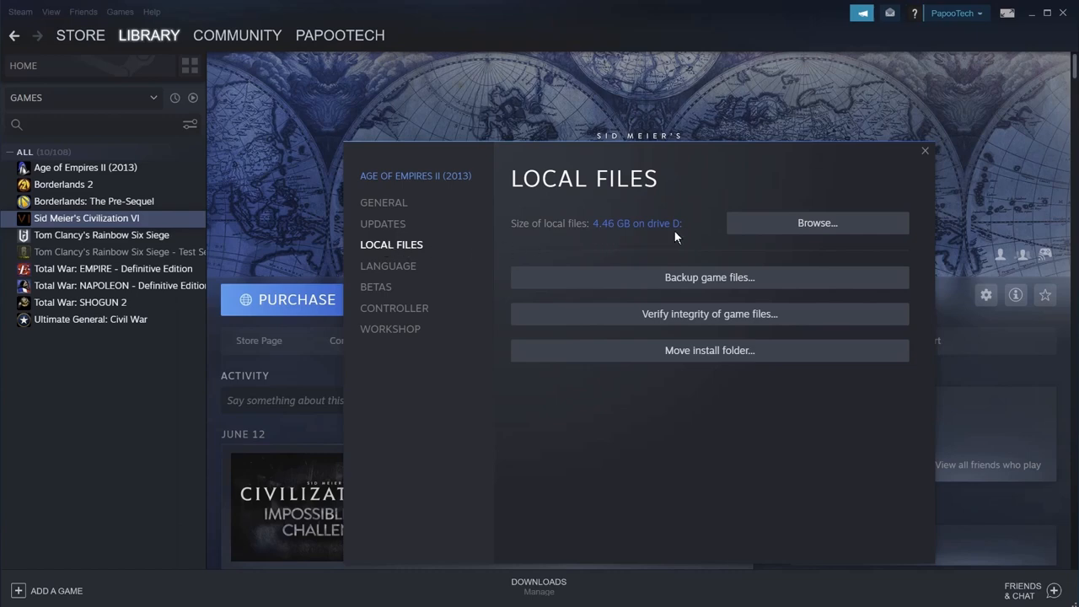
mouse_move(685, 236)
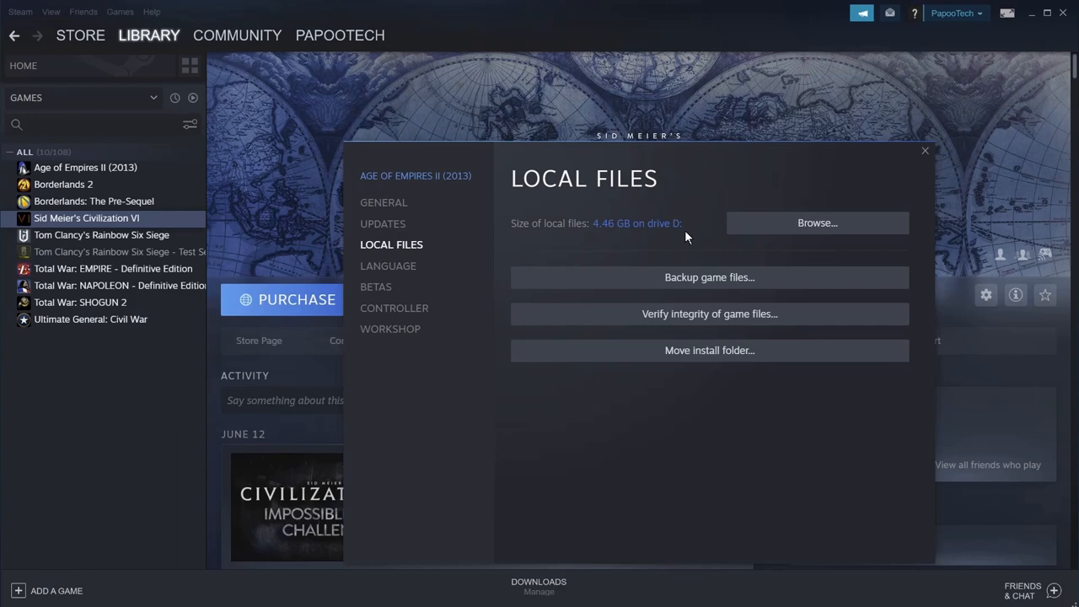
mouse_move(819, 178)
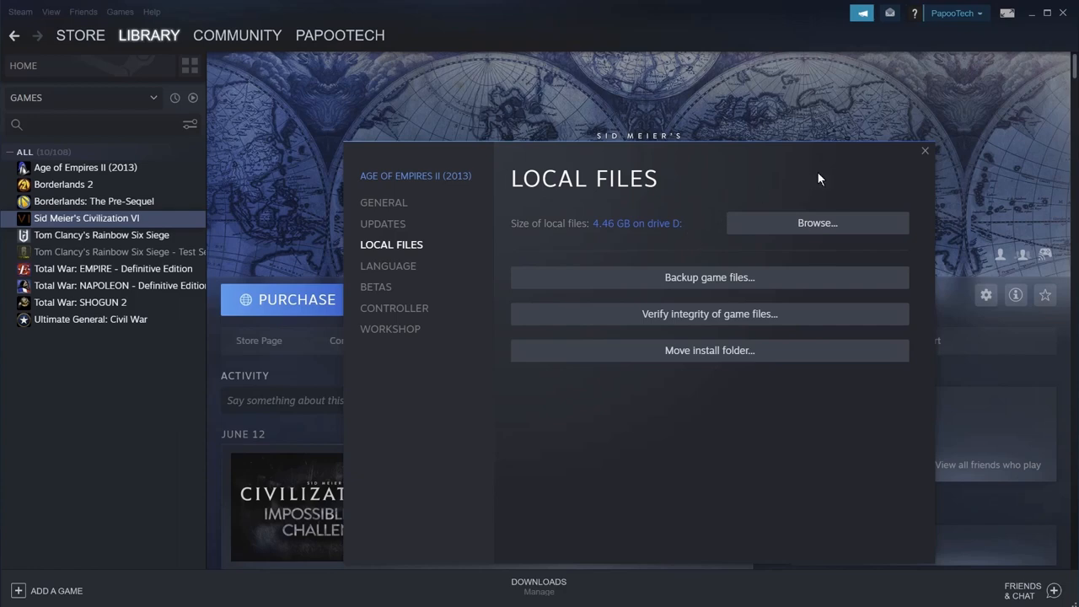
left_click(924, 150)
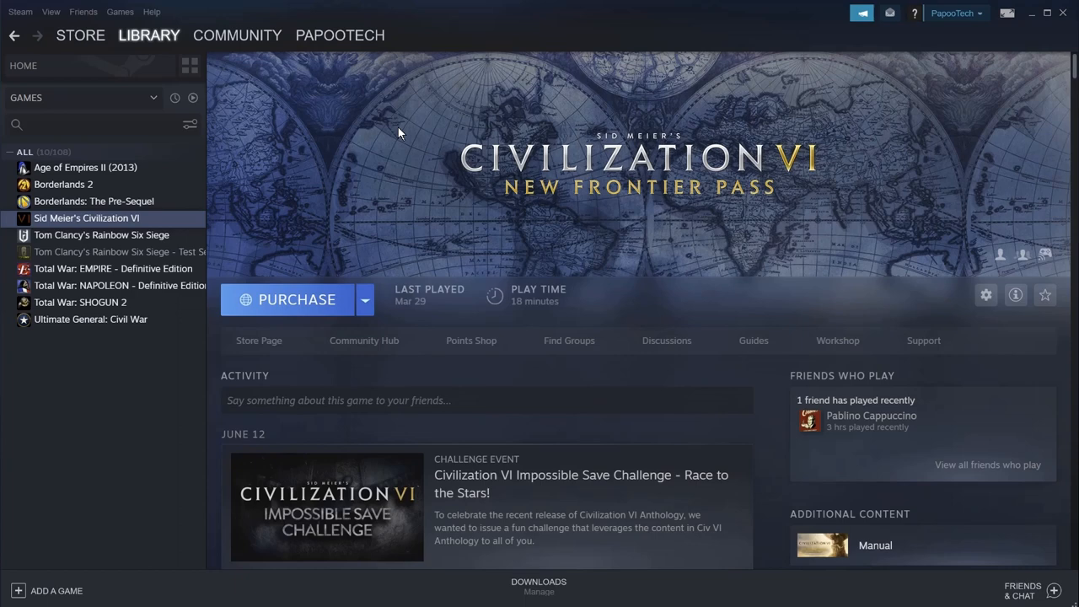
Step: Show the Steam Library Folders list in Downloads settings, listing only the C: and D: libraries
left_click(20, 10)
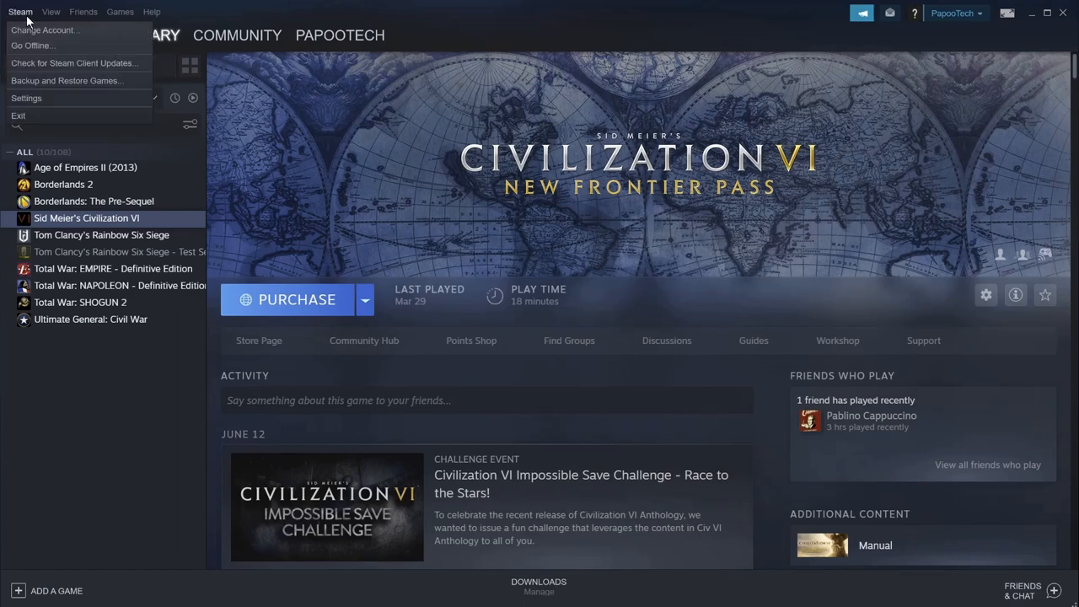
left_click(27, 98)
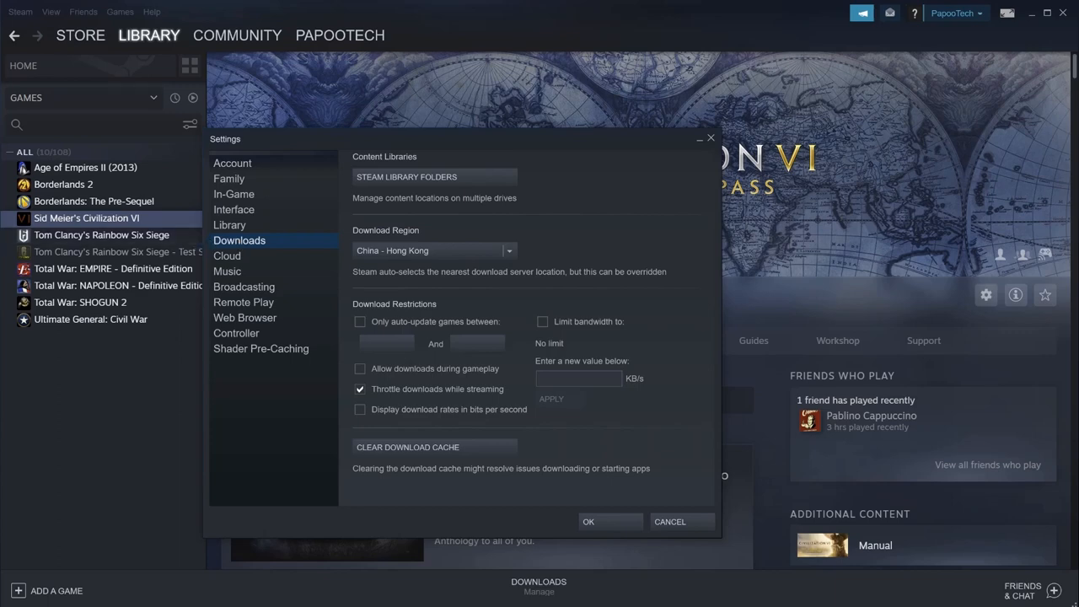
mouse_move(243, 120)
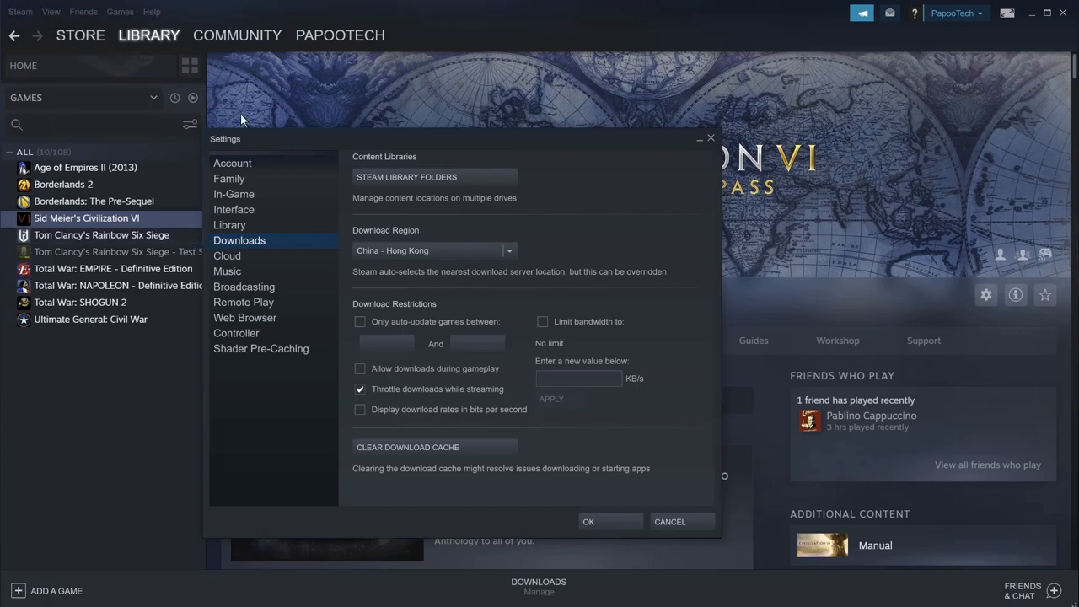
left_click(408, 177)
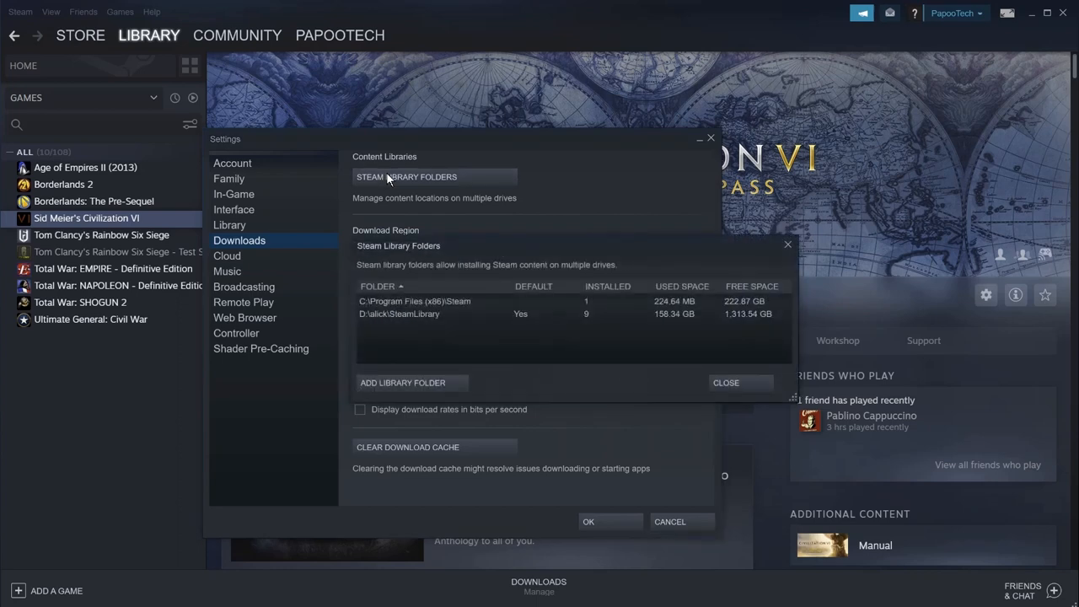
mouse_move(515, 327)
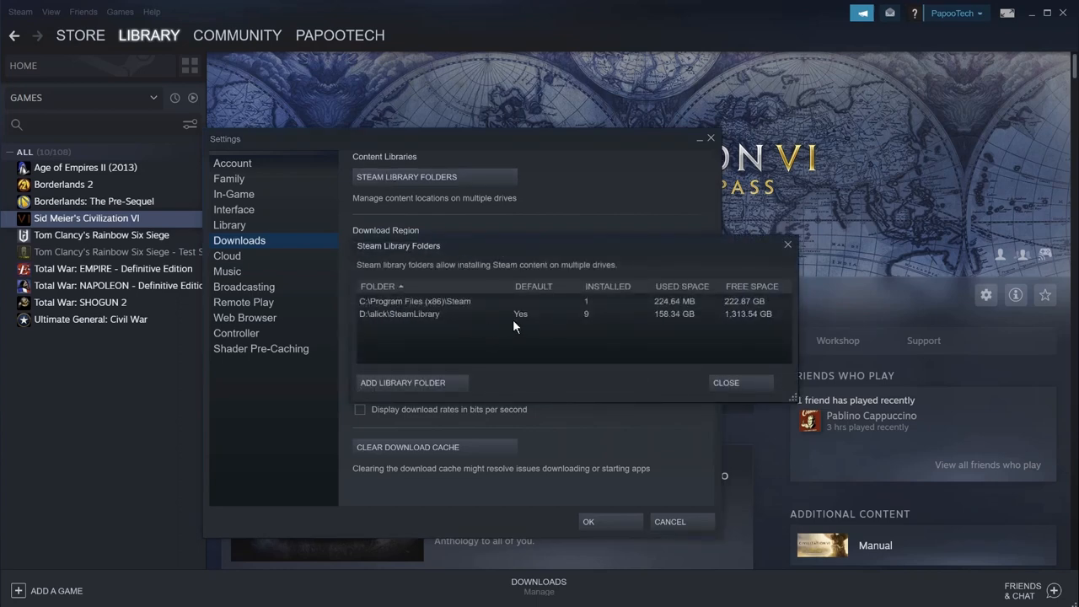
mouse_move(542, 334)
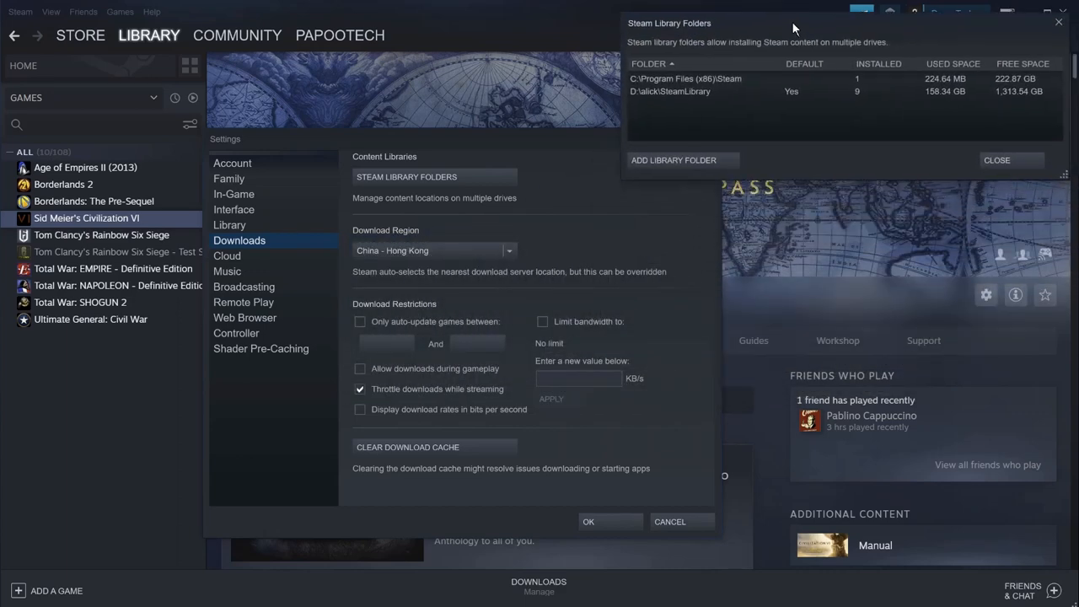
mouse_move(674, 158)
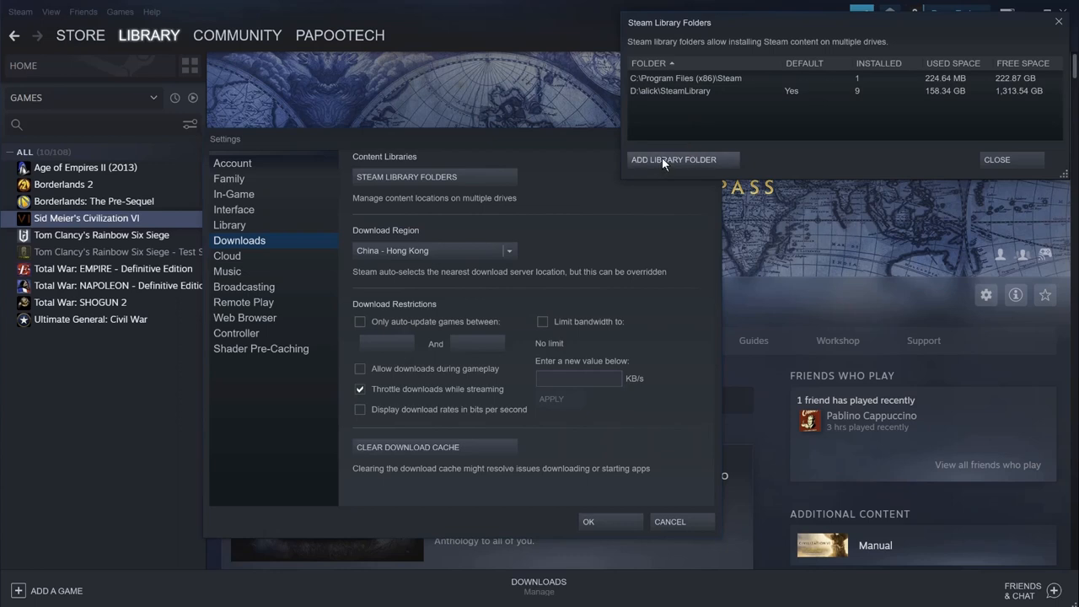
Step: Add H:\Games\SteamLibrary as a new Steam library folder, creating SteamLibrary inside Games
left_click(674, 158)
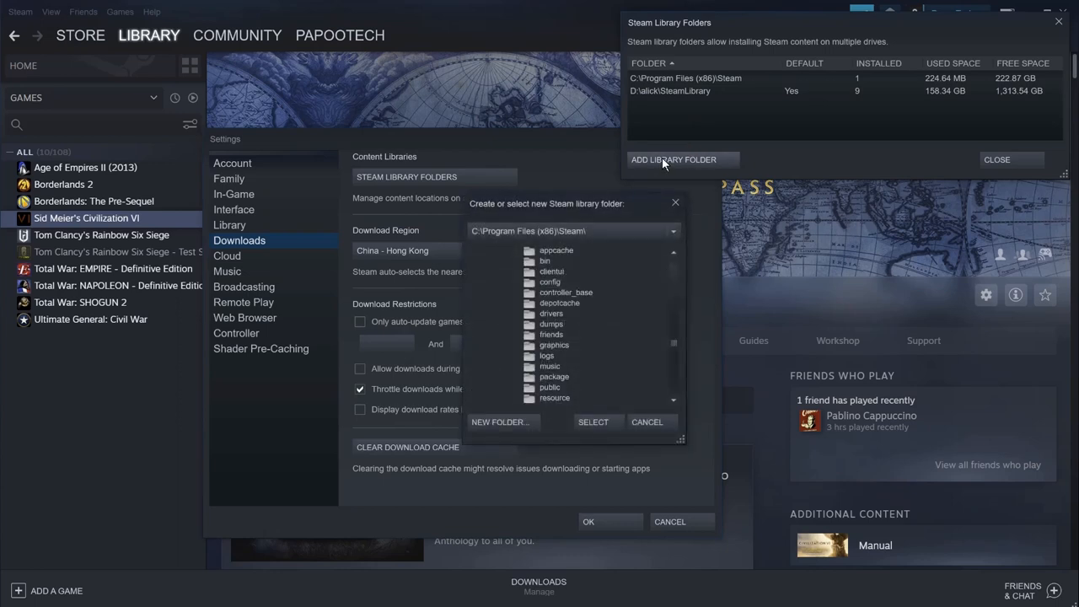
mouse_move(677, 229)
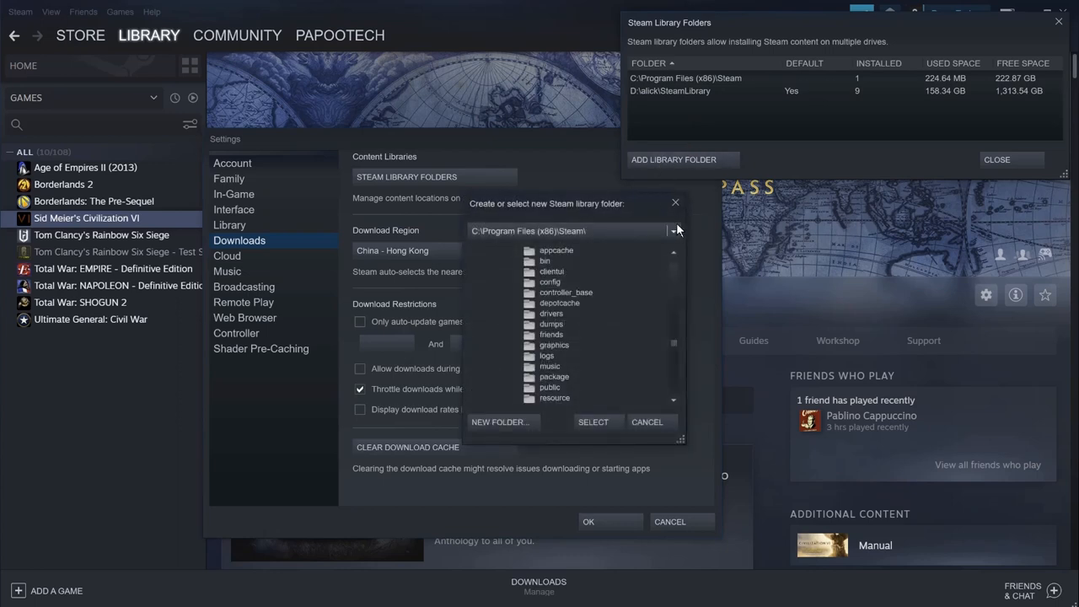
left_click(674, 230)
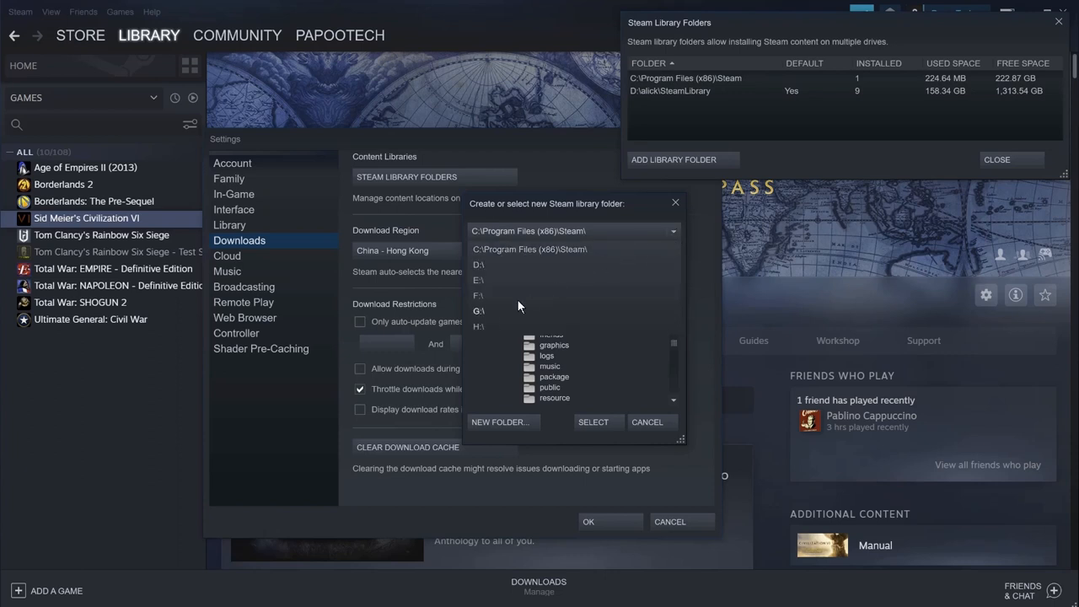
left_click(478, 327)
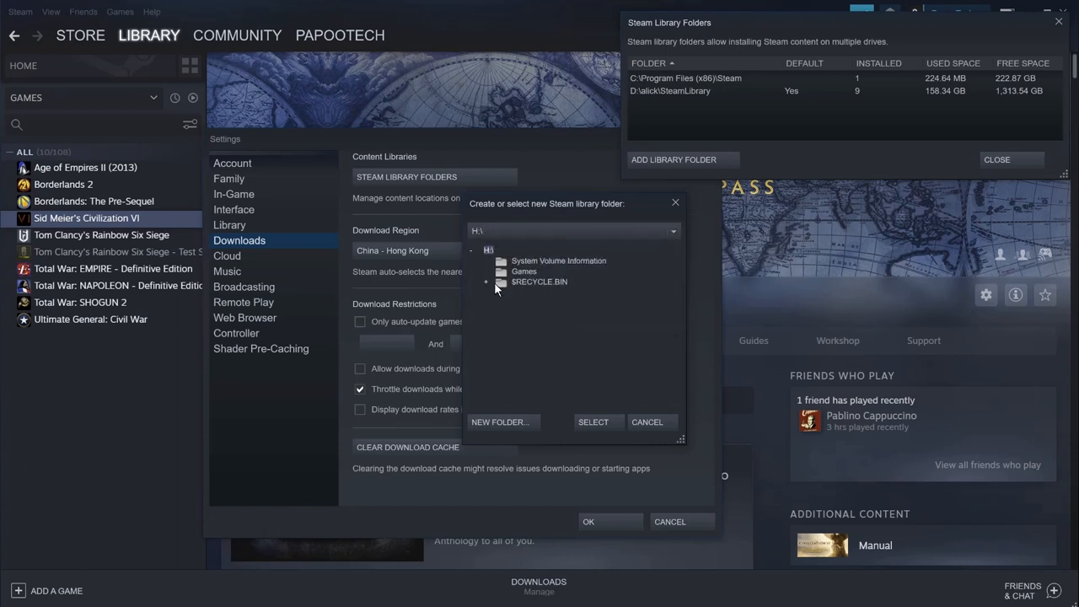
left_click(523, 270)
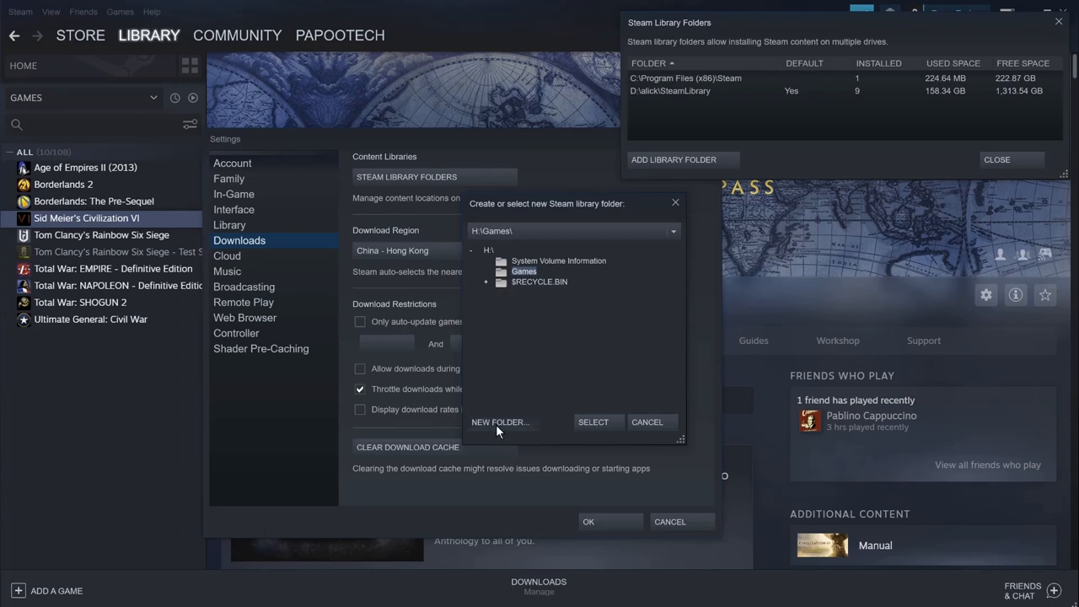
left_click(499, 422)
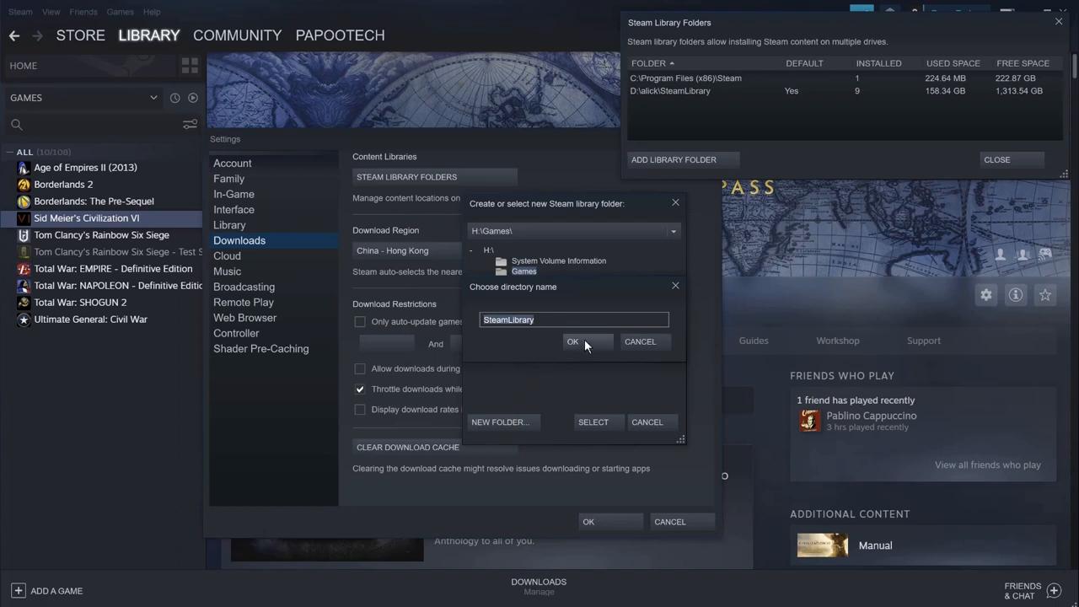
left_click(573, 341)
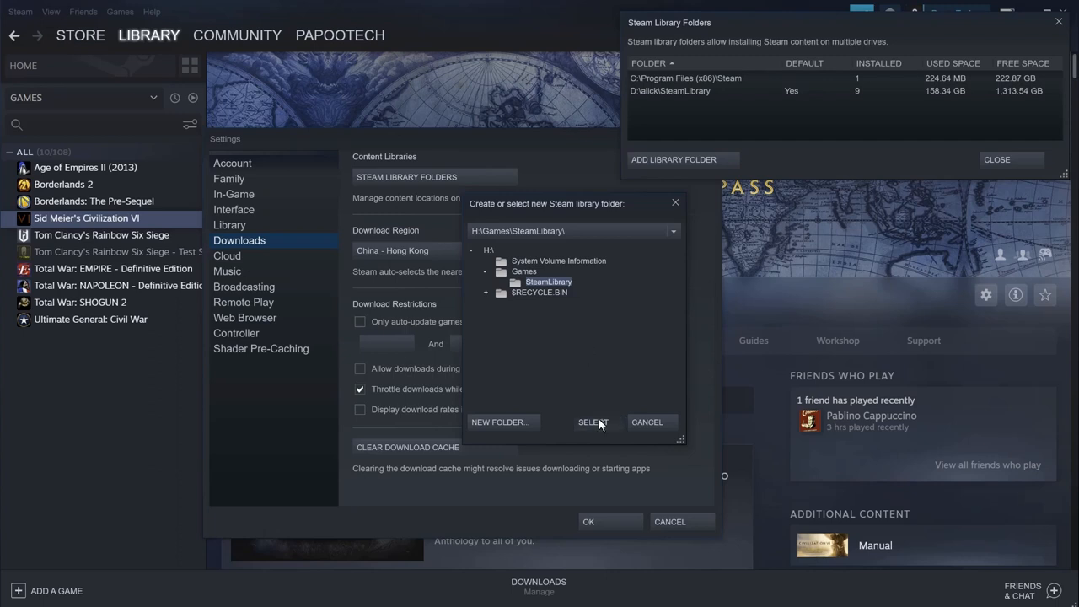
left_click(593, 421)
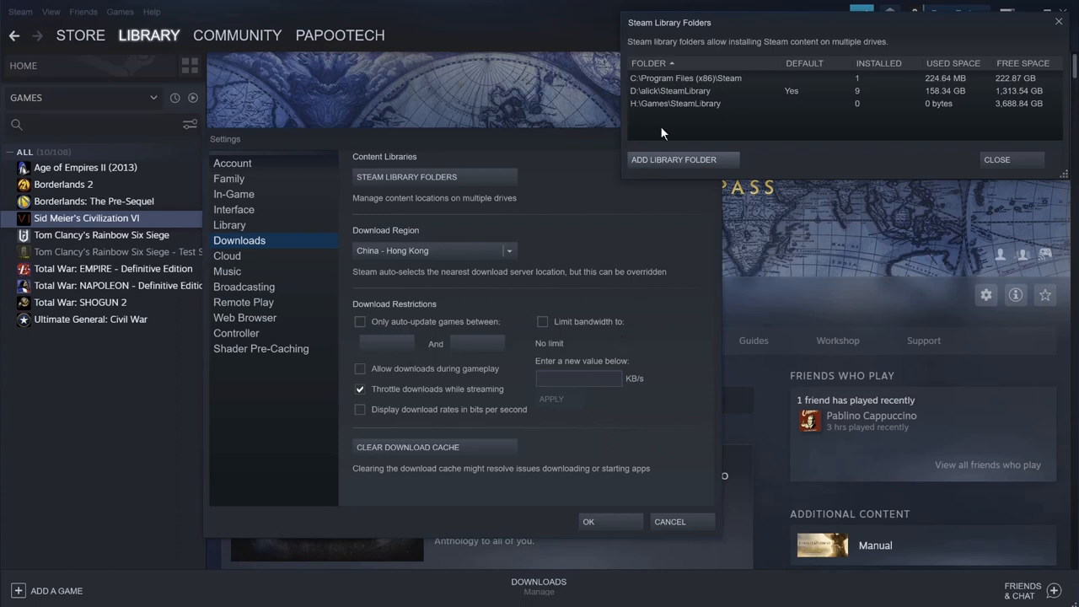
mouse_move(664, 131)
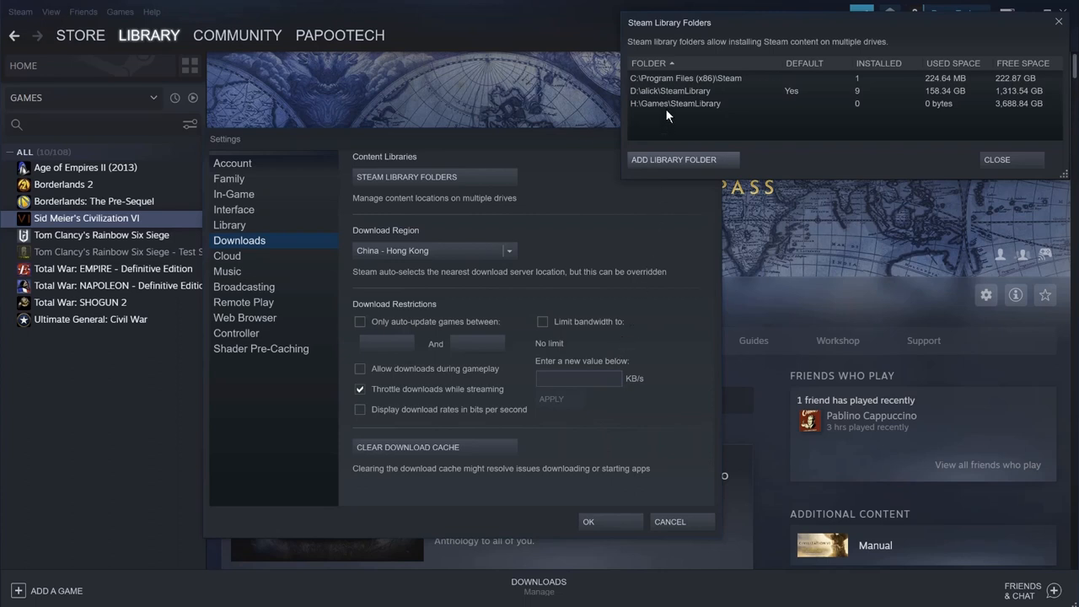
mouse_move(698, 111)
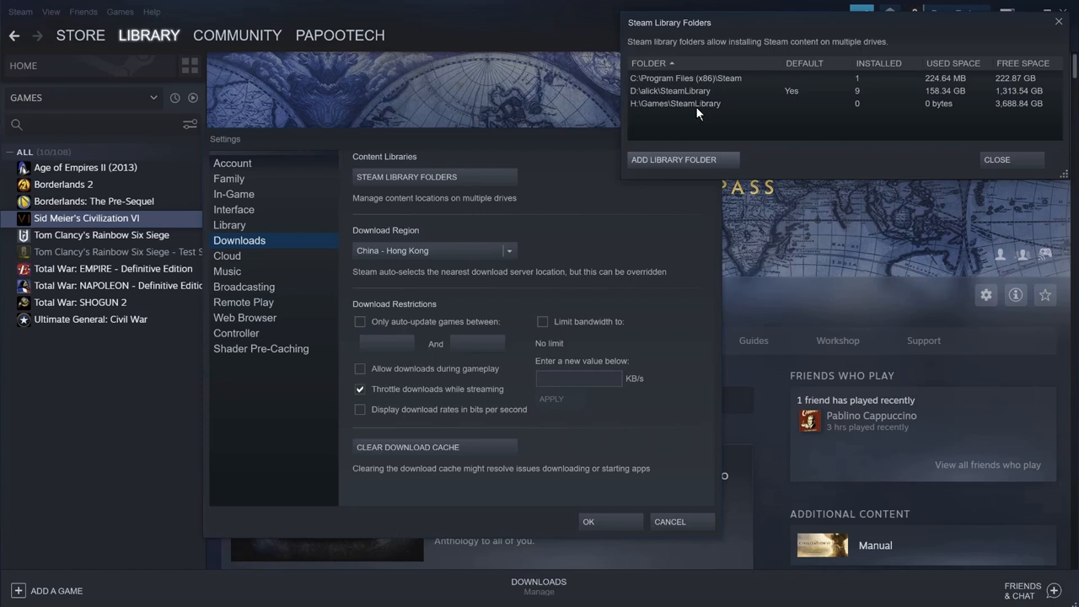
mouse_move(976, 150)
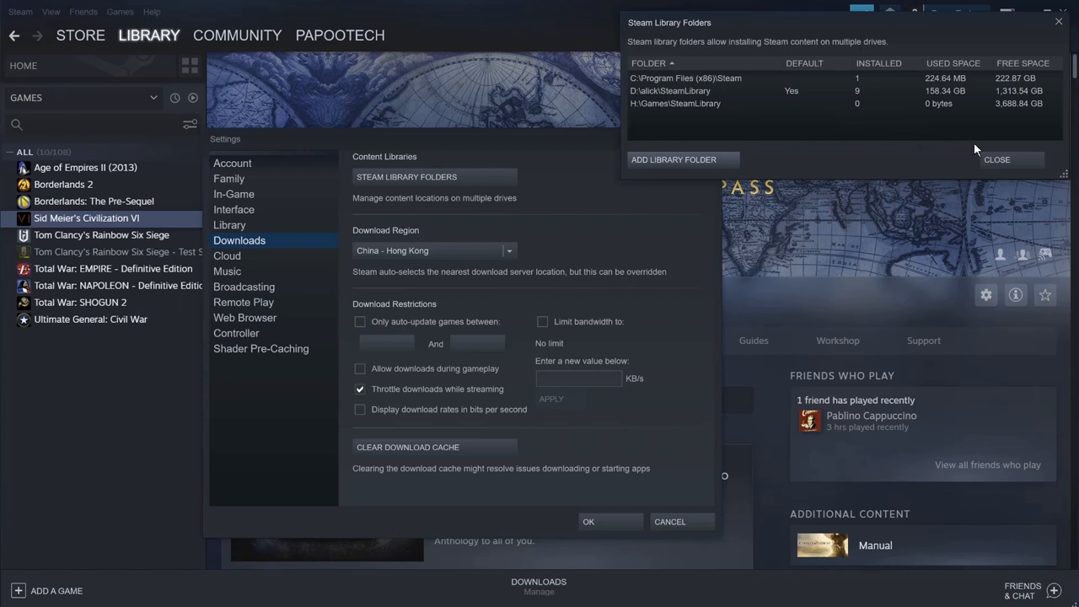
Step: Close the library folders list and Settings, then return to the Age of Empires II (2013) page
left_click(997, 159)
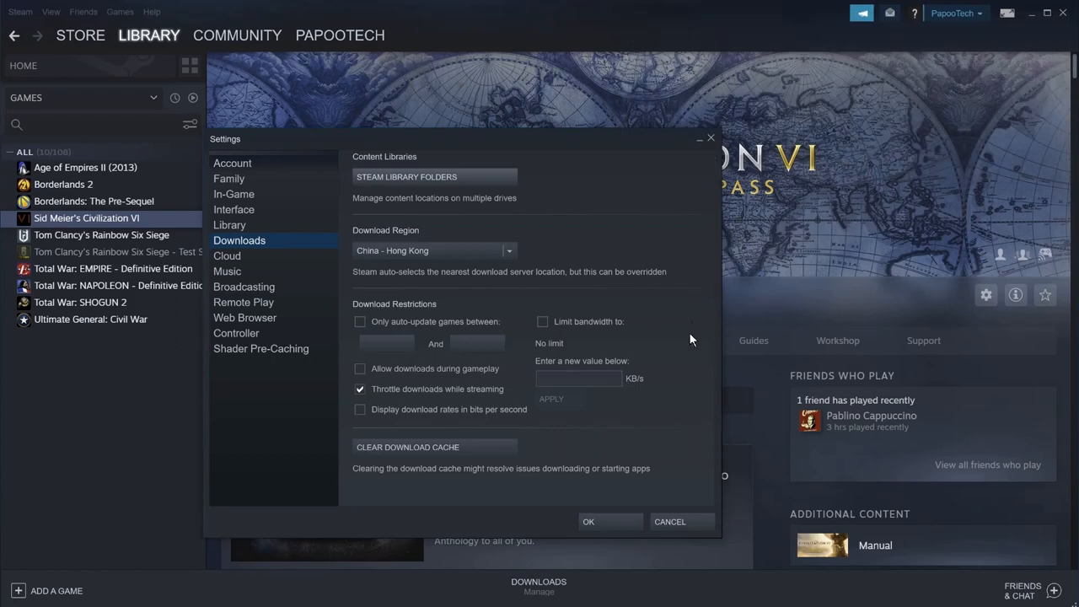
mouse_move(670, 521)
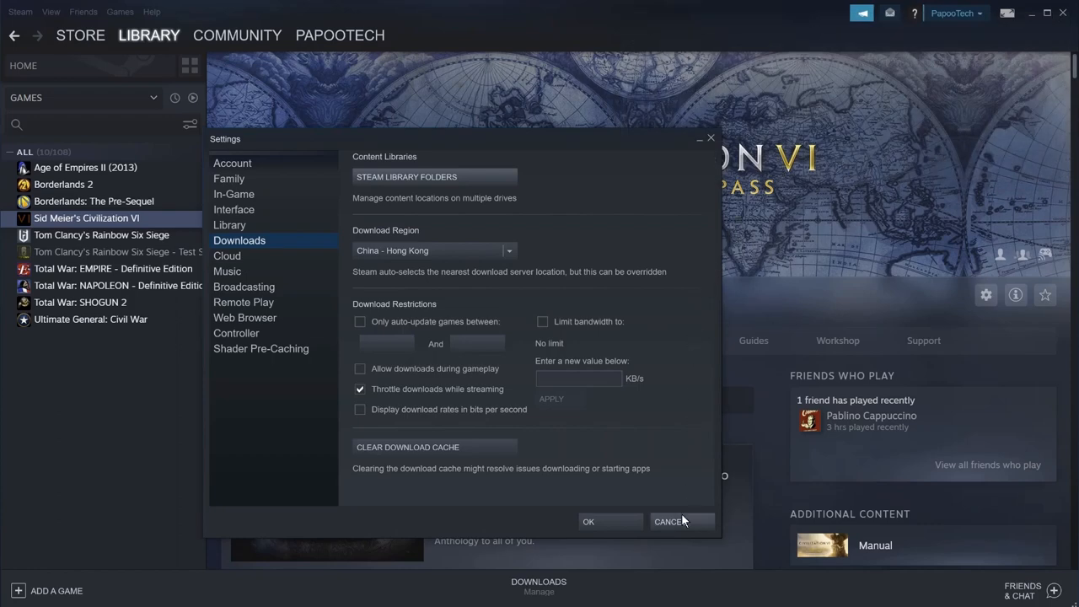
left_click(668, 520)
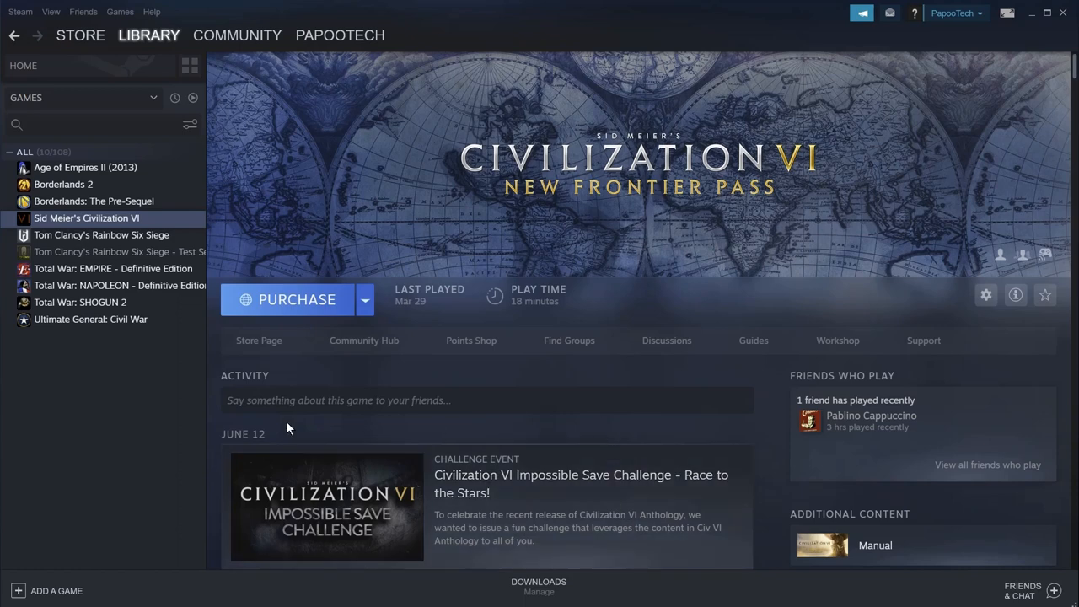
mouse_move(135, 331)
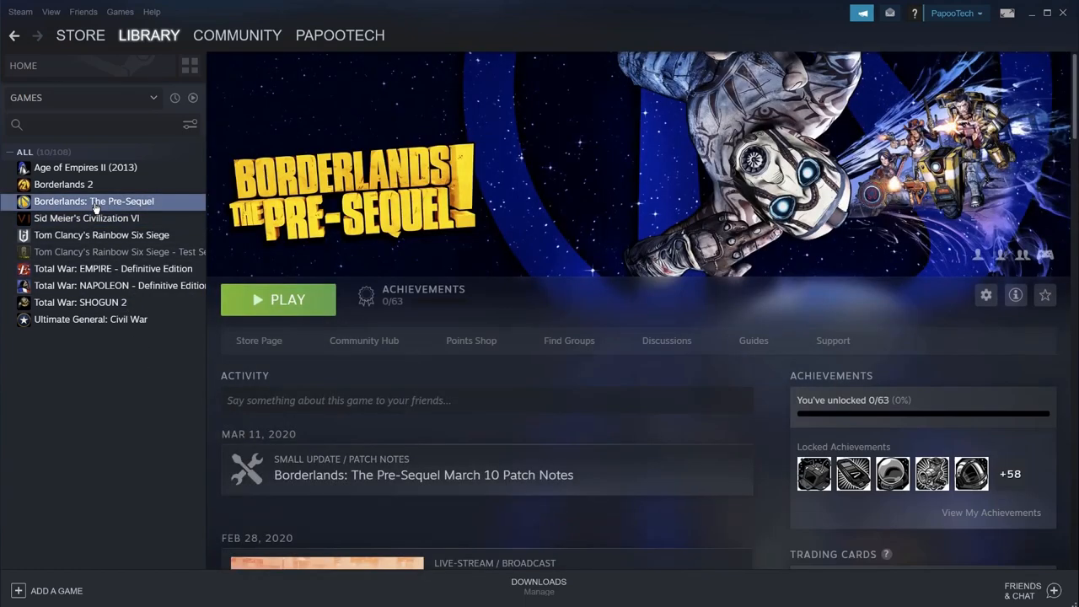
left_click(65, 184)
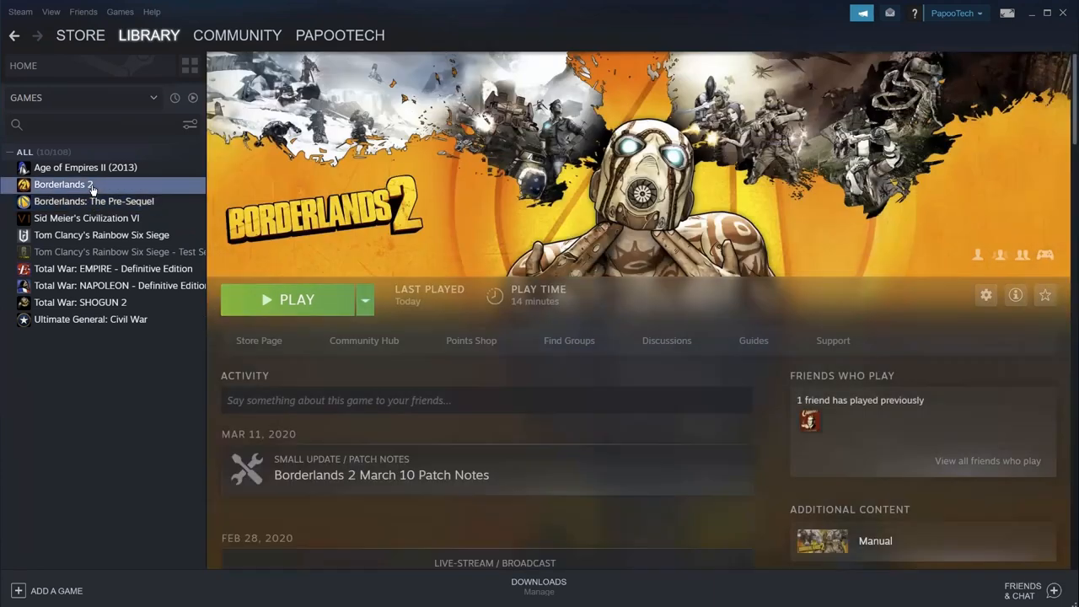
left_click(84, 167)
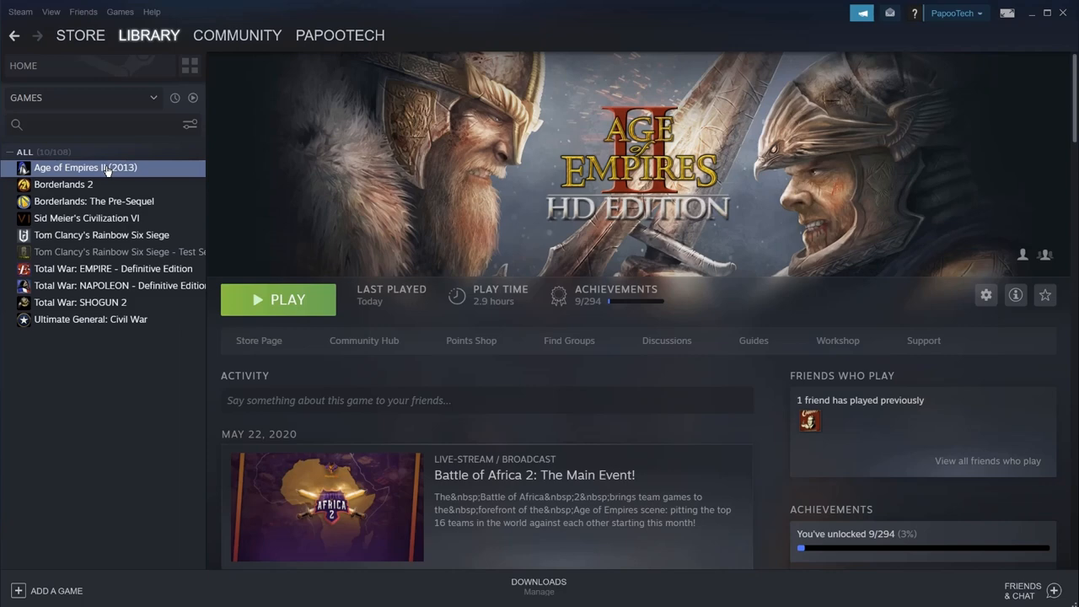
Step: Move Age of Empires II (2013)'s install folder to H:\Games\SteamLibrary via Properties > Local Files
right_click(84, 167)
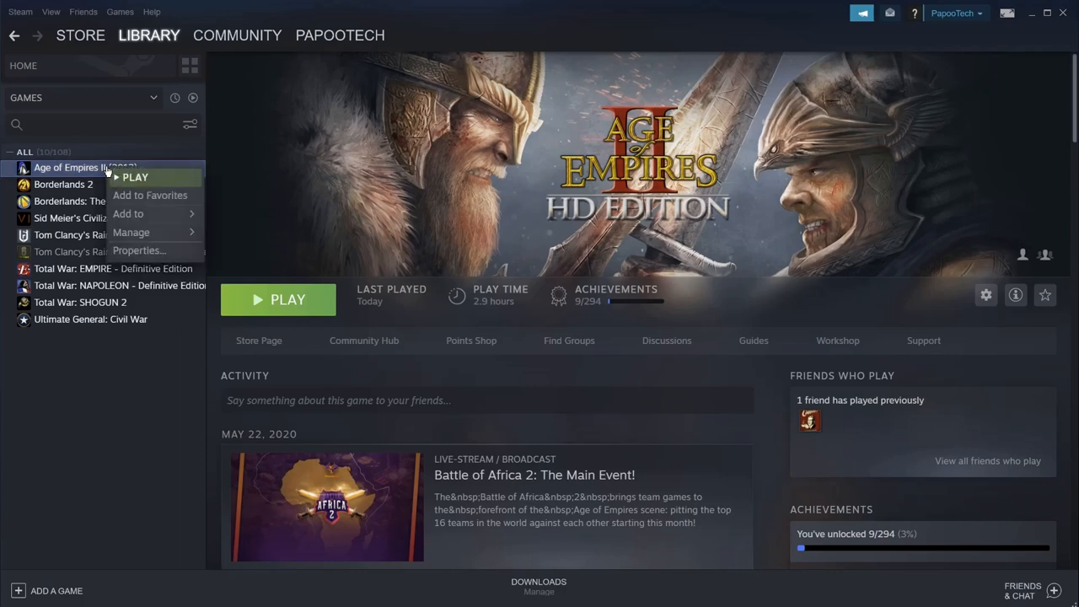
left_click(139, 249)
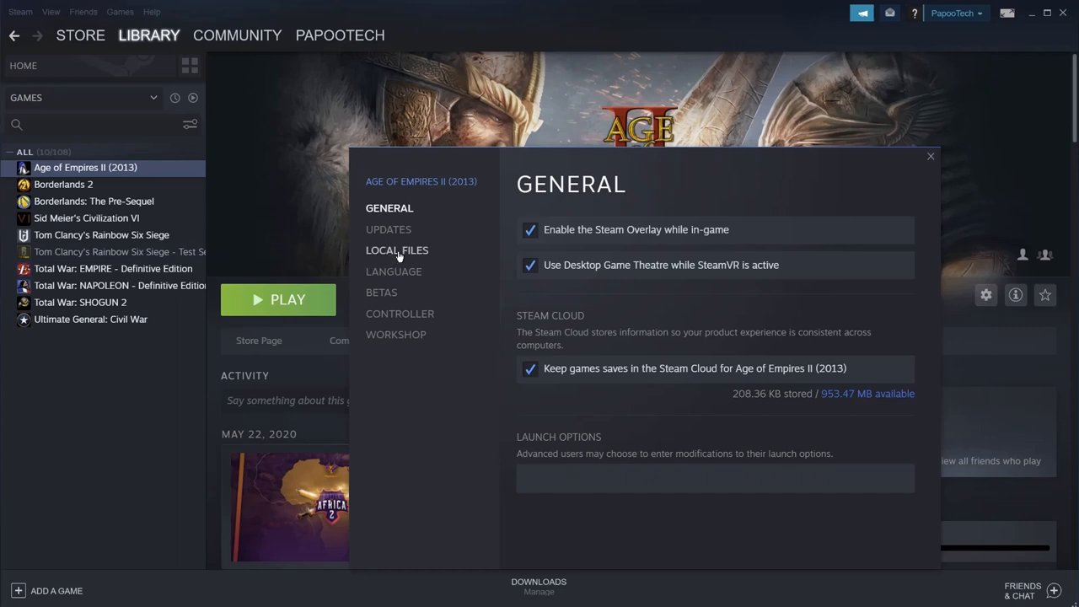
left_click(397, 249)
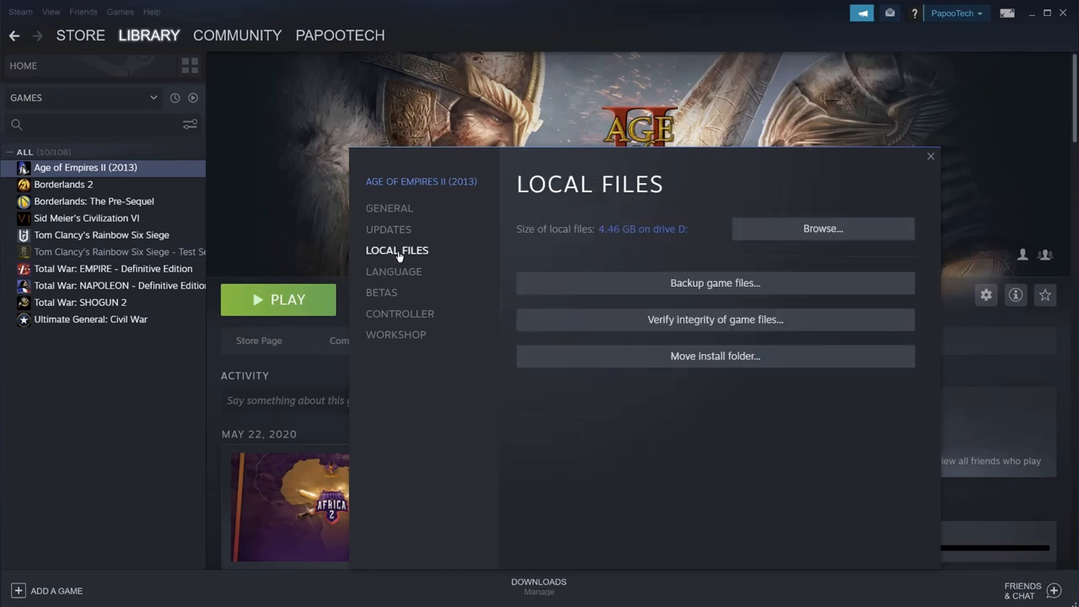
mouse_move(714, 356)
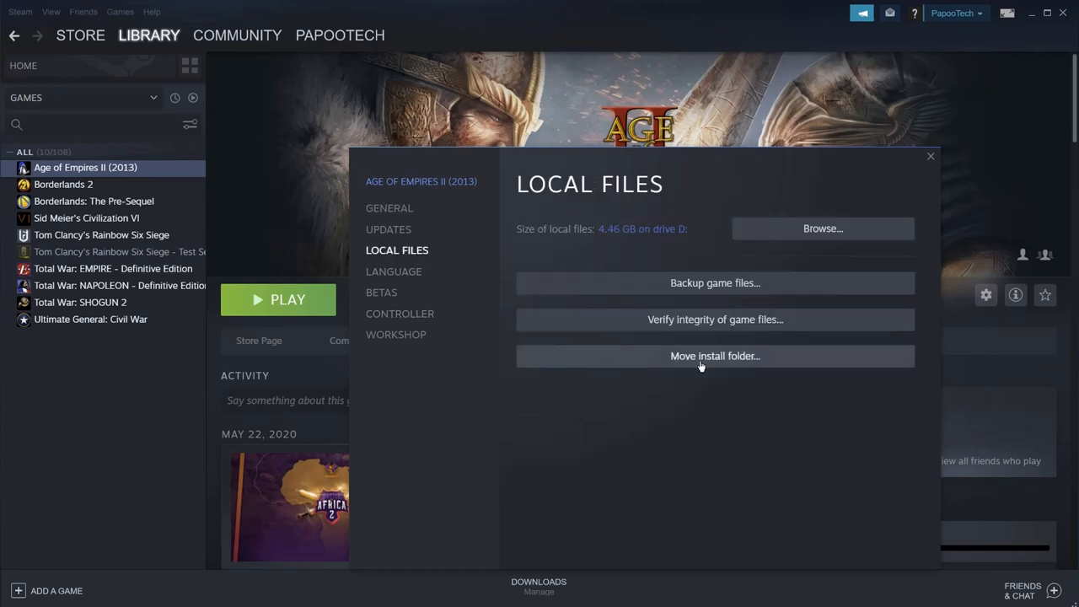
left_click(715, 354)
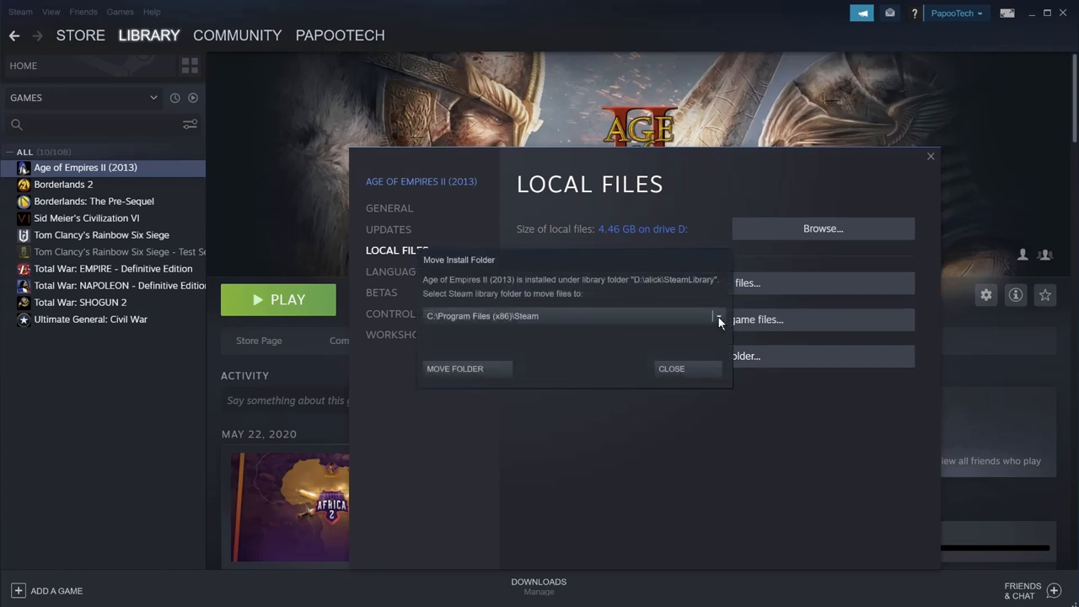
left_click(718, 317)
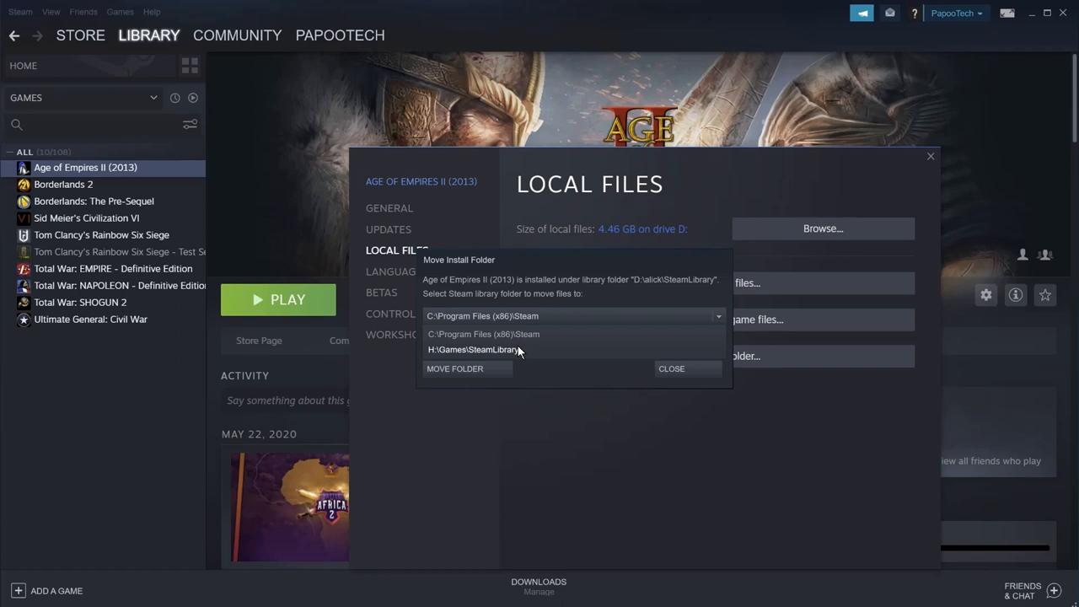
left_click(474, 349)
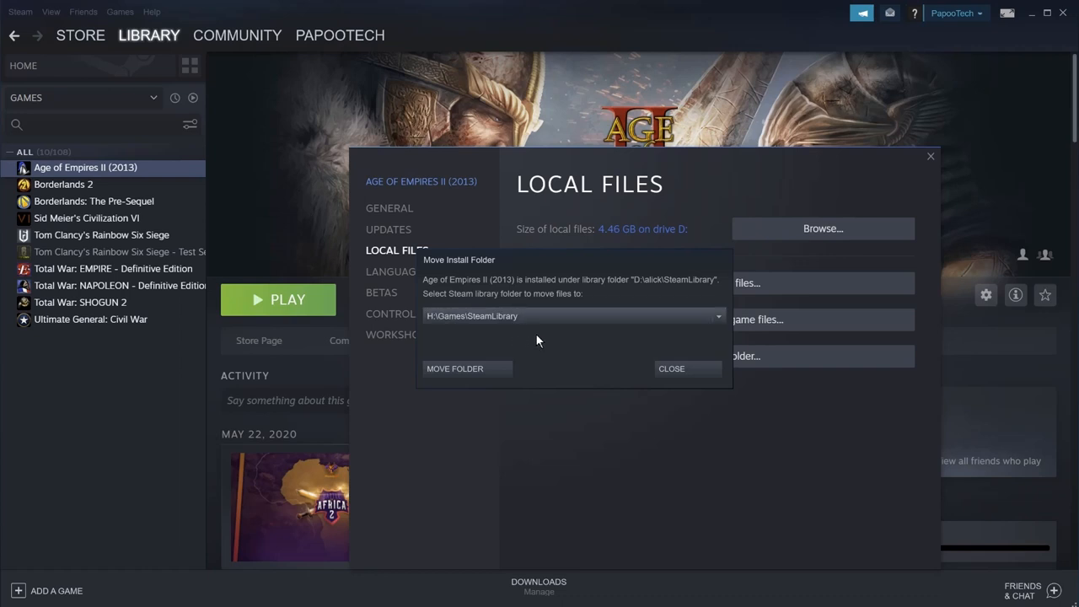
left_click(455, 367)
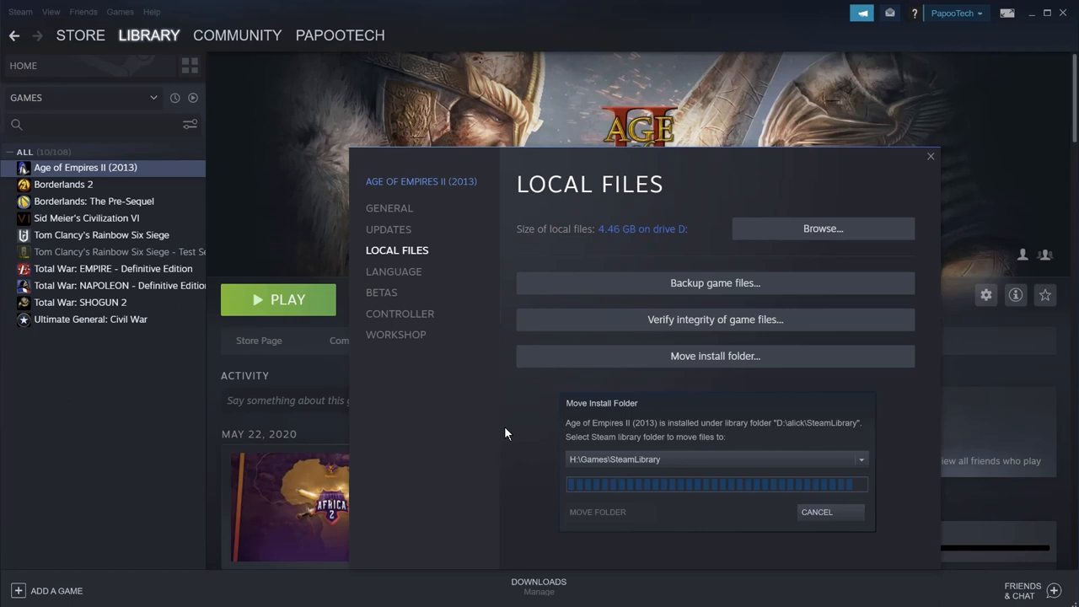
mouse_move(503, 408)
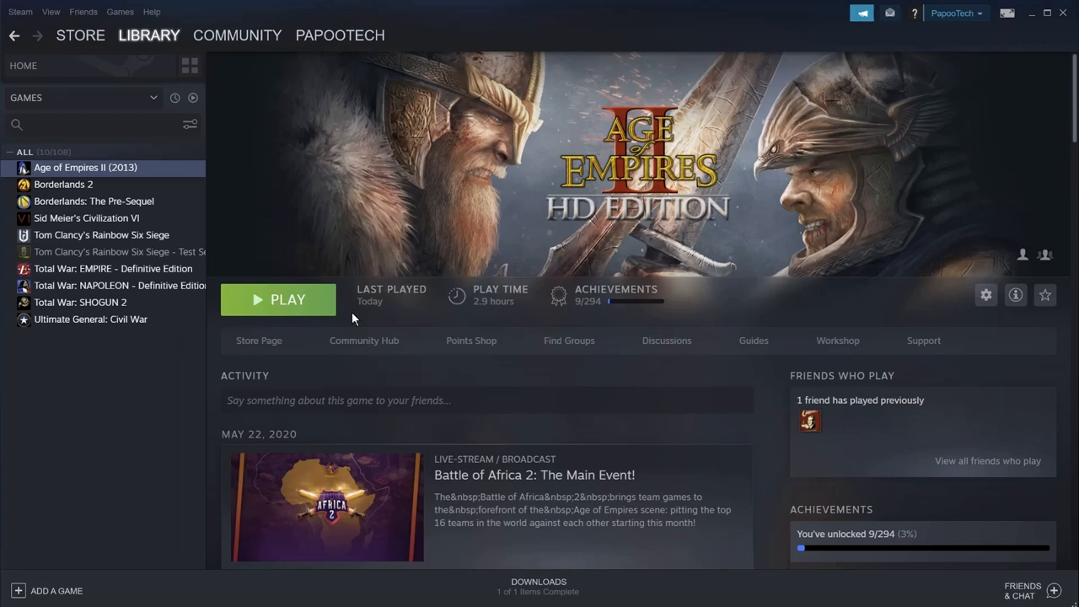
Step: Test-launch and stop Age of Empires II, then list library folders showing H:\Games\SteamLibrary with one game
left_click(278, 300)
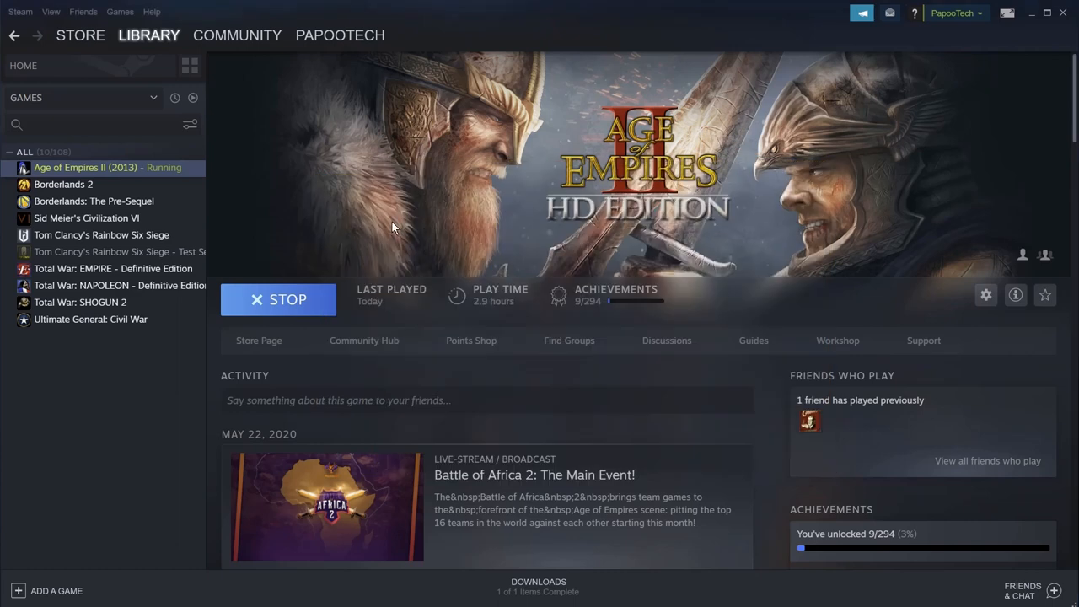
left_click(278, 300)
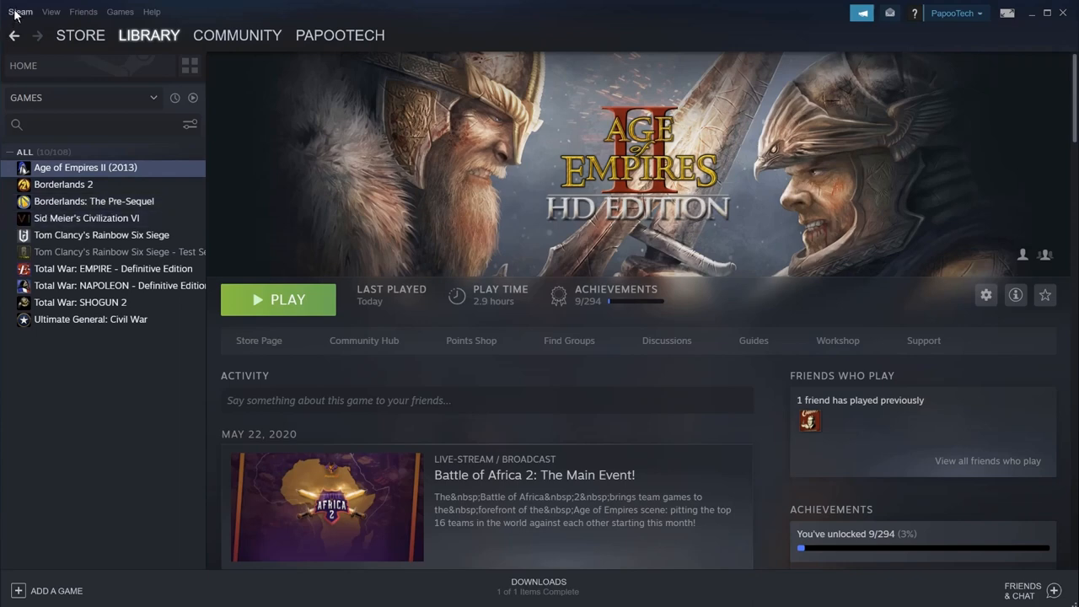
left_click(20, 10)
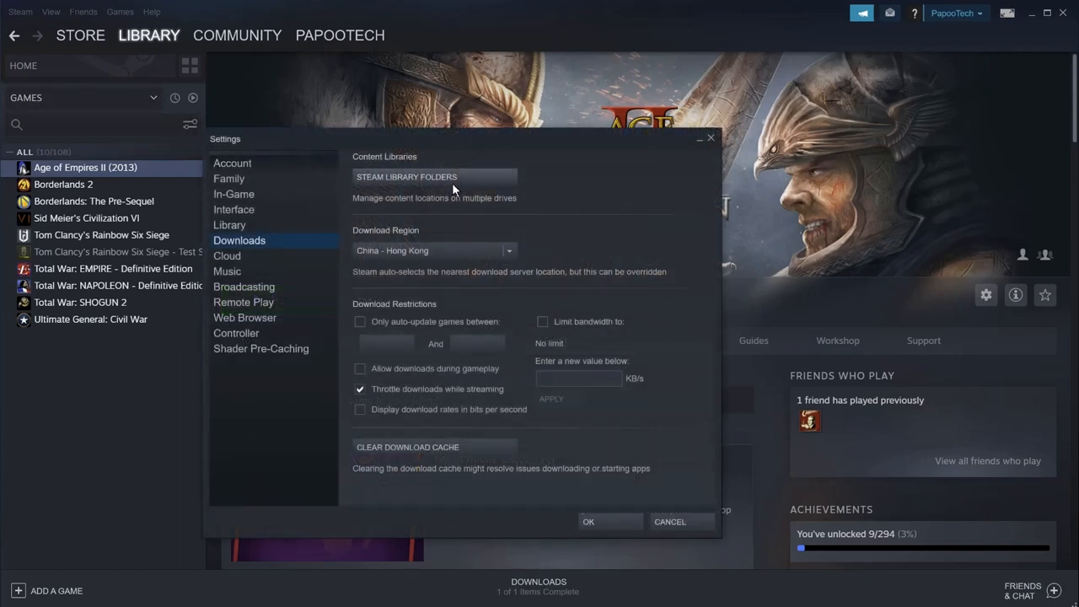
left_click(406, 177)
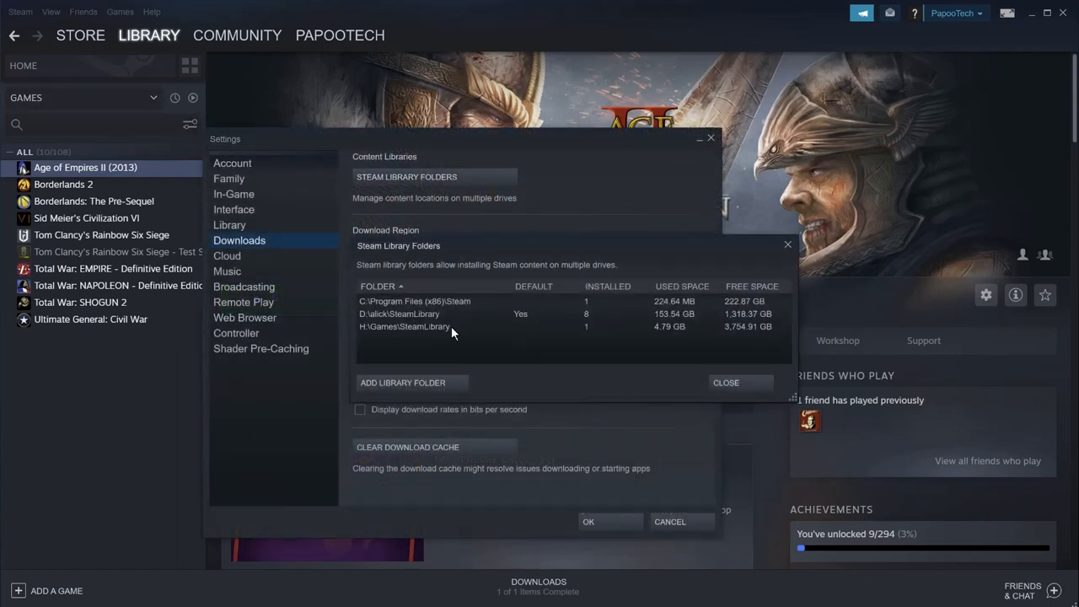
mouse_move(575, 339)
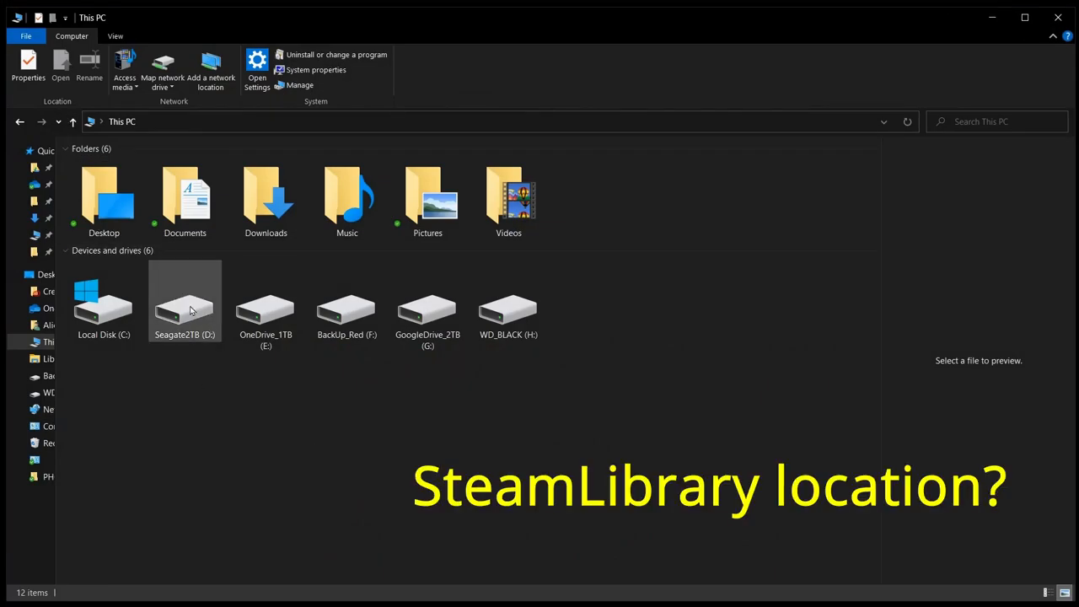
Step: Copy the steamapps folder from D:\alick\SteamLibrary and return to This PC
double_click(185, 303)
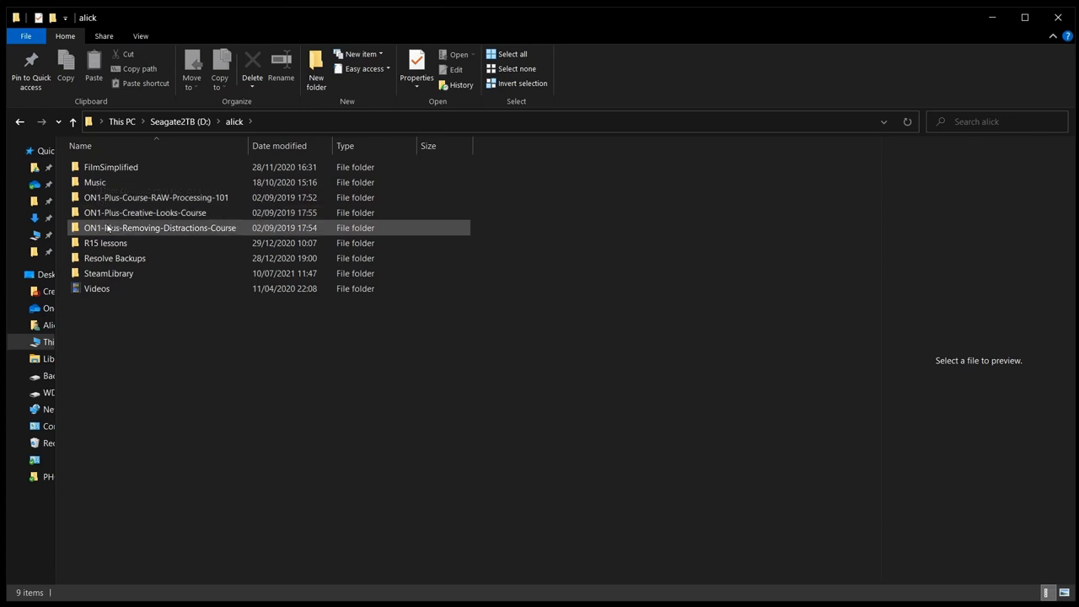
double_click(107, 273)
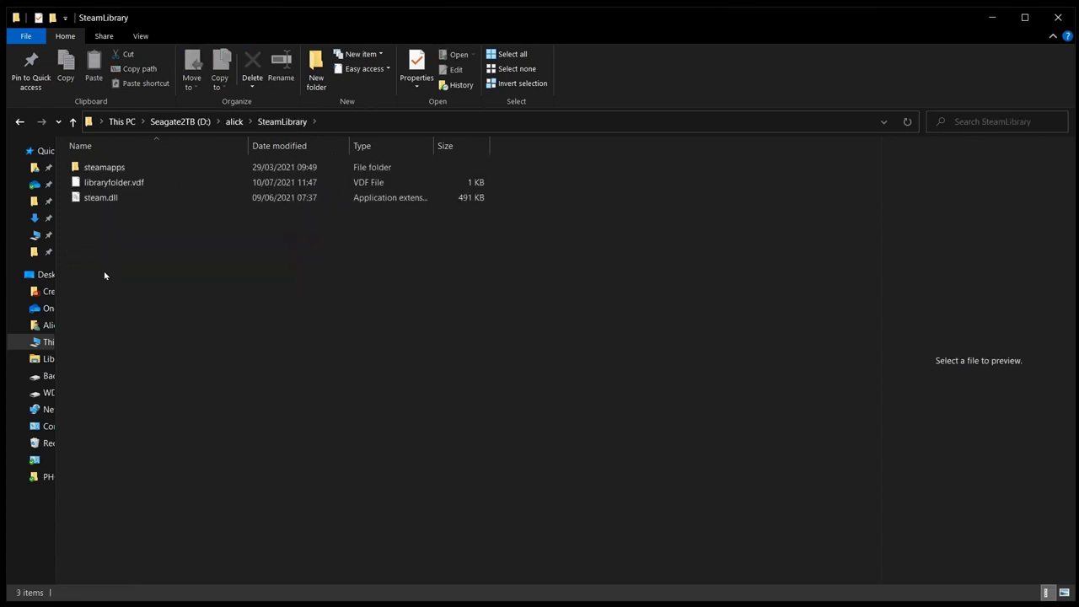
left_click(104, 167)
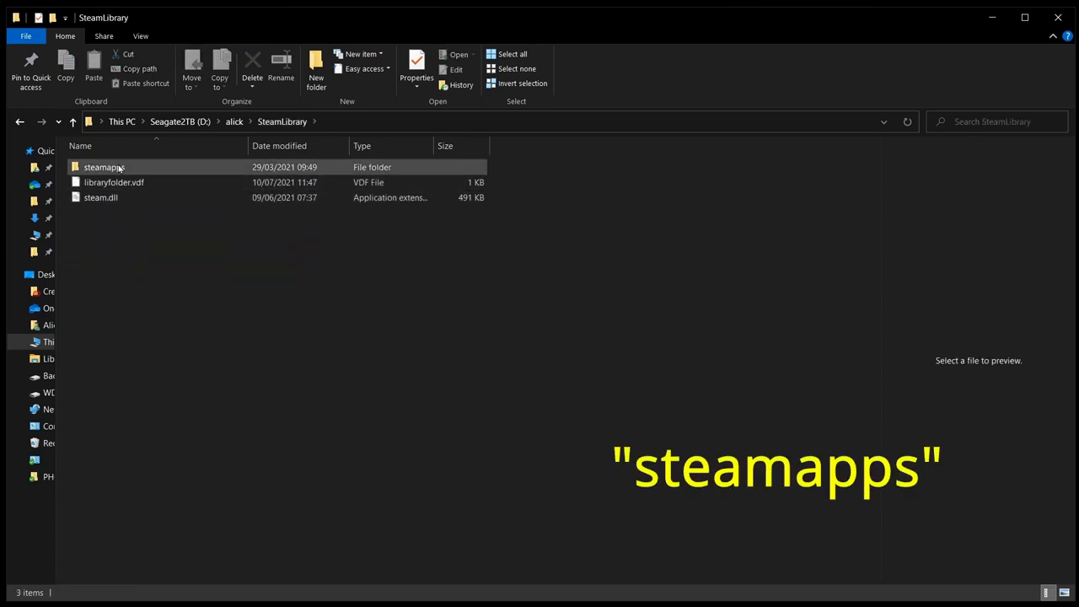
double_click(104, 167)
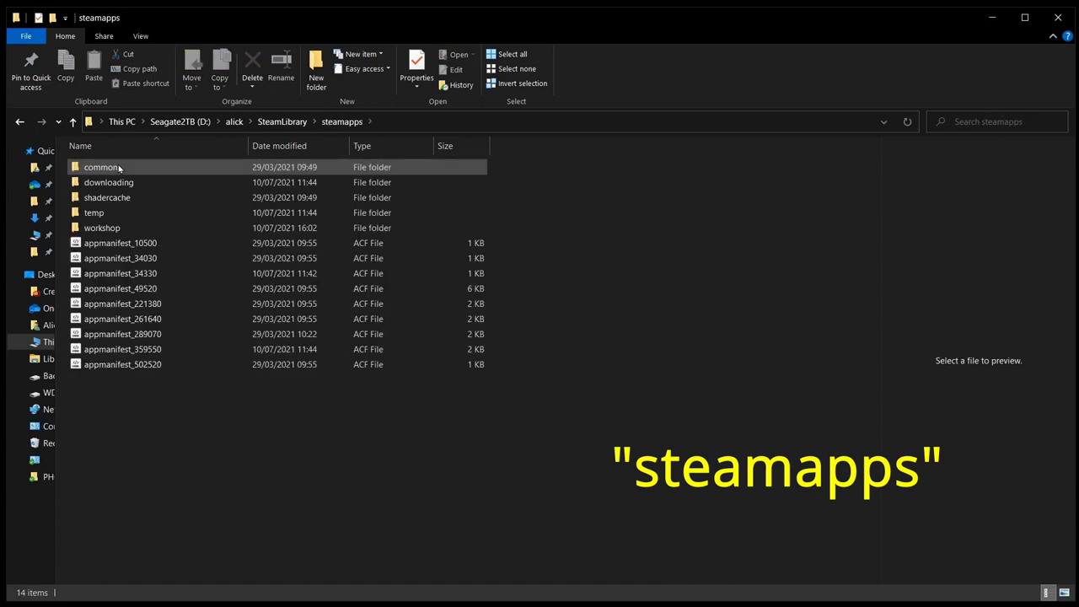
double_click(101, 167)
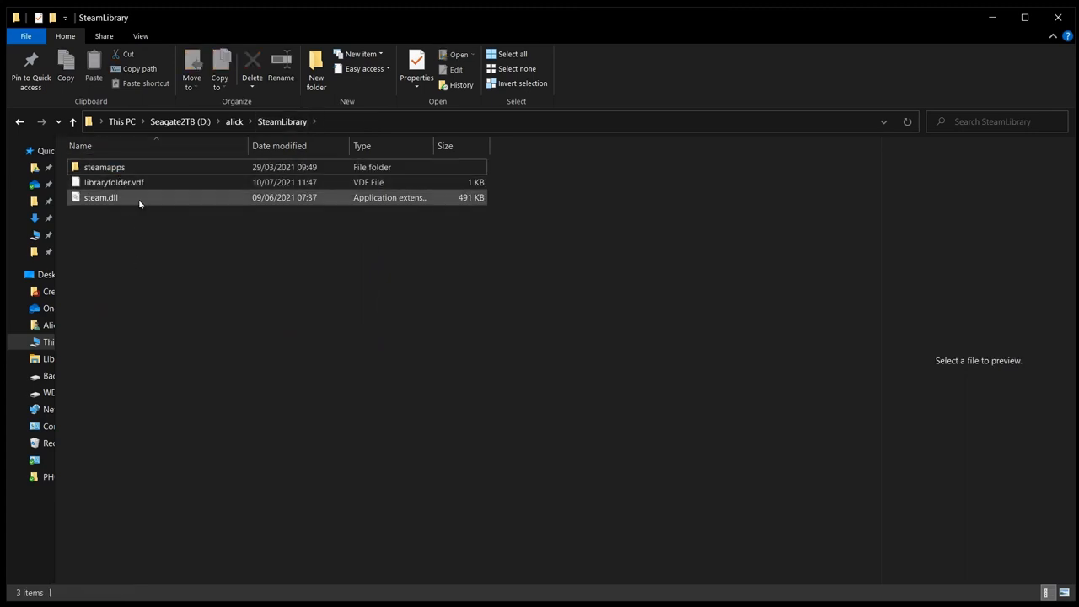
left_click(105, 167)
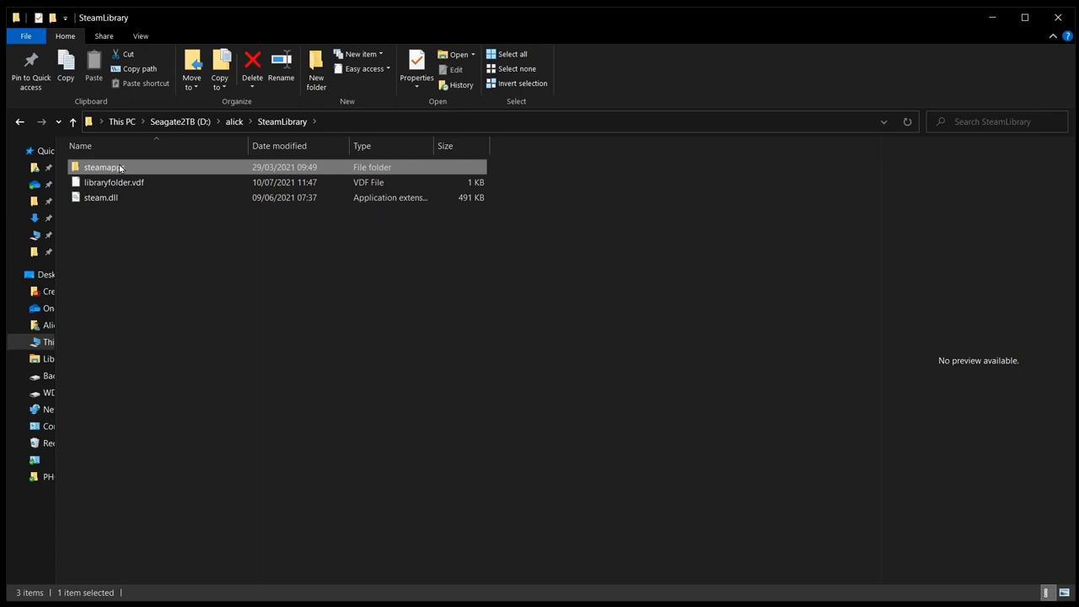
right_click(101, 167)
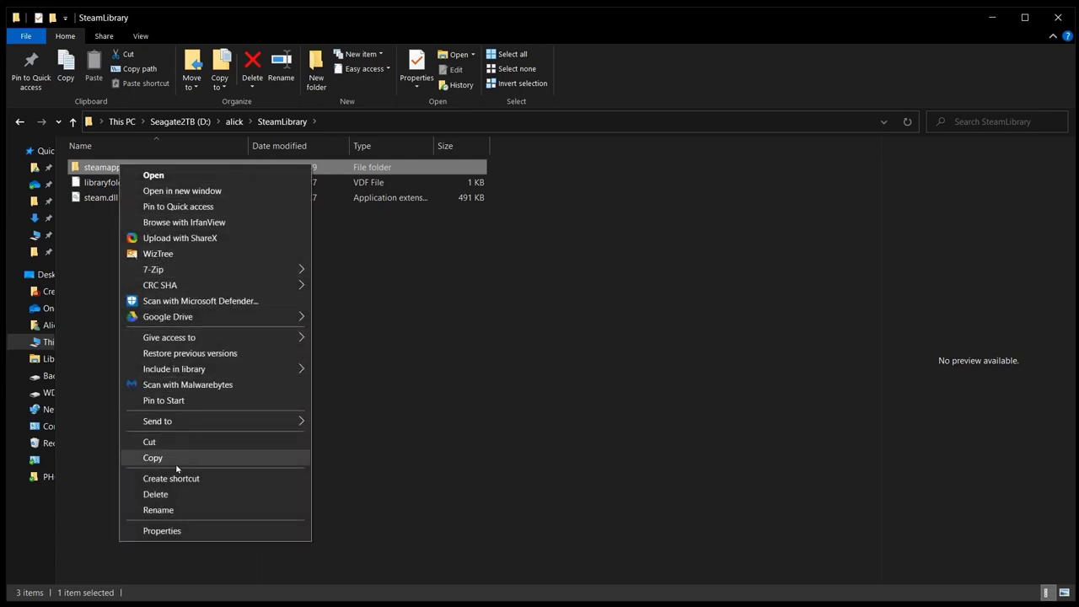
left_click(151, 459)
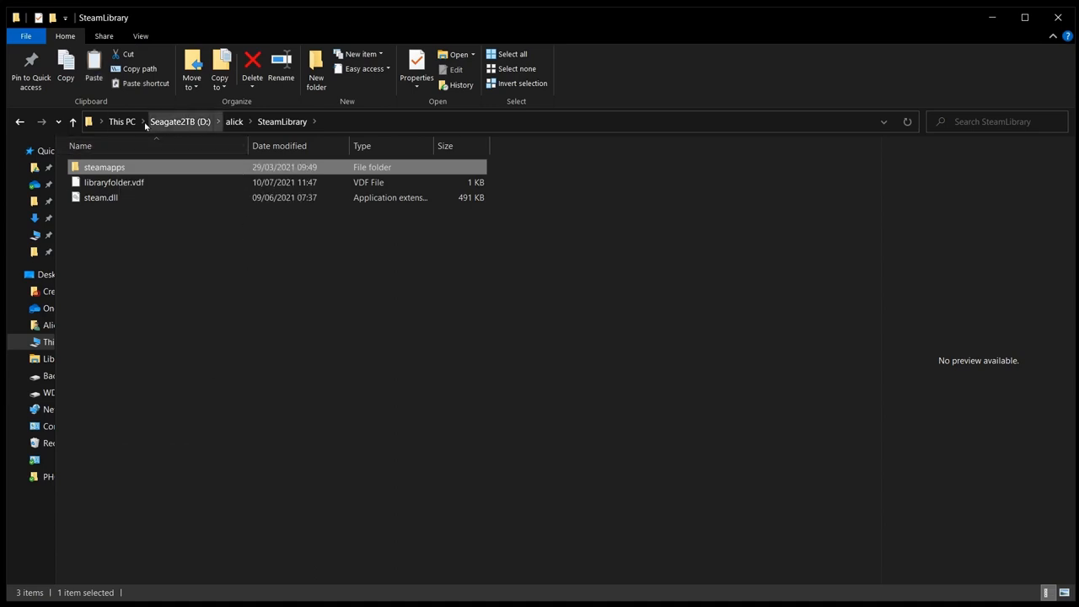
left_click(121, 121)
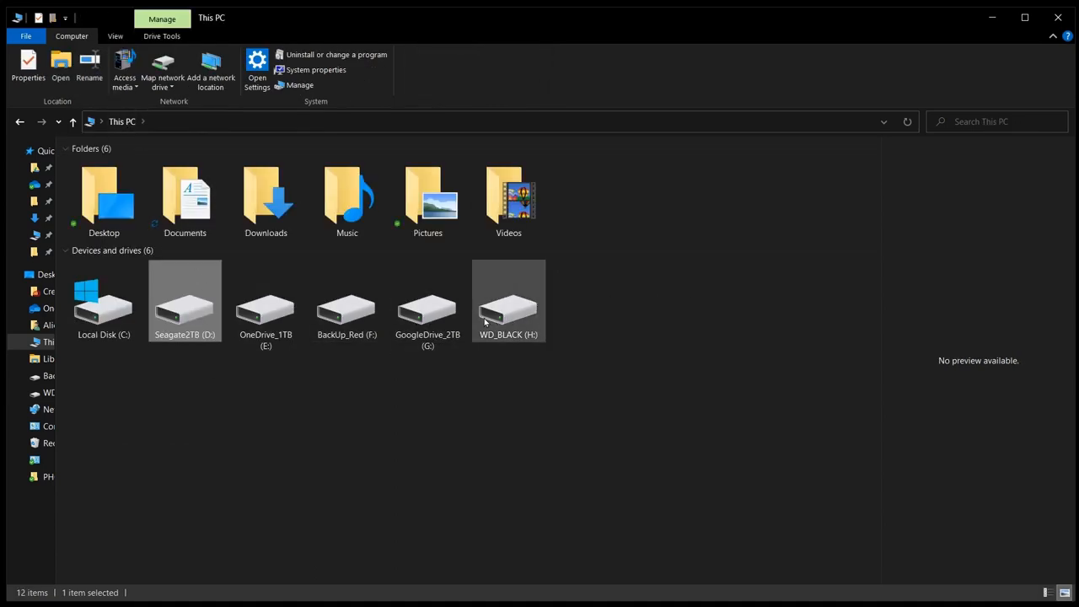
Step: Paste the copied steamapps folder into H:\Games\SteamLibrary on the WD_BLACK drive
double_click(509, 300)
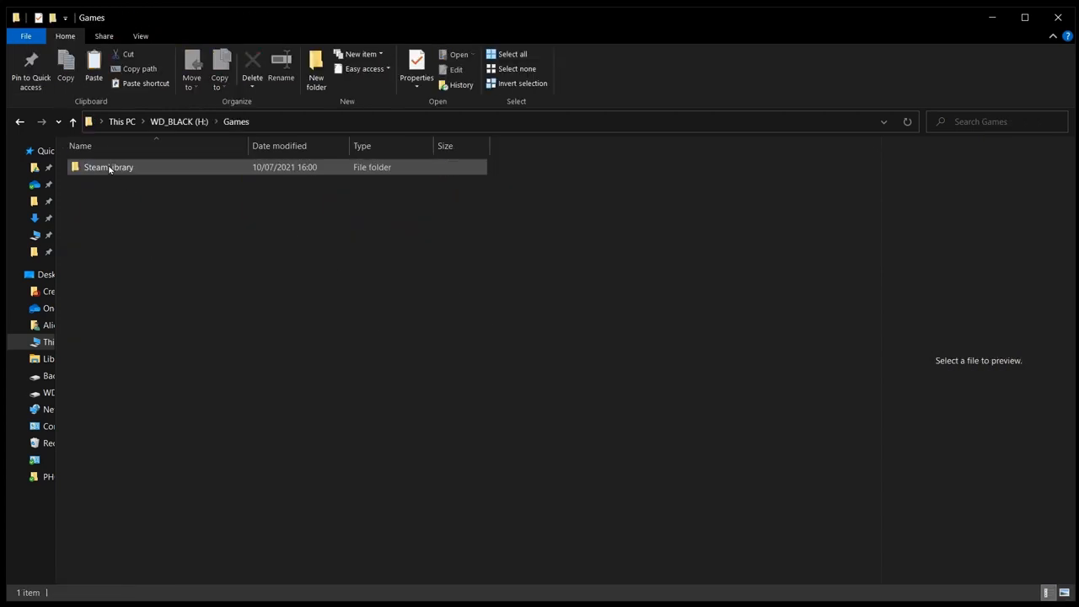
double_click(108, 166)
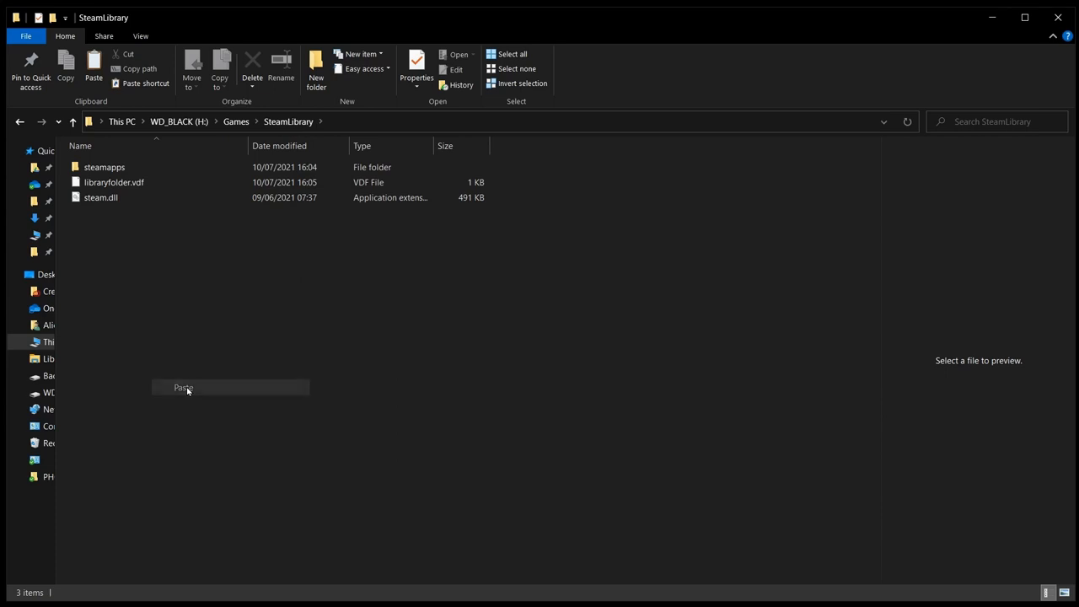
left_click(182, 387)
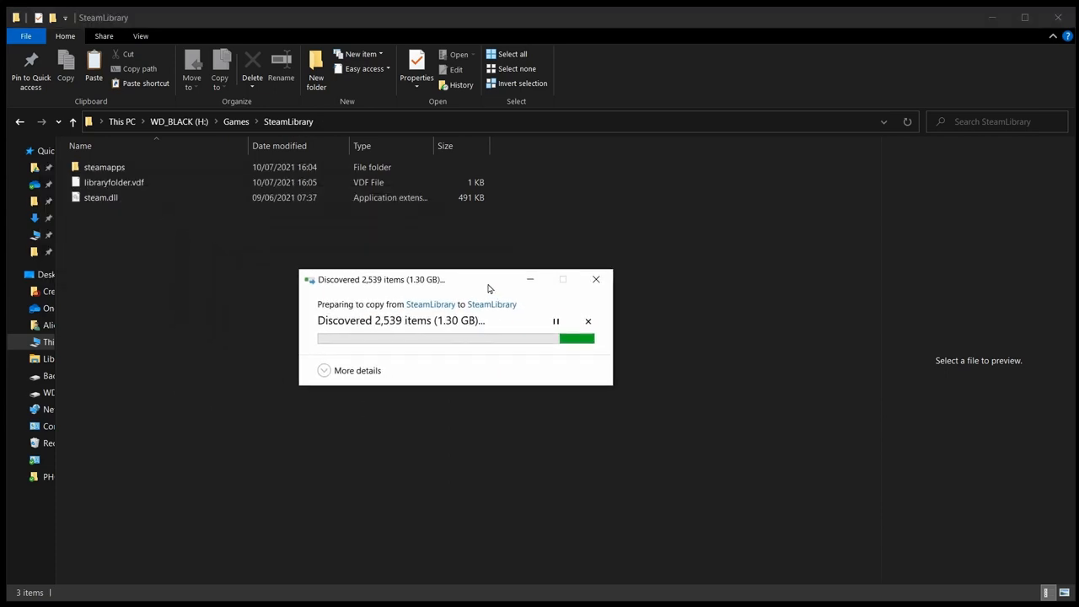
left_click(358, 371)
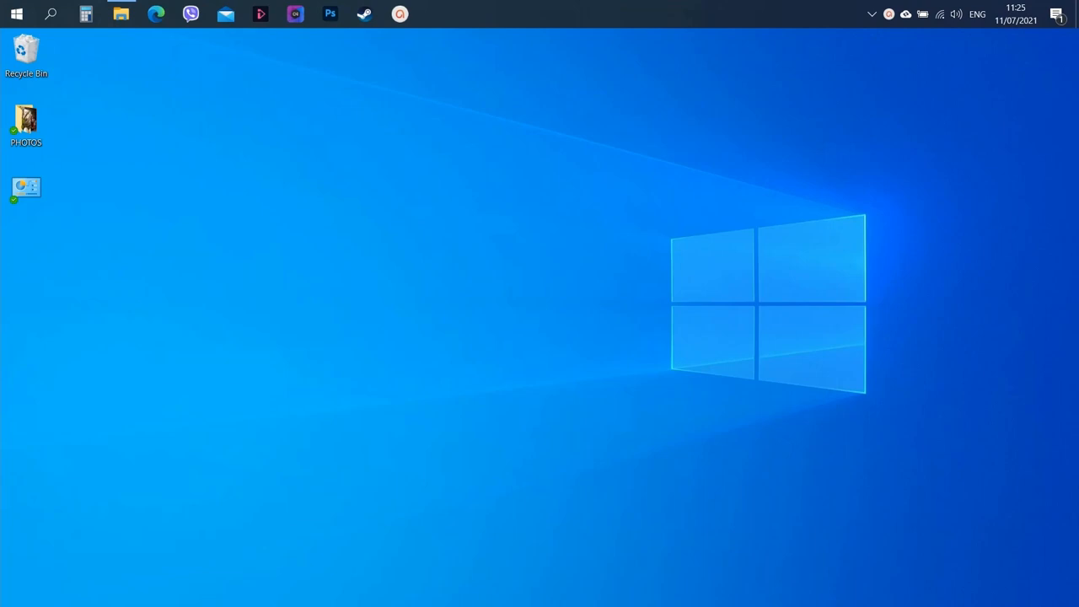
Step: Bring up This PC on the new computer, where WD_BLACK appears as drive E:
left_click(122, 13)
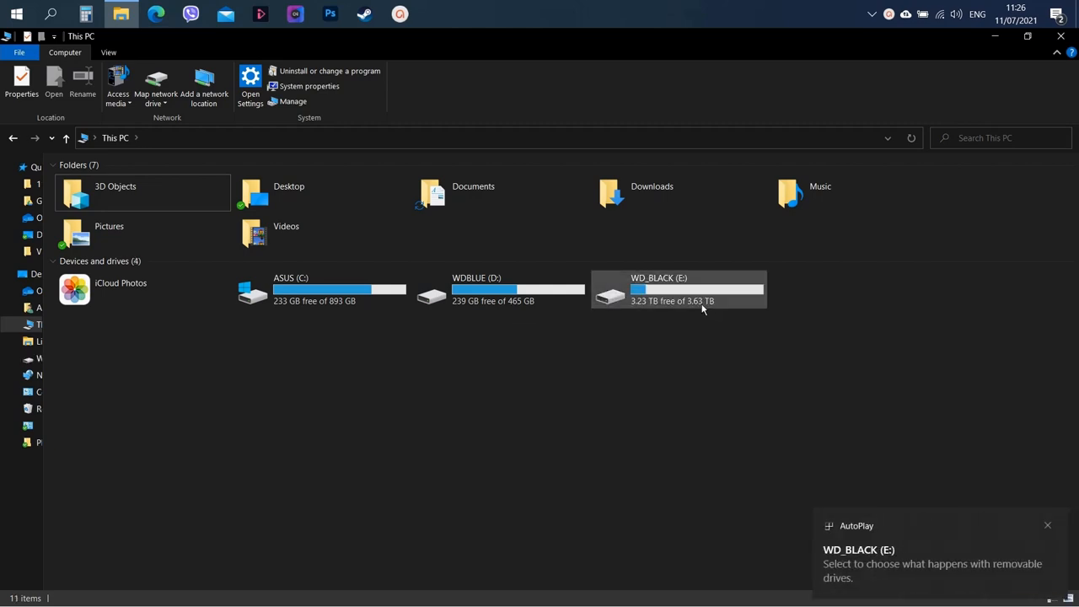
Step: Browse into E:\Games\SteamLibrary to confirm the steamapps folder is there
double_click(677, 290)
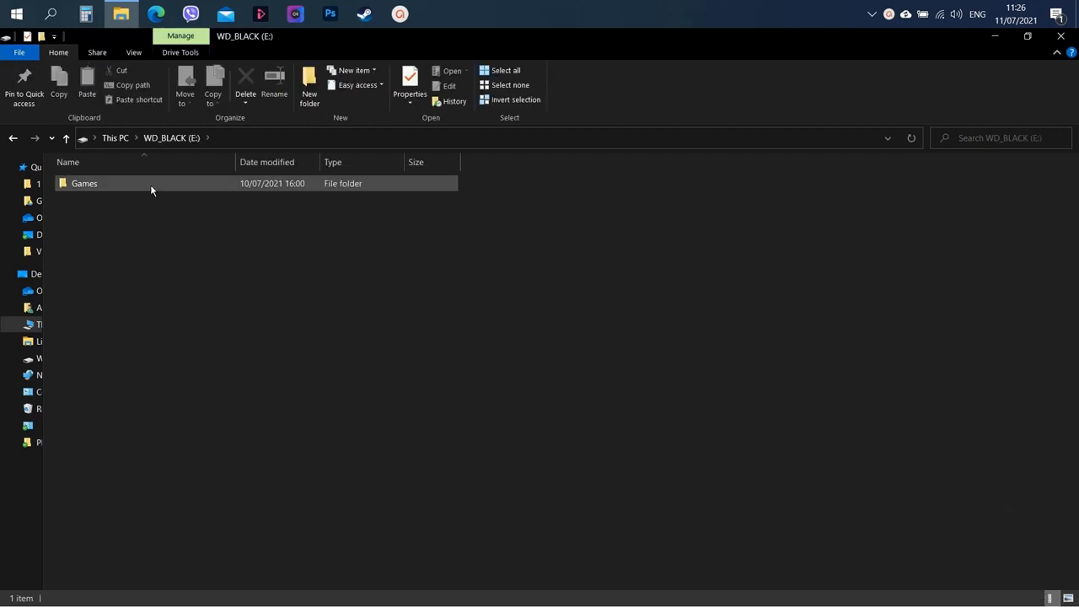
double_click(84, 182)
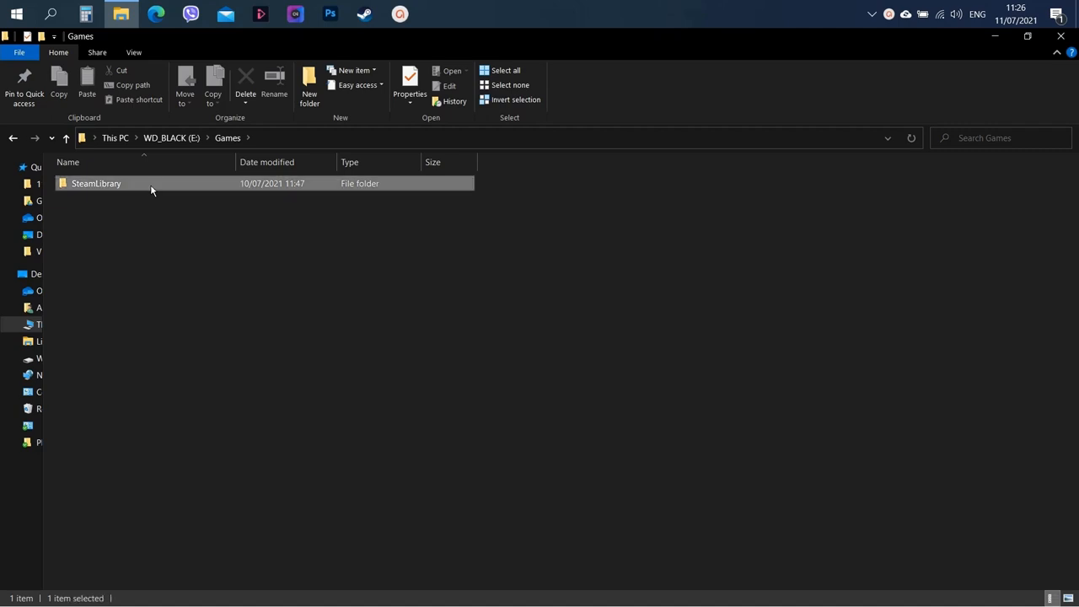
double_click(95, 182)
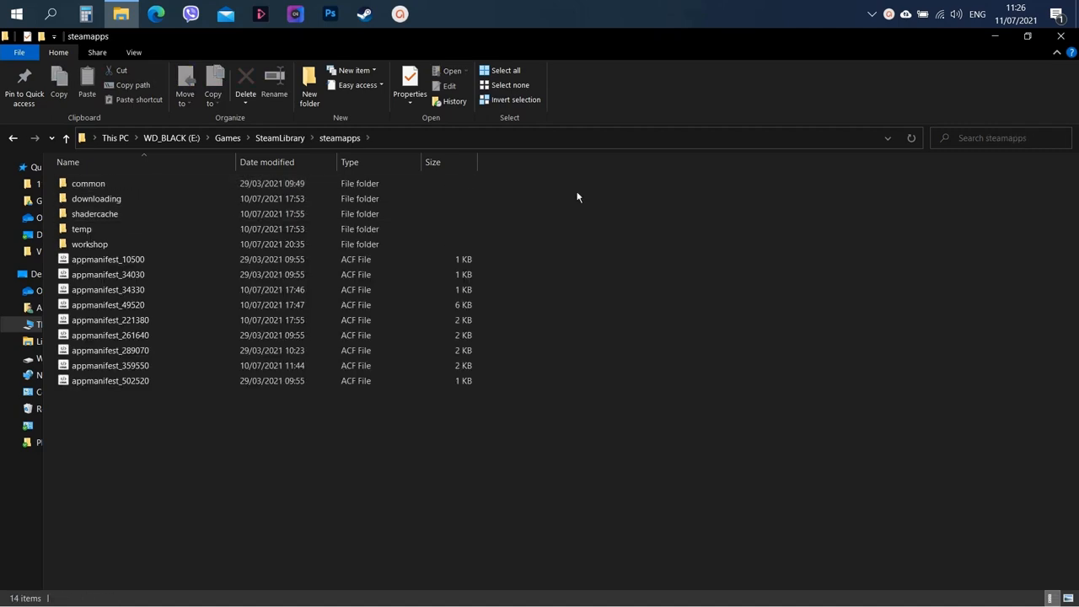
mouse_move(700, 175)
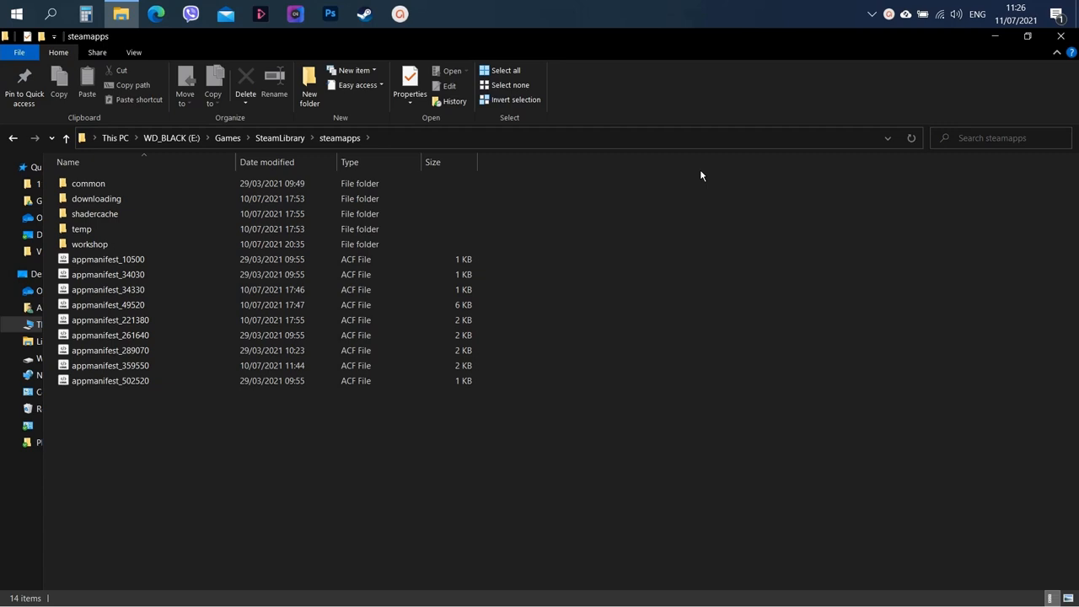
mouse_move(1056, 47)
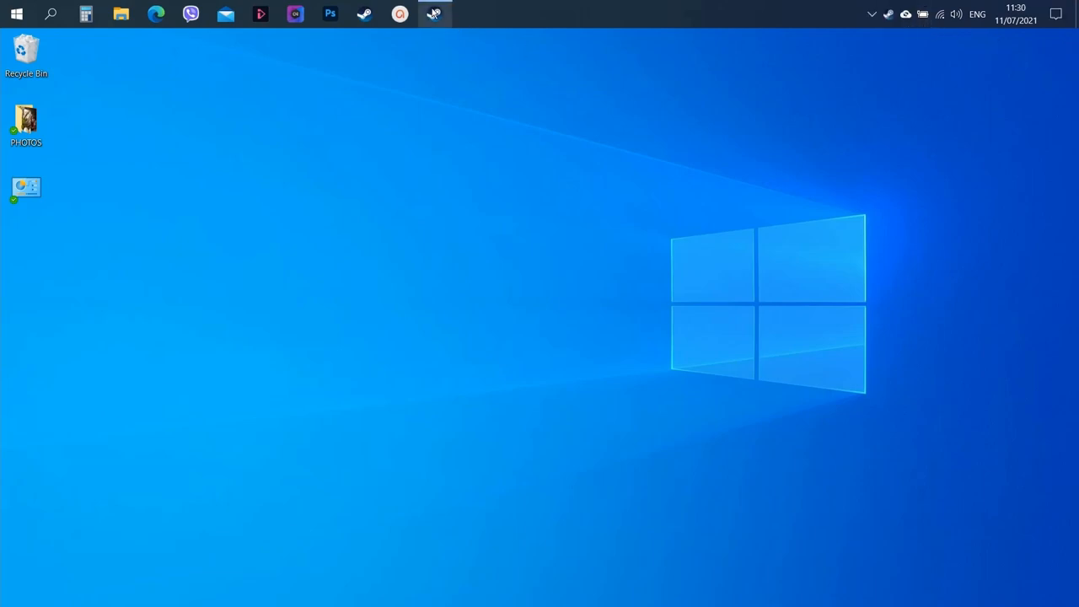
Step: Start Steam, check the Borderlands titles still show Install, and go to the Downloads settings
left_click(432, 13)
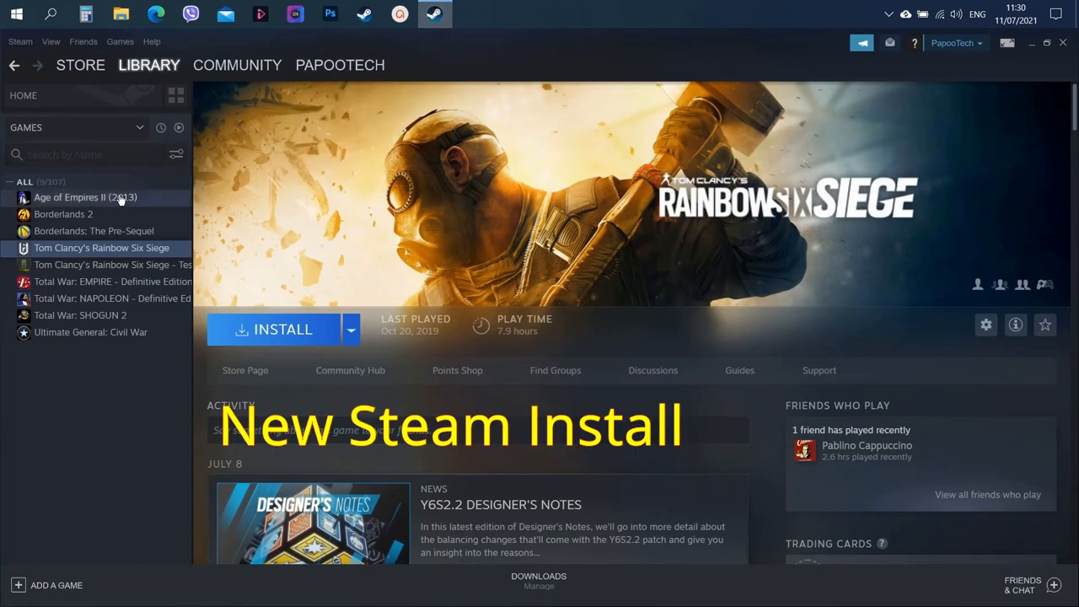
left_click(64, 214)
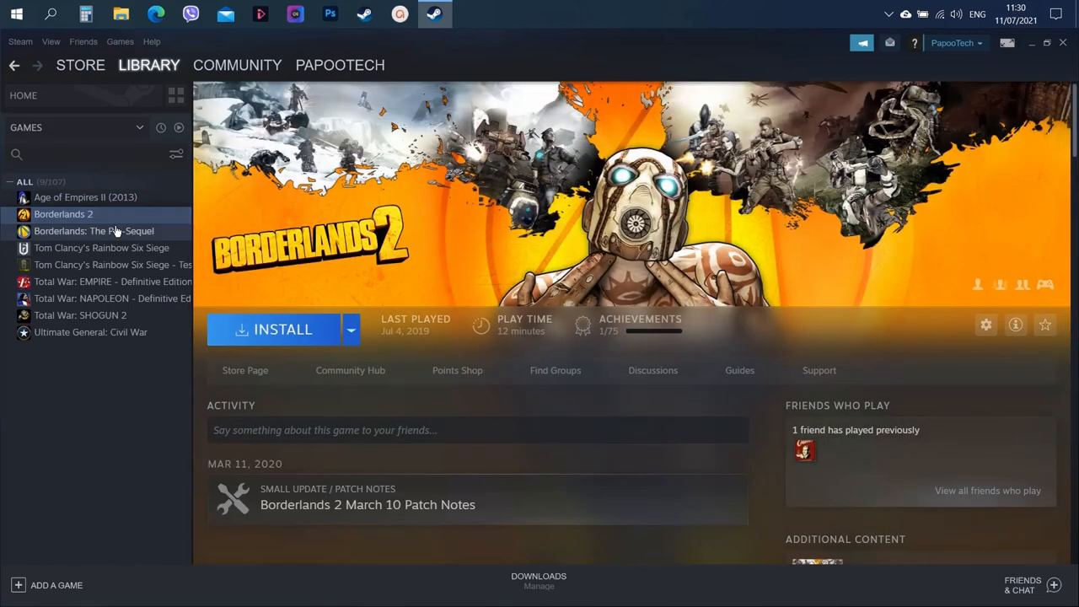
left_click(95, 229)
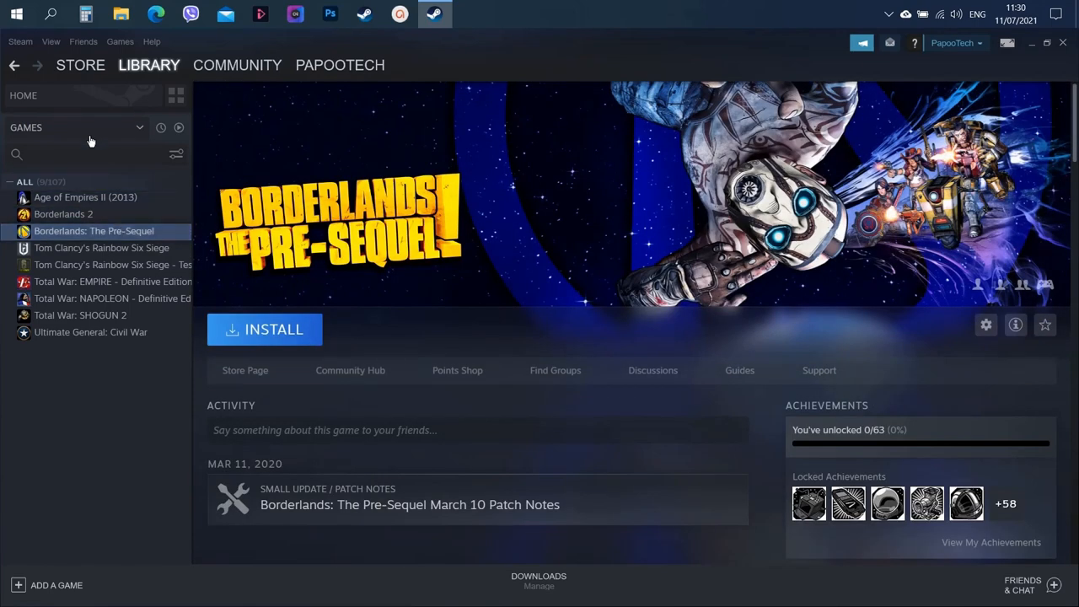
left_click(20, 41)
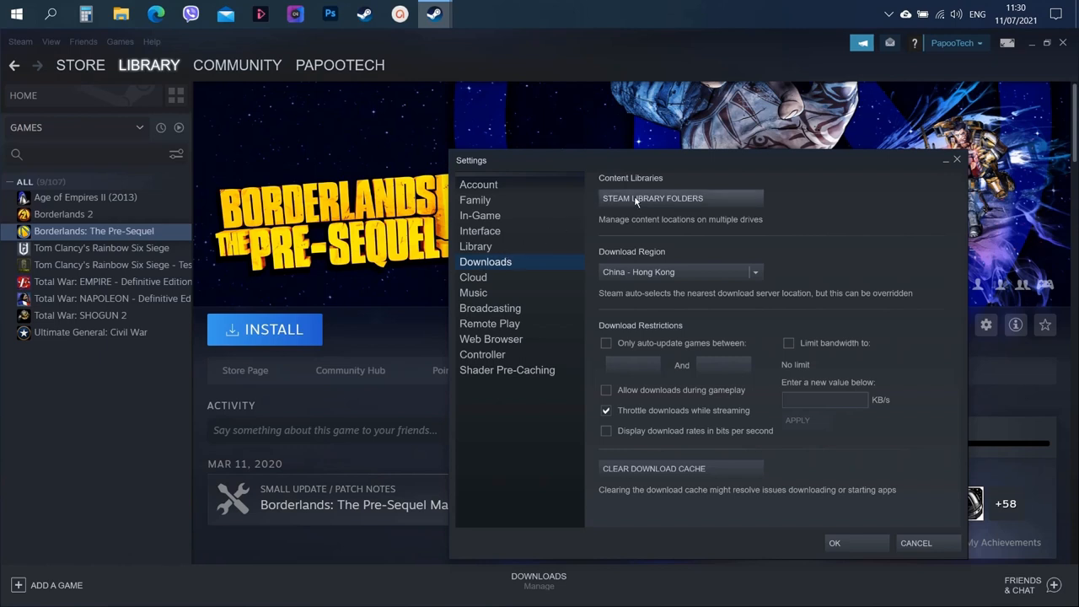
Step: Add E:\Games\SteamLibrary as a Steam library folder so its 9 installed games are recognised
left_click(652, 199)
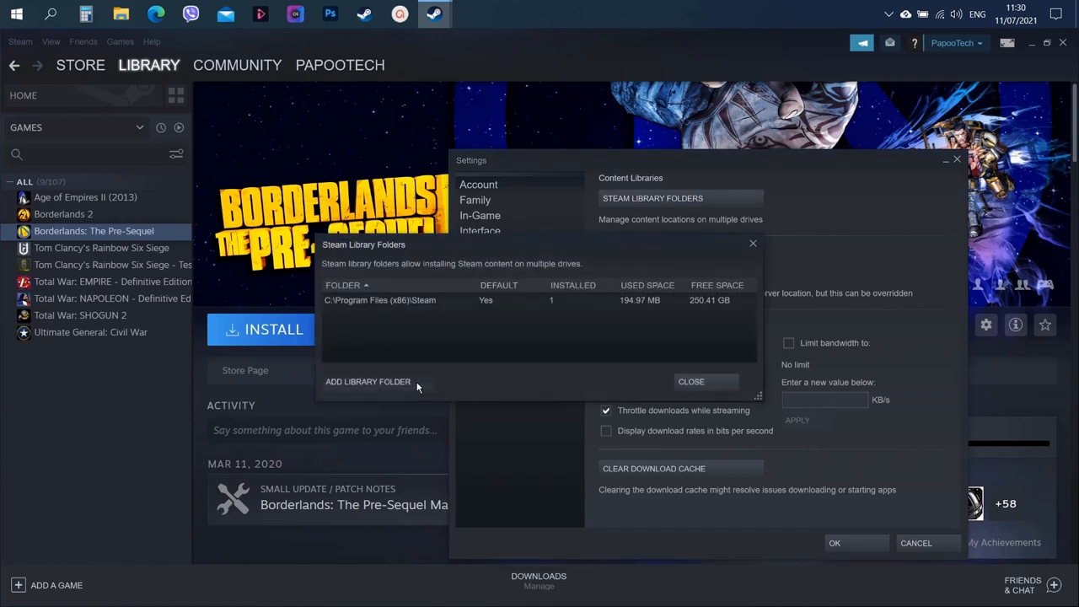
left_click(368, 381)
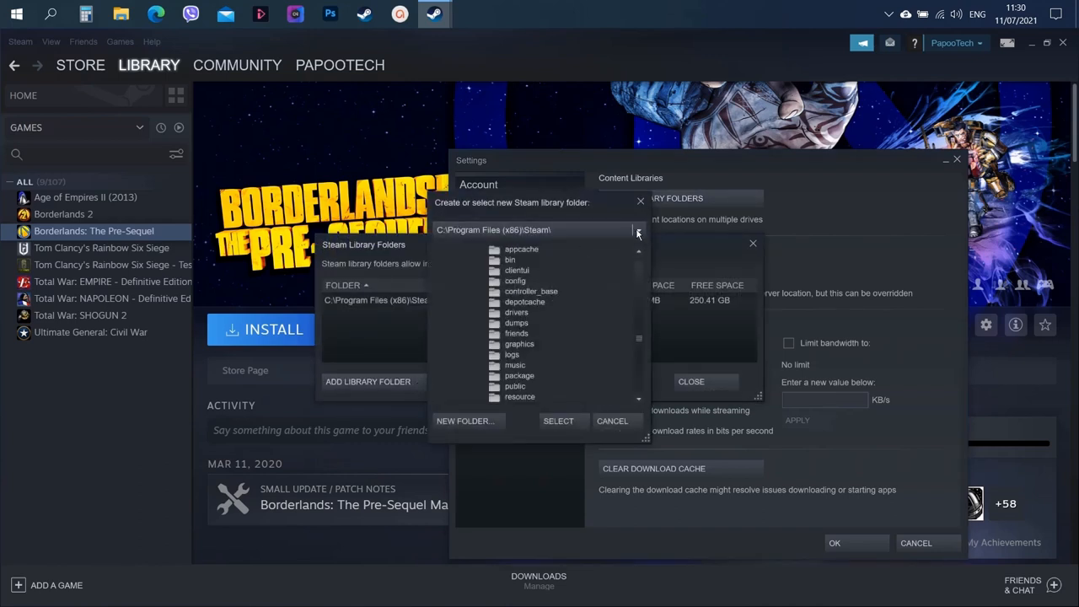
left_click(637, 229)
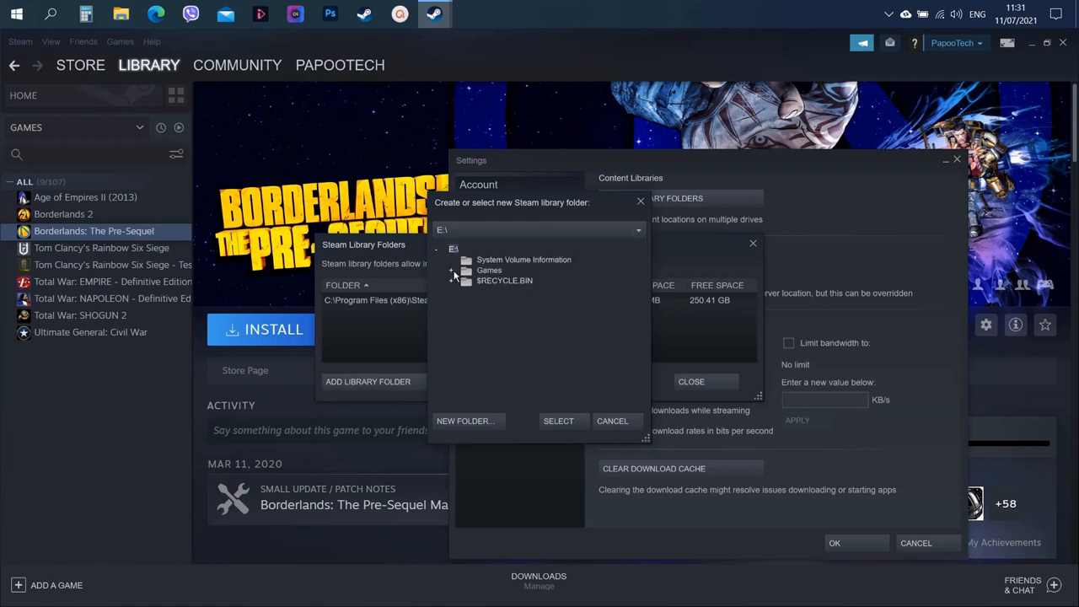
left_click(513, 280)
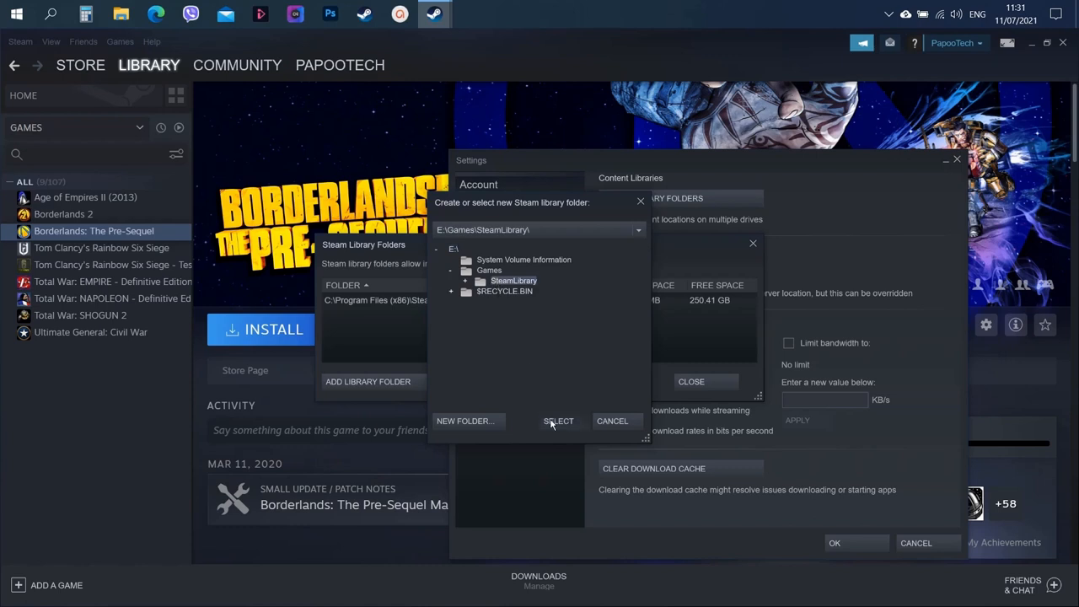
left_click(557, 421)
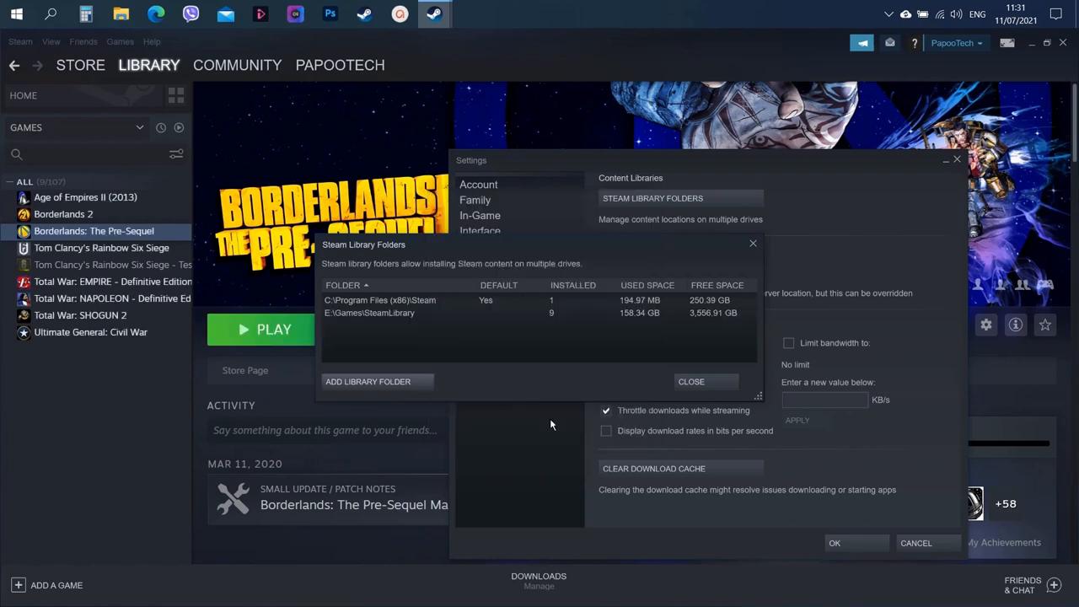
mouse_move(403, 312)
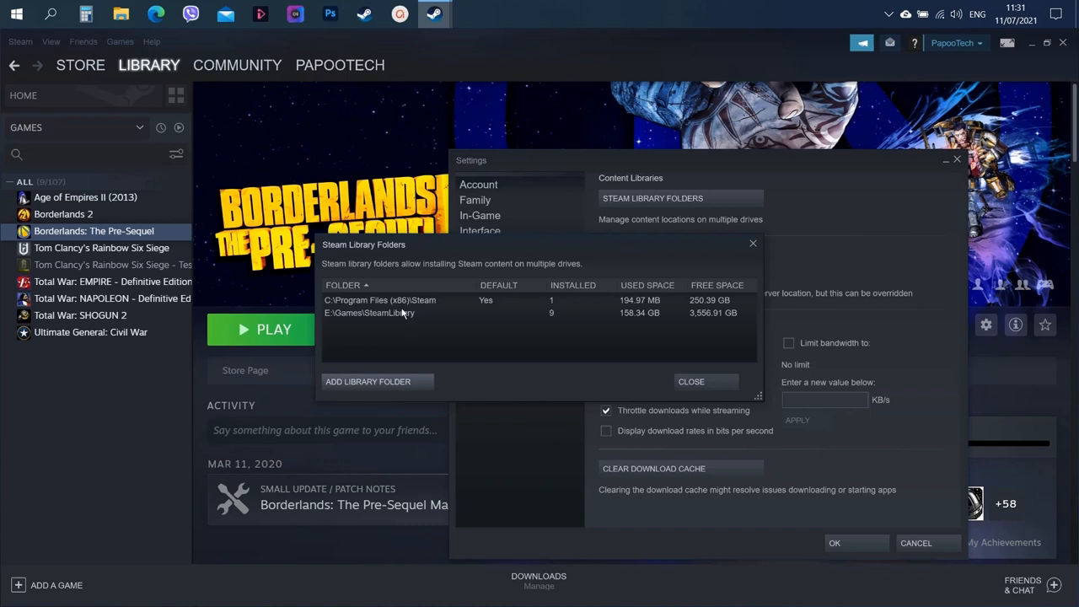
Step: Make E:\Games\SteamLibrary the default library folder and close the settings
right_click(369, 311)
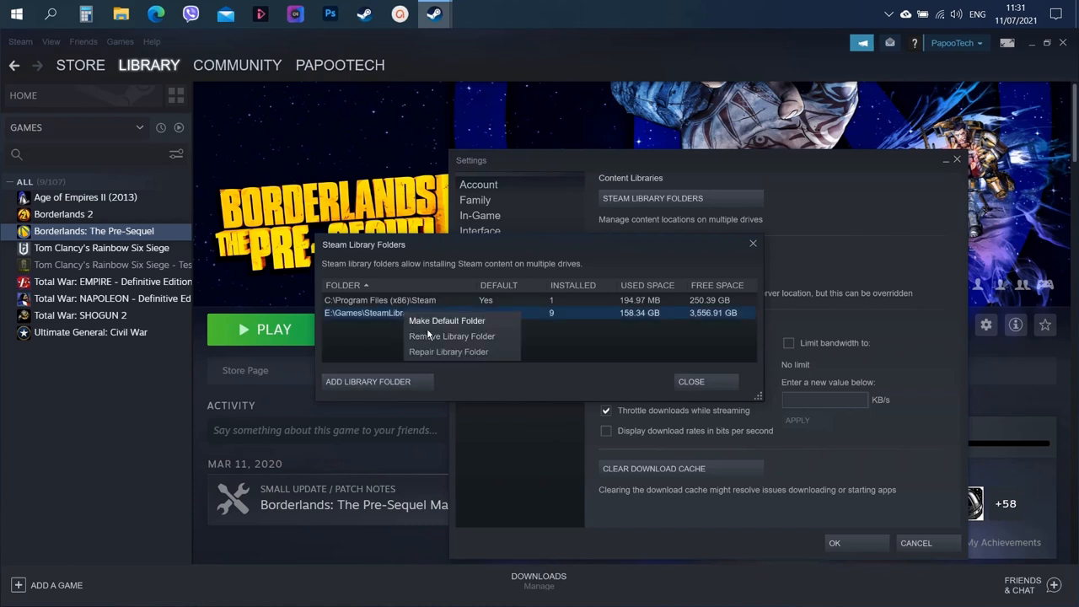
left_click(446, 320)
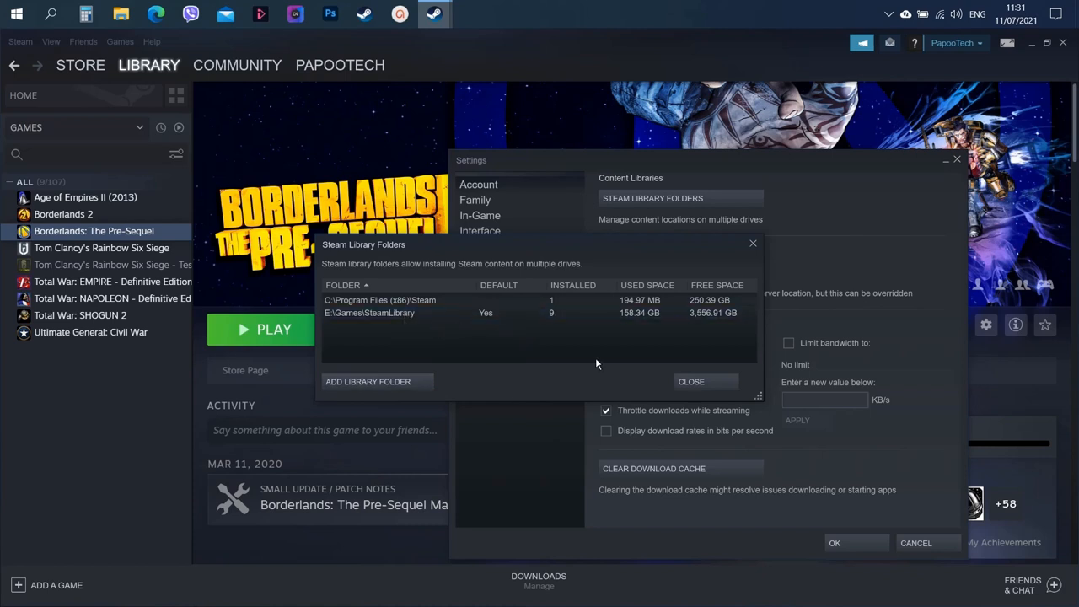
mouse_move(654, 367)
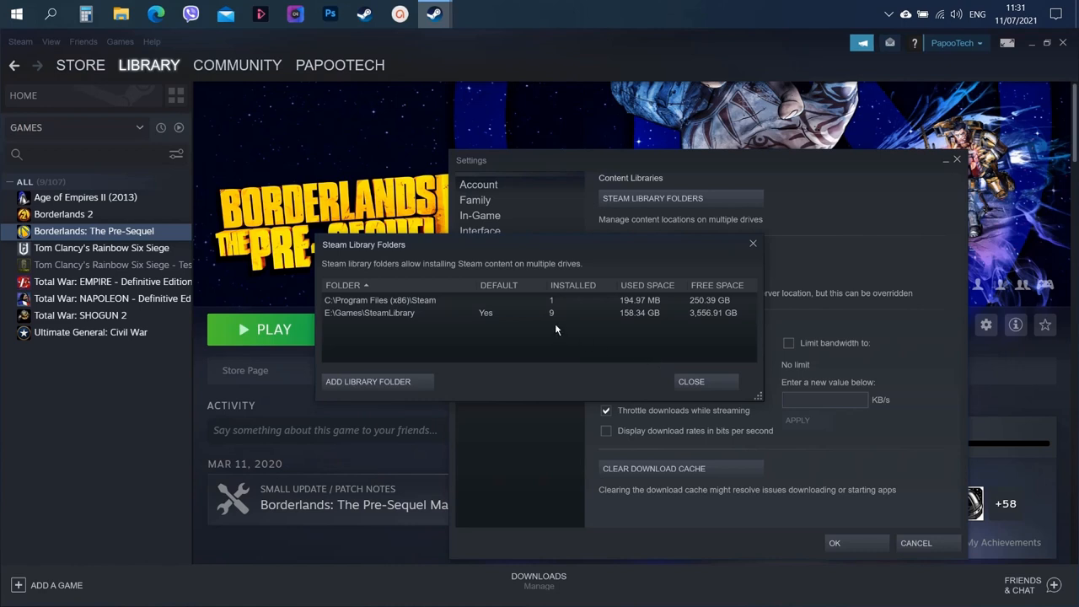
mouse_move(573, 332)
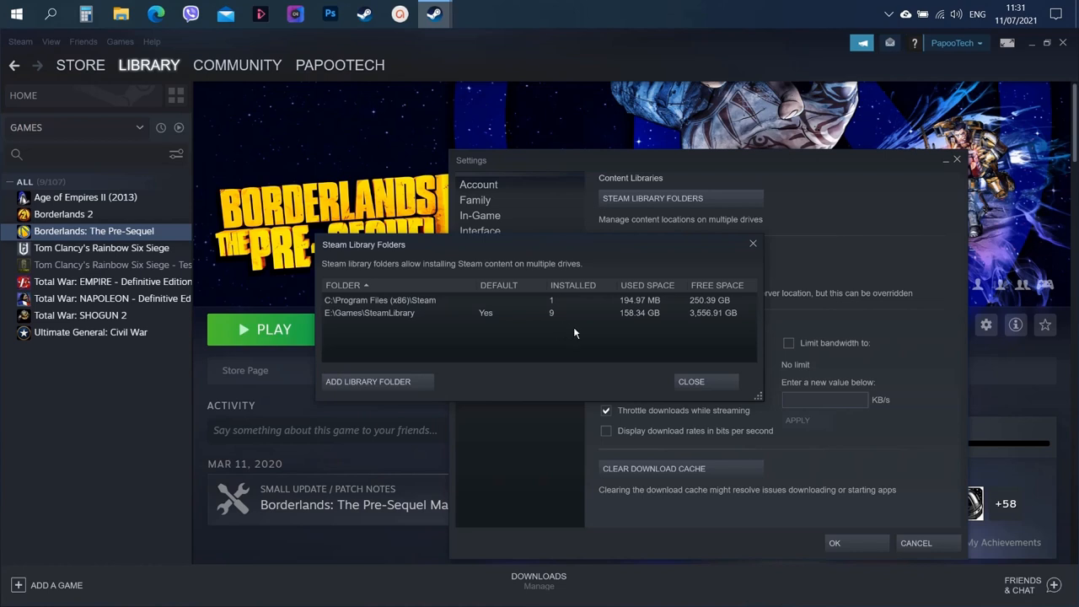
left_click(691, 381)
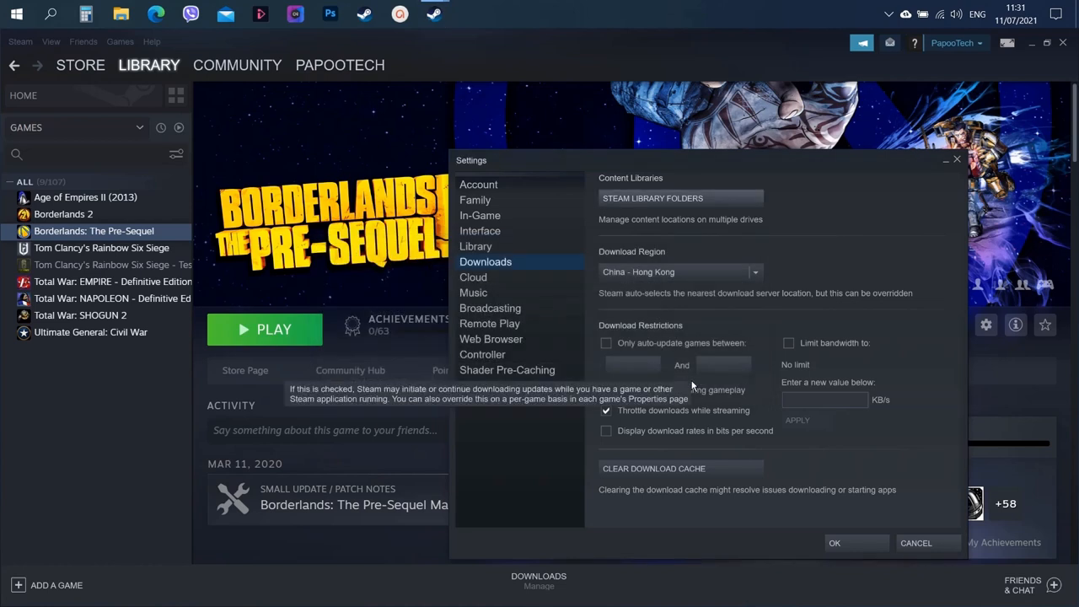
mouse_move(745, 464)
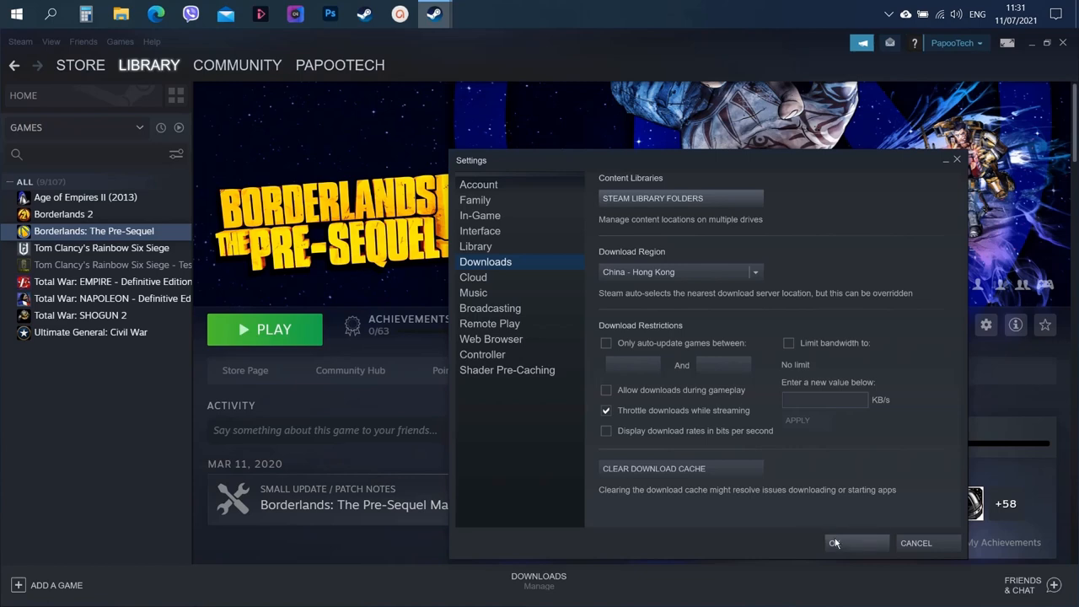
left_click(835, 542)
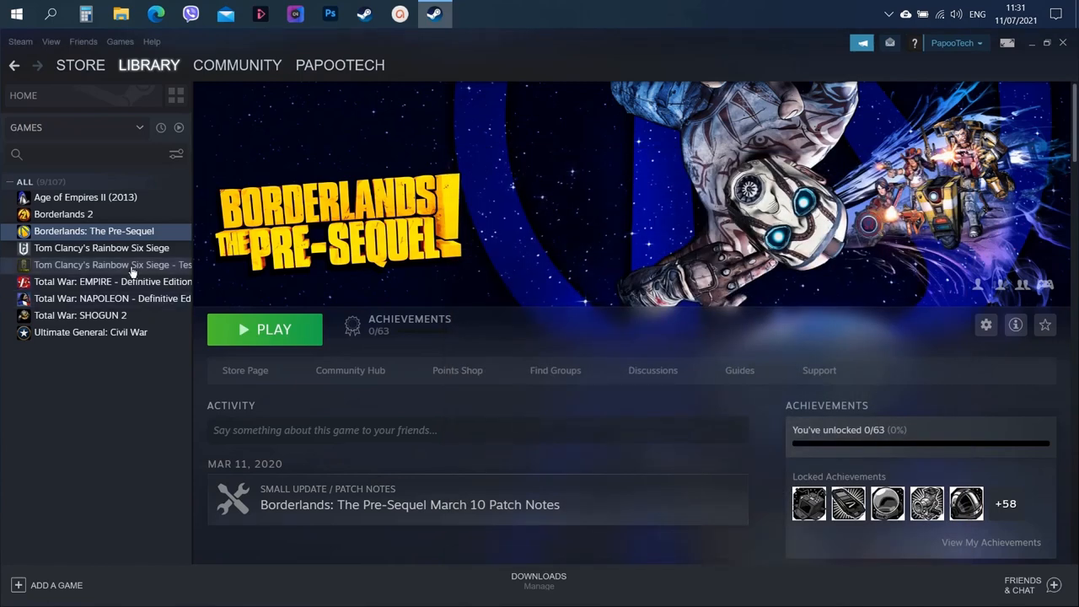
Step: Check Age of Empires II, Borderlands 2, The Pre-Sequel and Rainbow Six Siege now offer Play
left_click(85, 196)
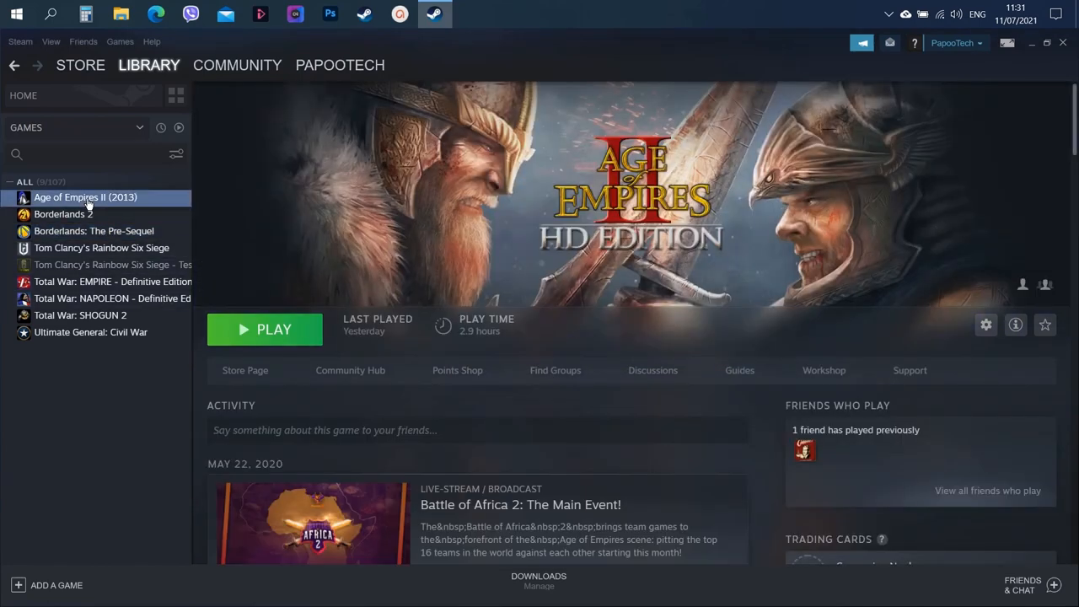
left_click(64, 212)
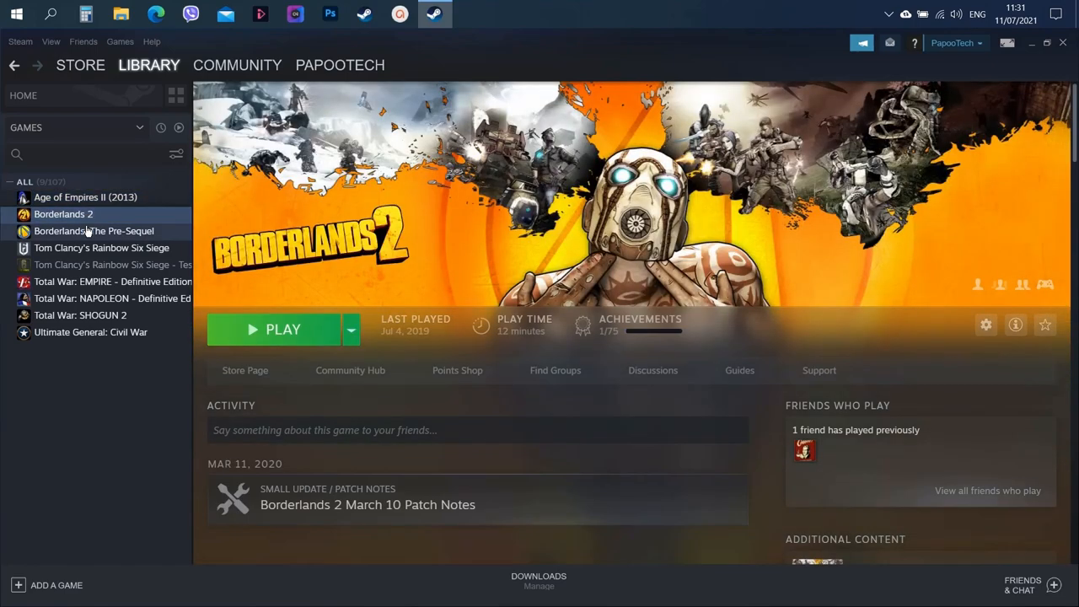
left_click(94, 231)
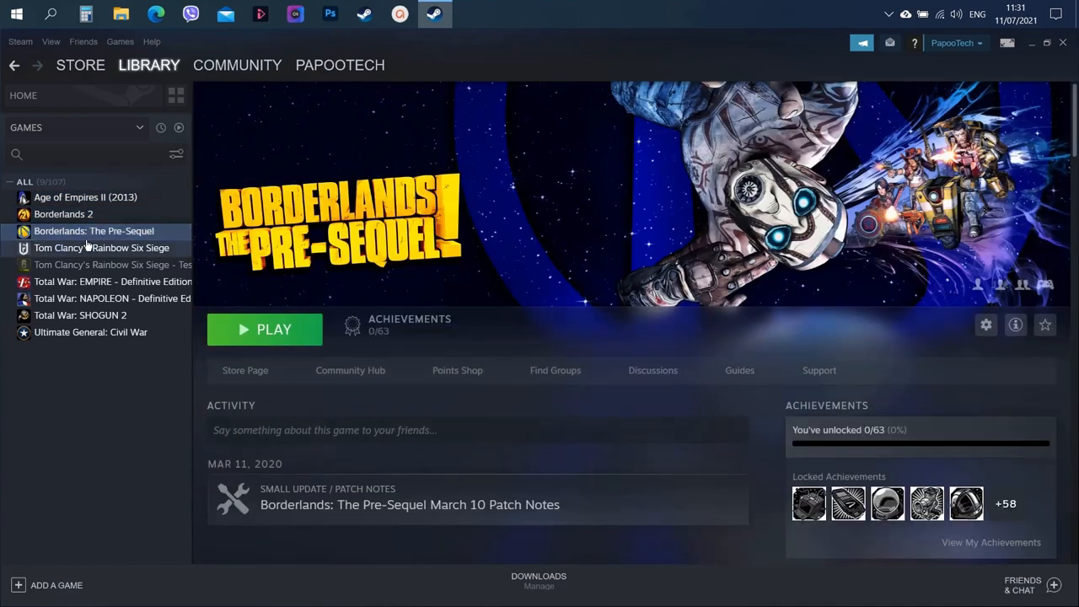
left_click(101, 247)
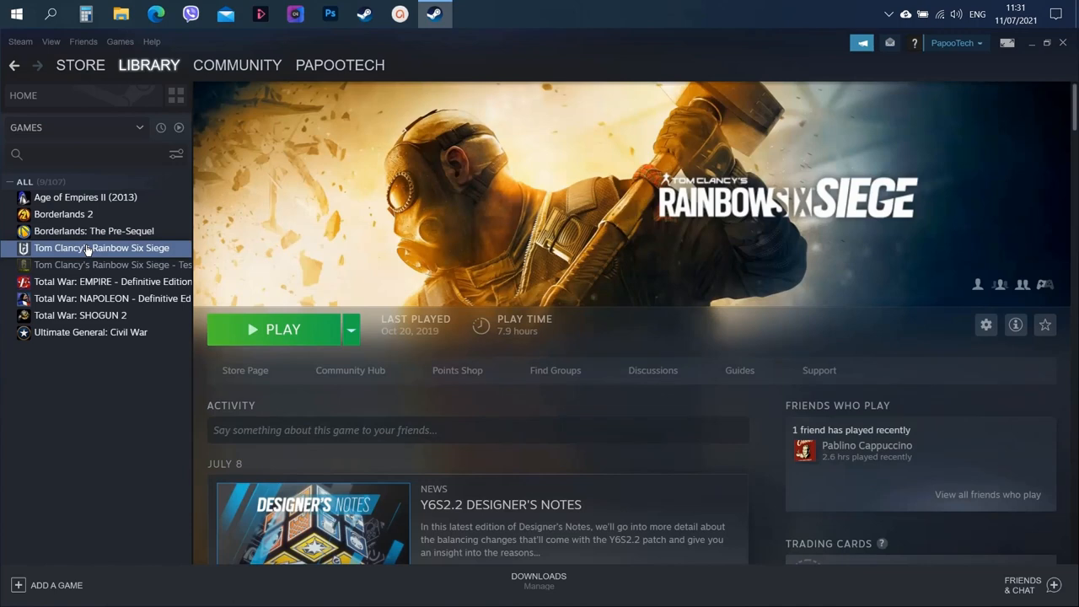
mouse_move(85, 202)
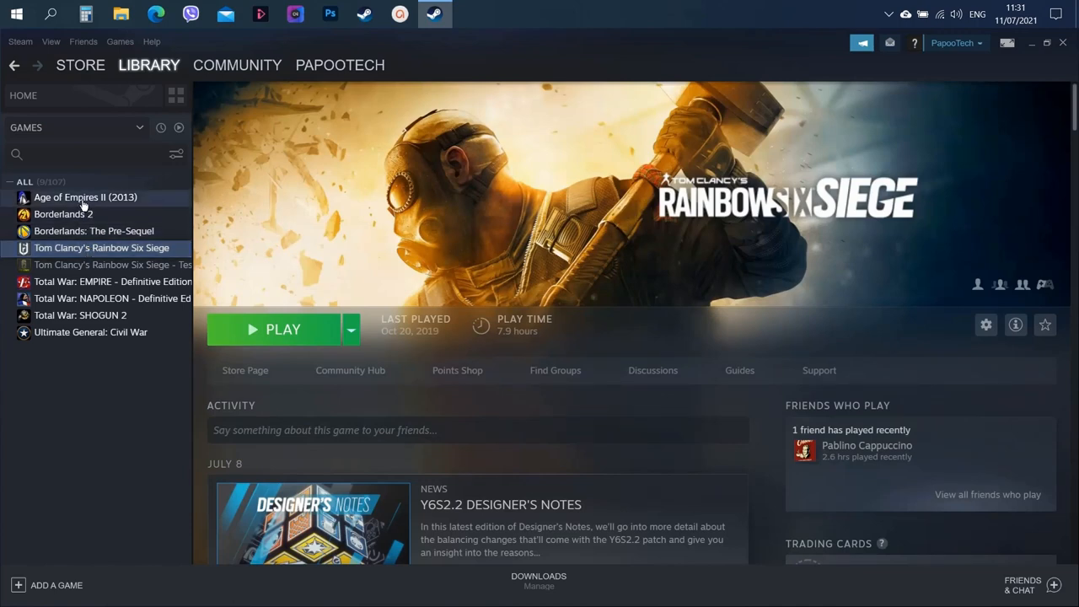
left_click(84, 196)
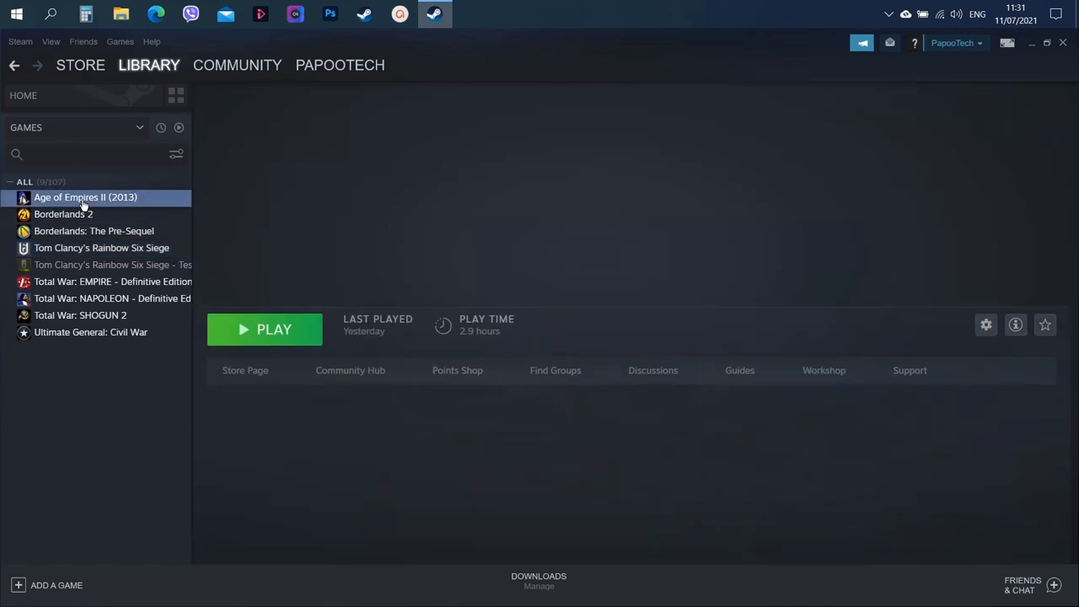
left_click(85, 195)
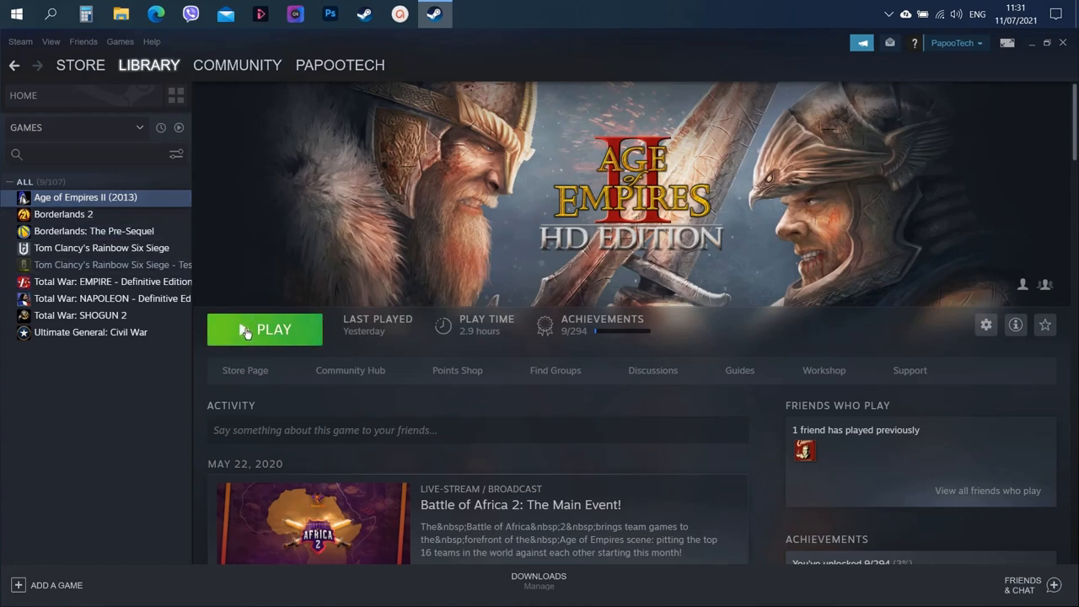
Step: Launch Age of Empires II (2013) from the E: library and close its launcher window
left_click(264, 329)
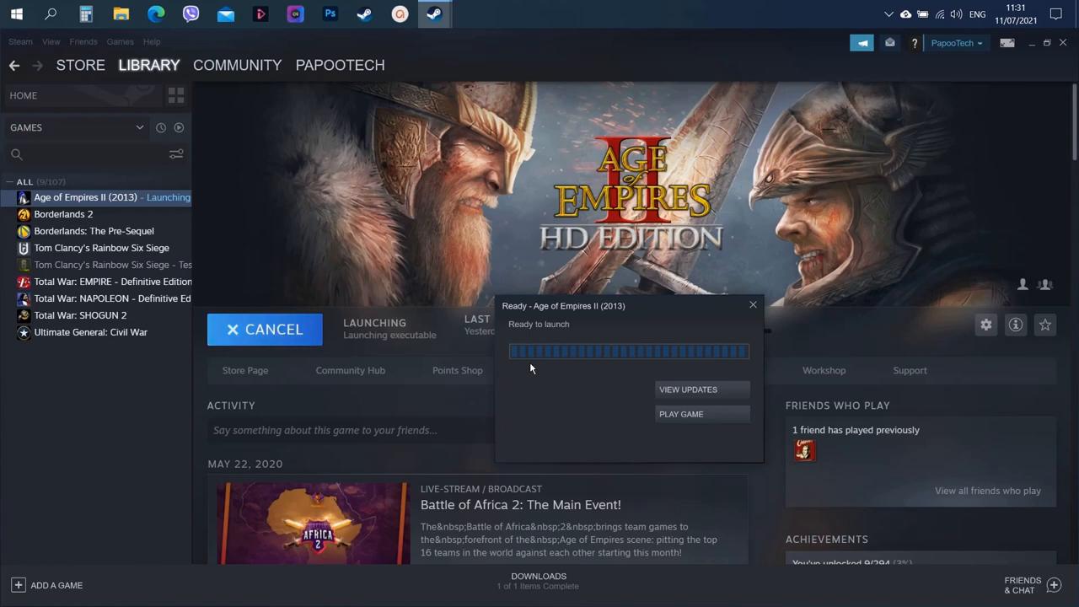
mouse_move(681, 415)
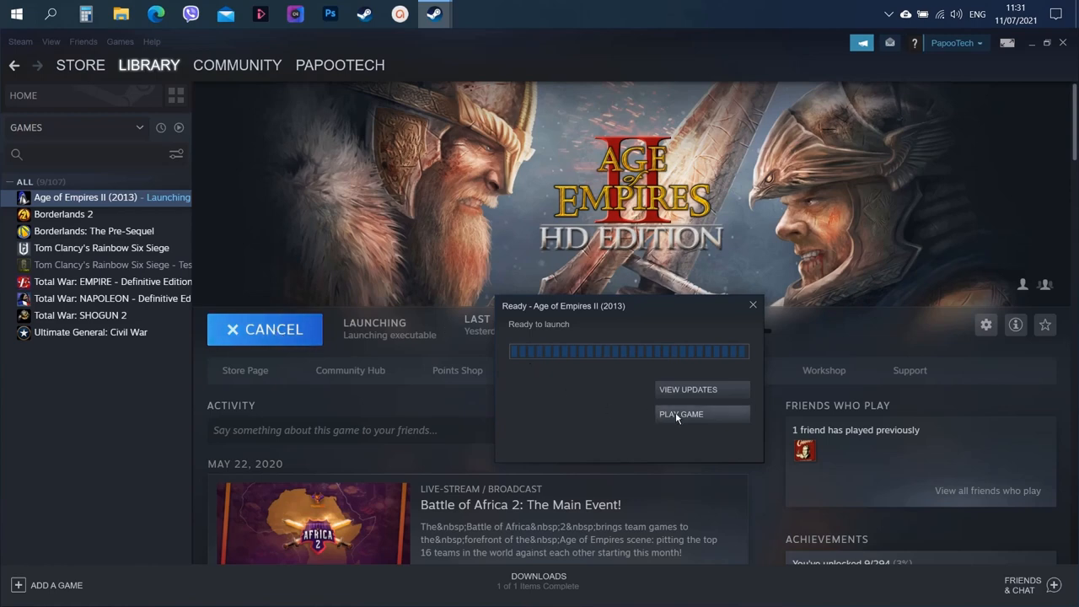
left_click(681, 414)
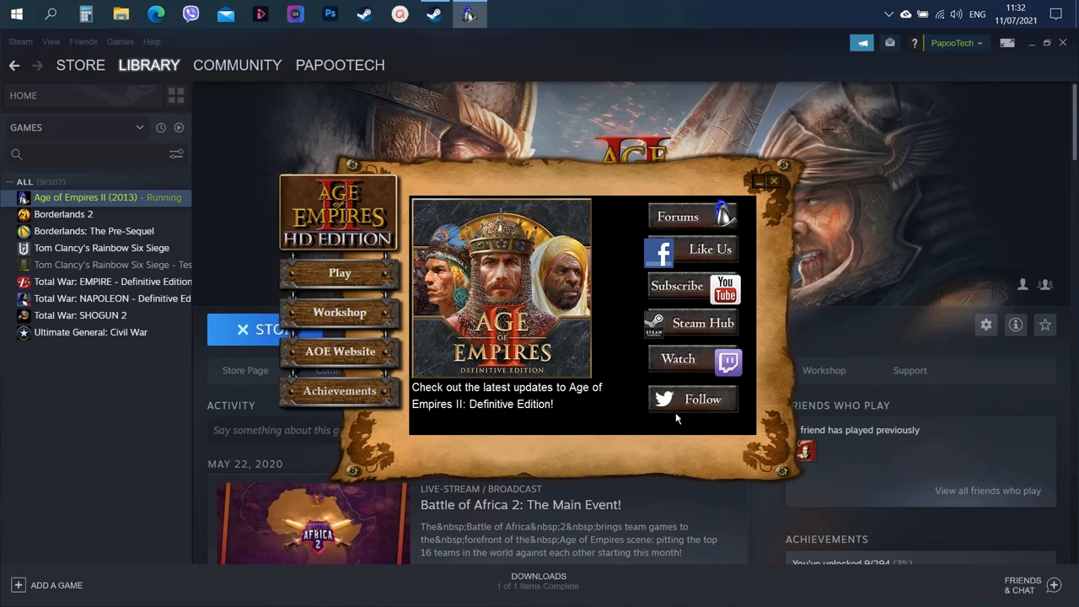
mouse_move(765, 229)
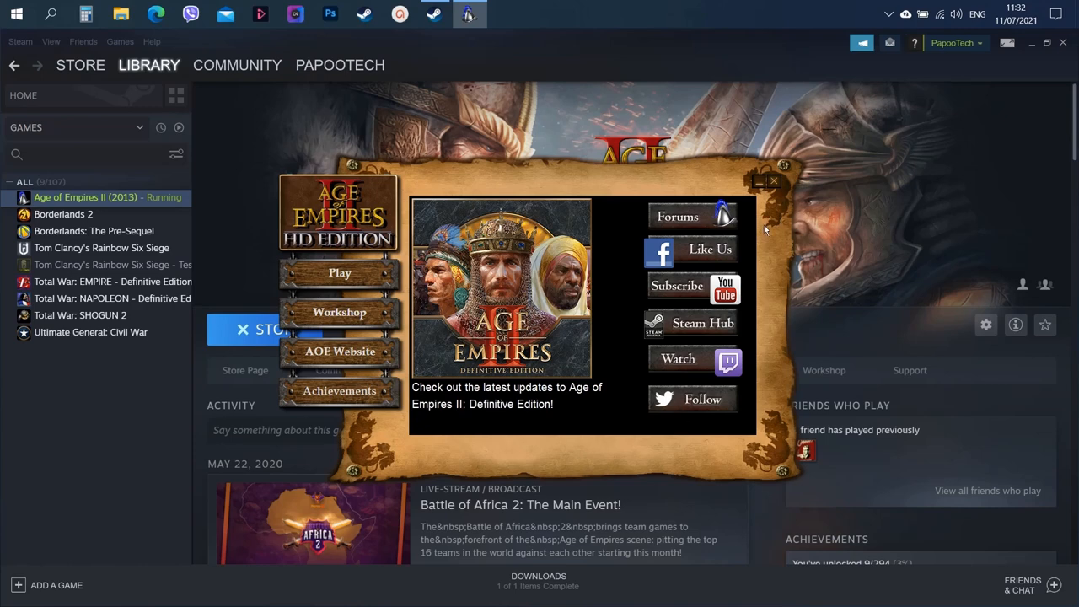
mouse_move(774, 186)
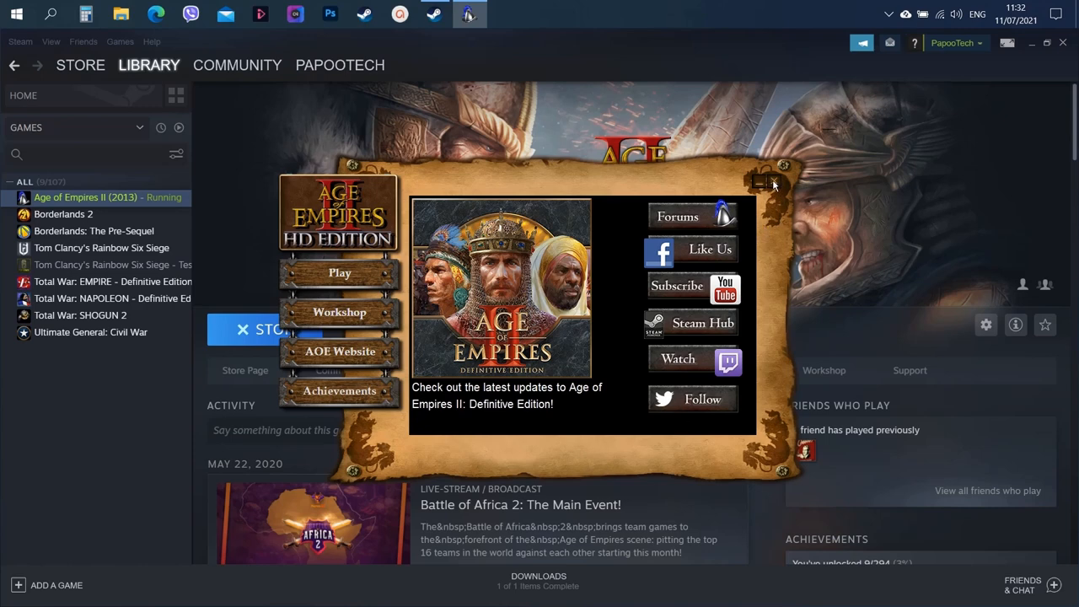
left_click(767, 182)
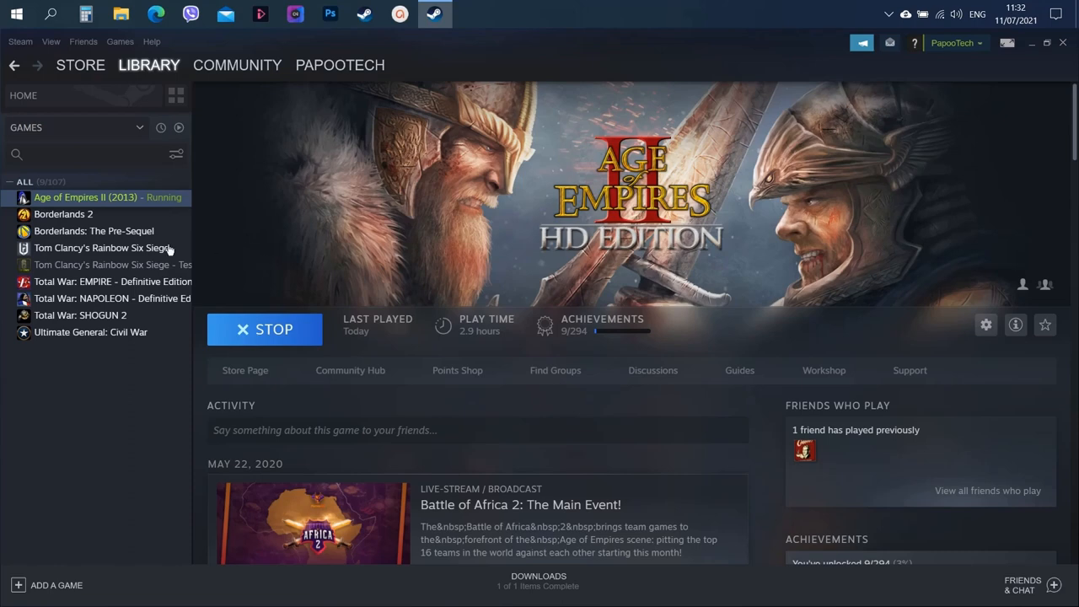
Step: Launch Borderlands 2 and minimise Steam so its game launcher shows on the desktop
left_click(64, 212)
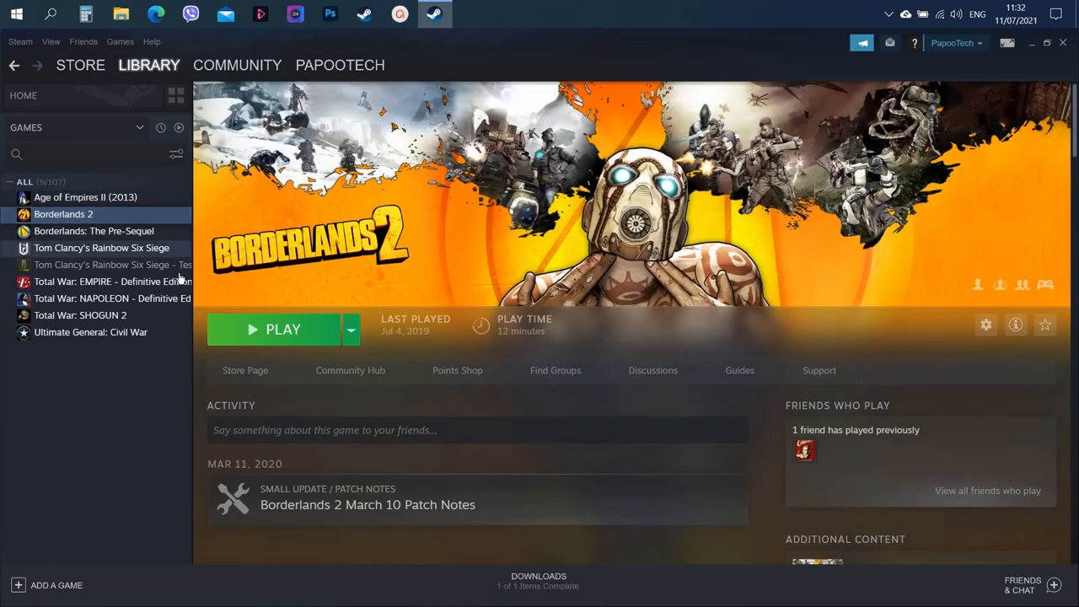
left_click(284, 329)
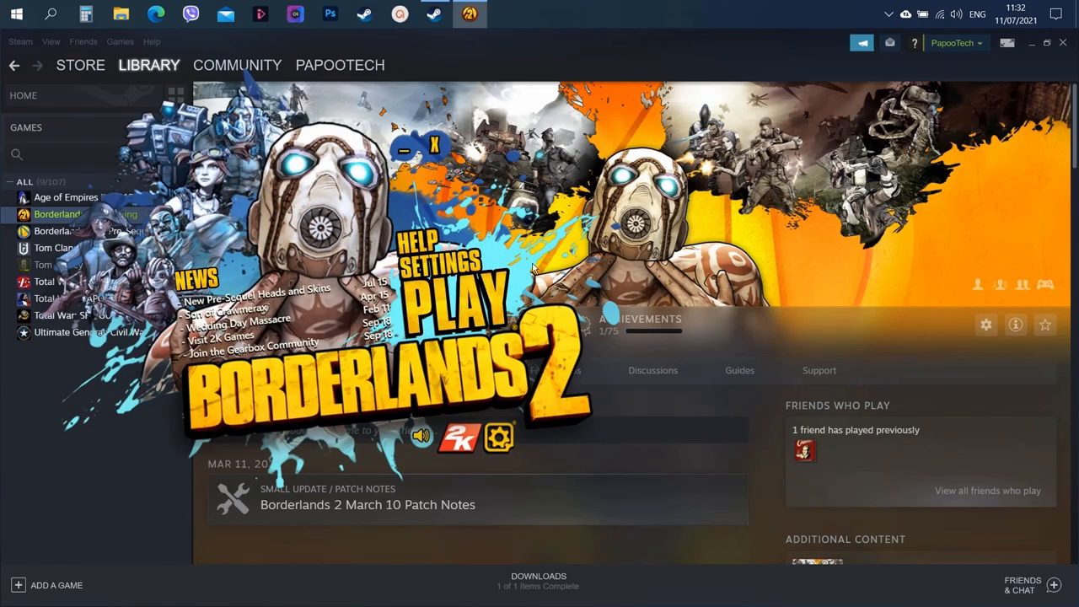
left_click(1030, 42)
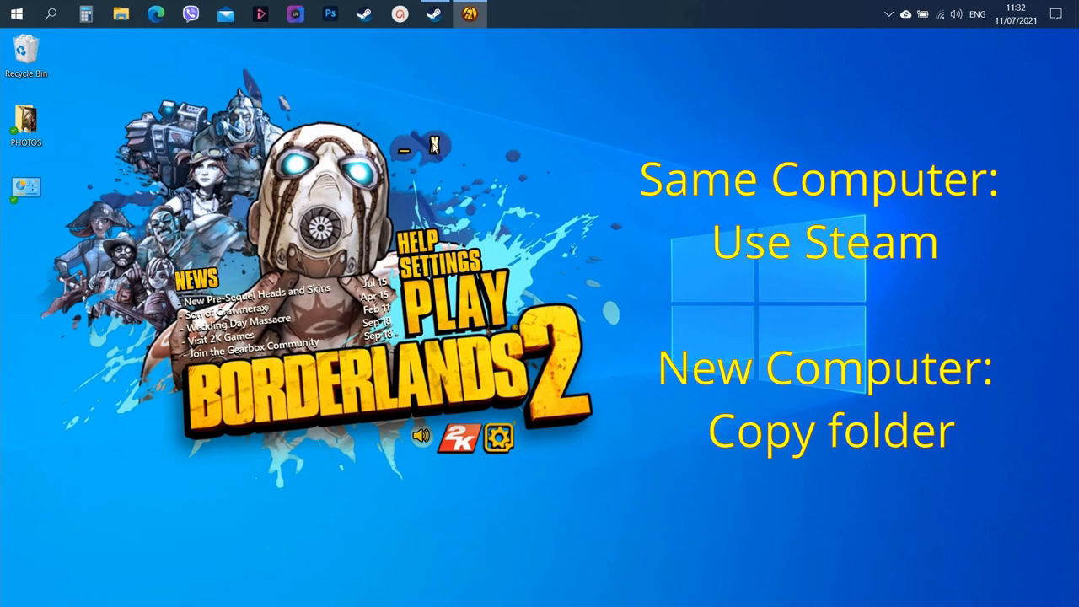
mouse_move(556, 79)
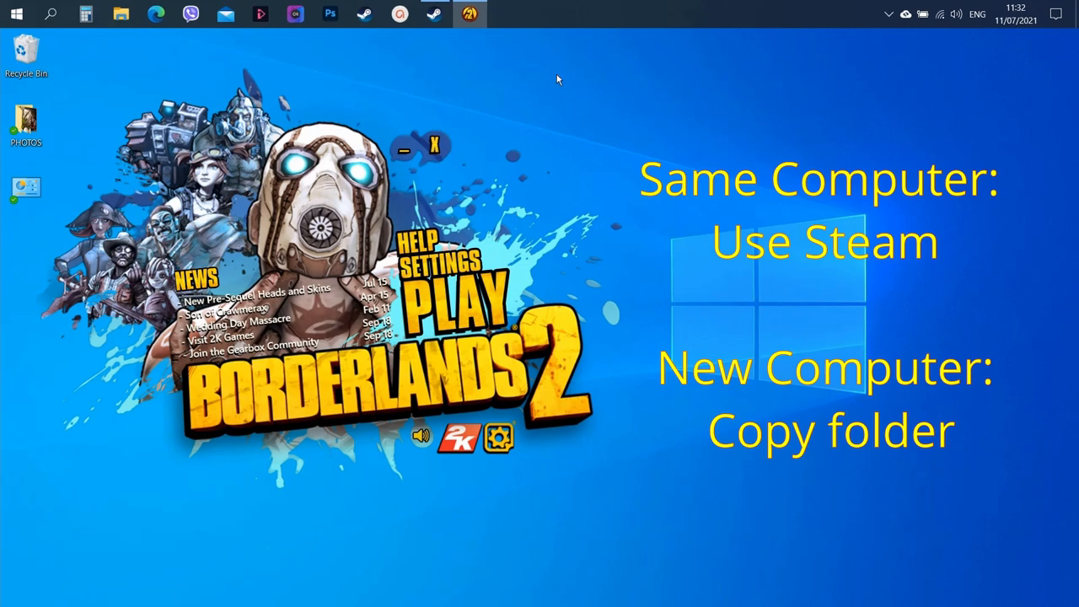